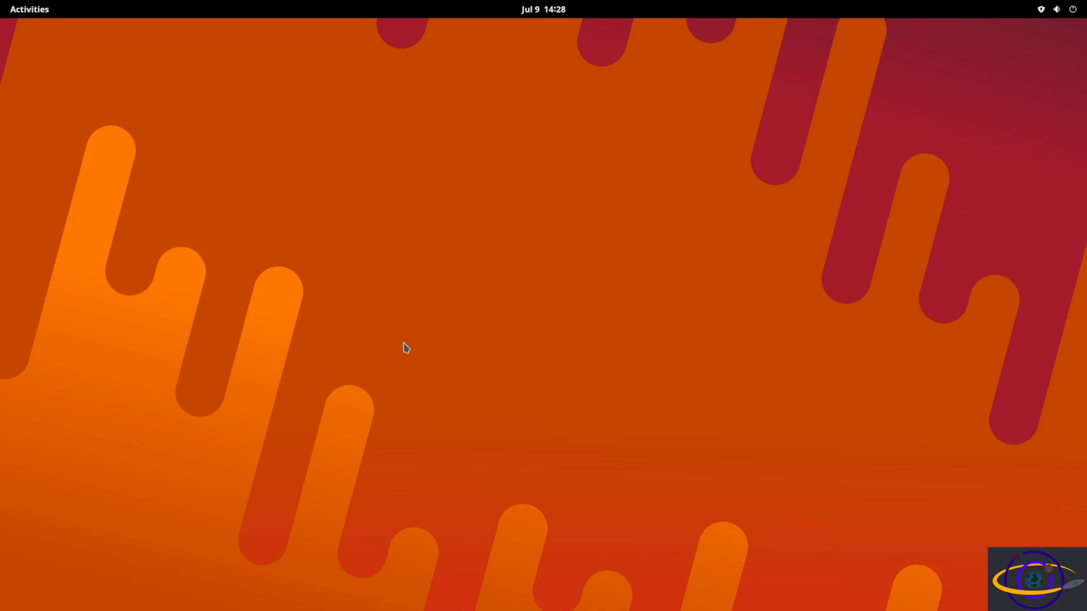
# Step: Launch a Terminal window from the Activities overview and centre it on screen
pyautogui.click(29, 9)
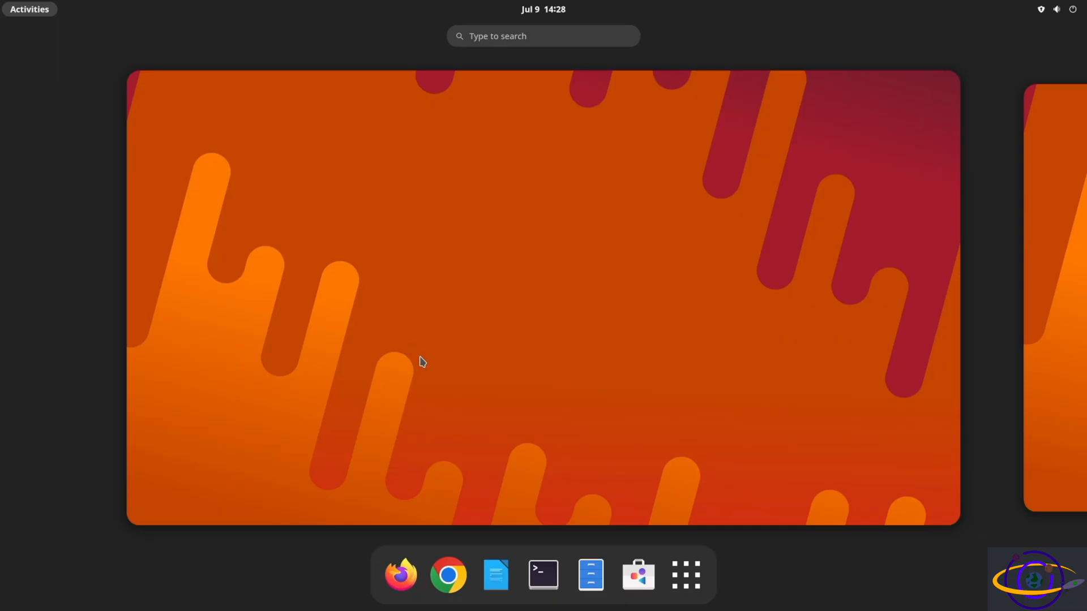
pyautogui.click(542, 575)
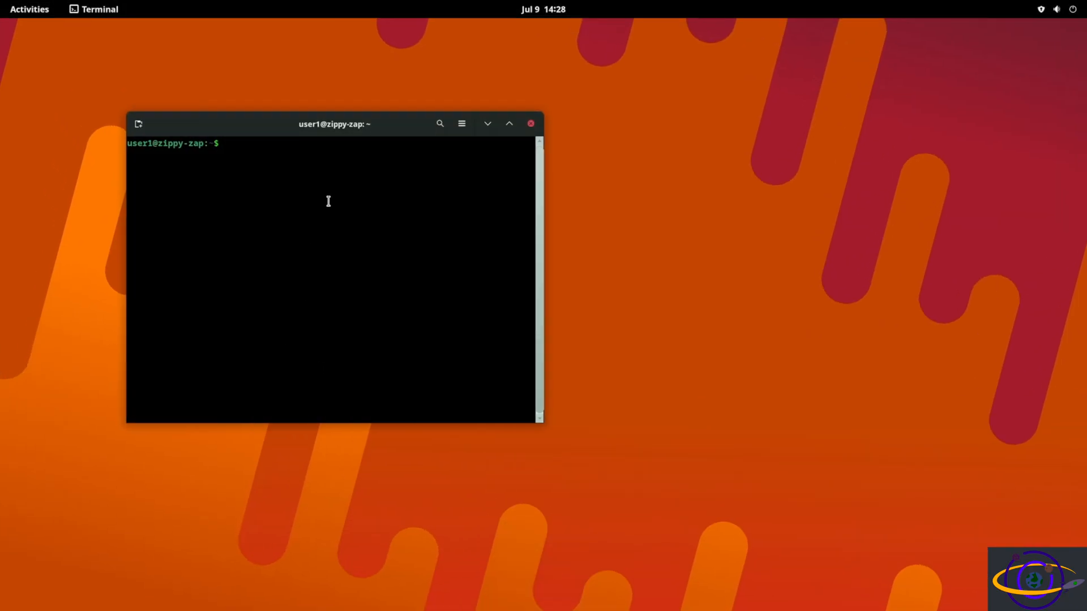
pyautogui.moveTo(335, 124); pyautogui.dragTo(379, 113)
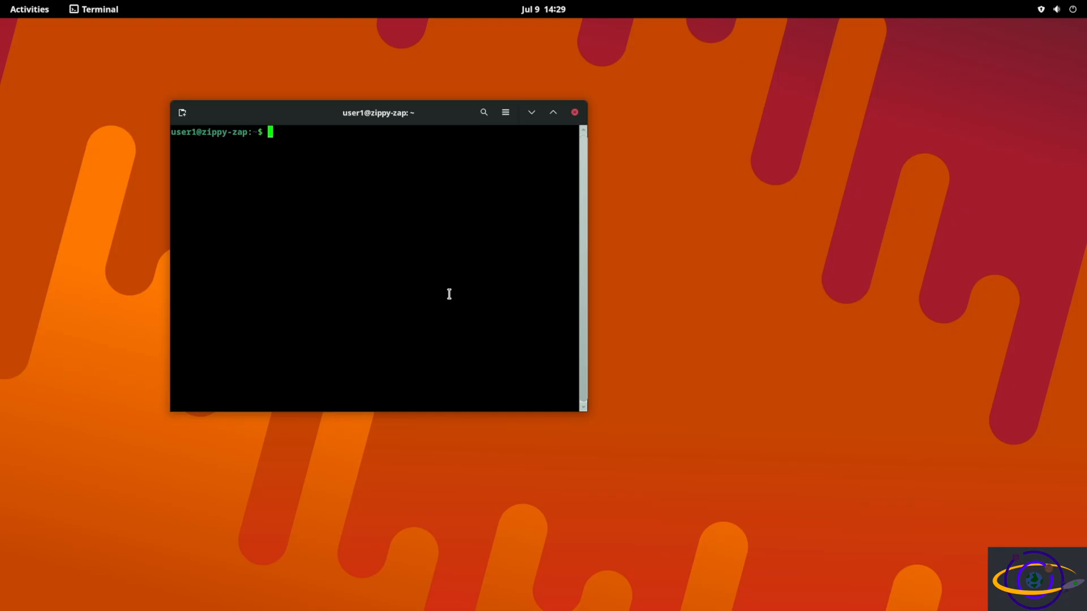
# Step: Become root with su - and refresh the package lists with apt update
pyautogui.write('s')
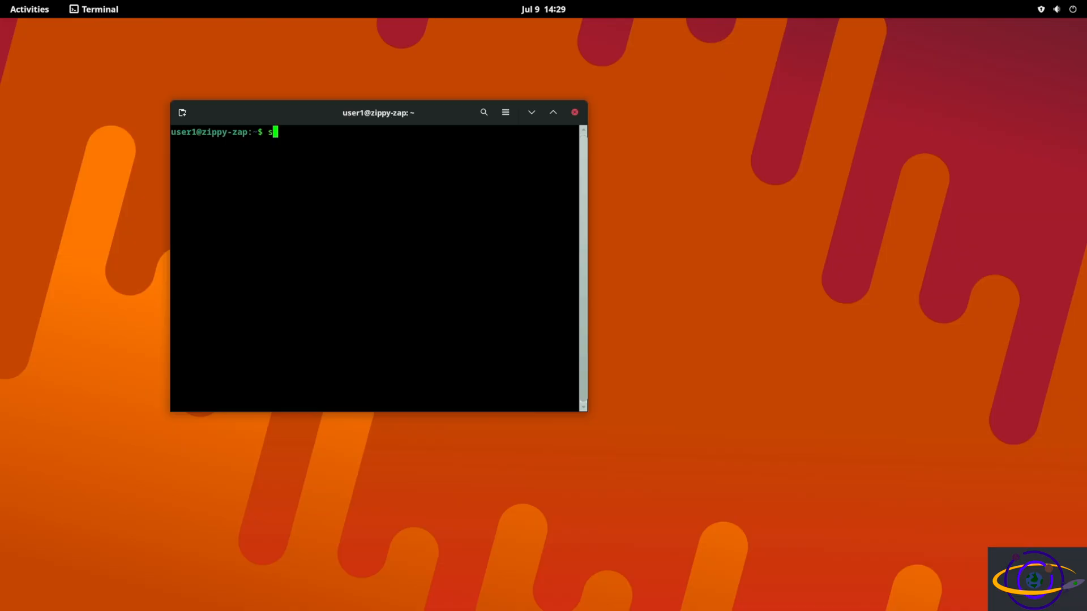
pyautogui.write('u -')
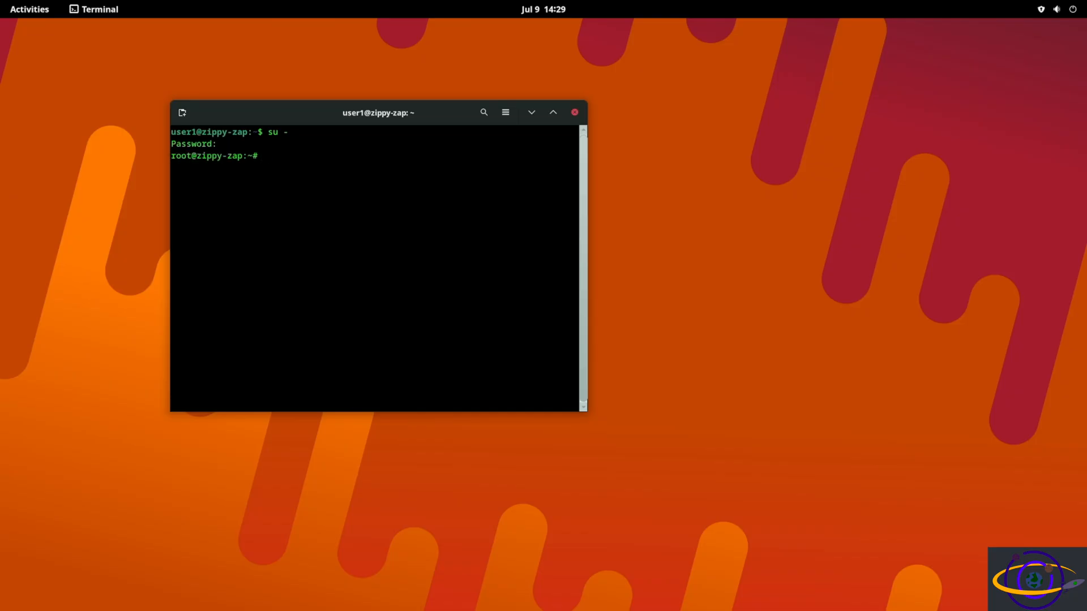
pyautogui.write('apt update')
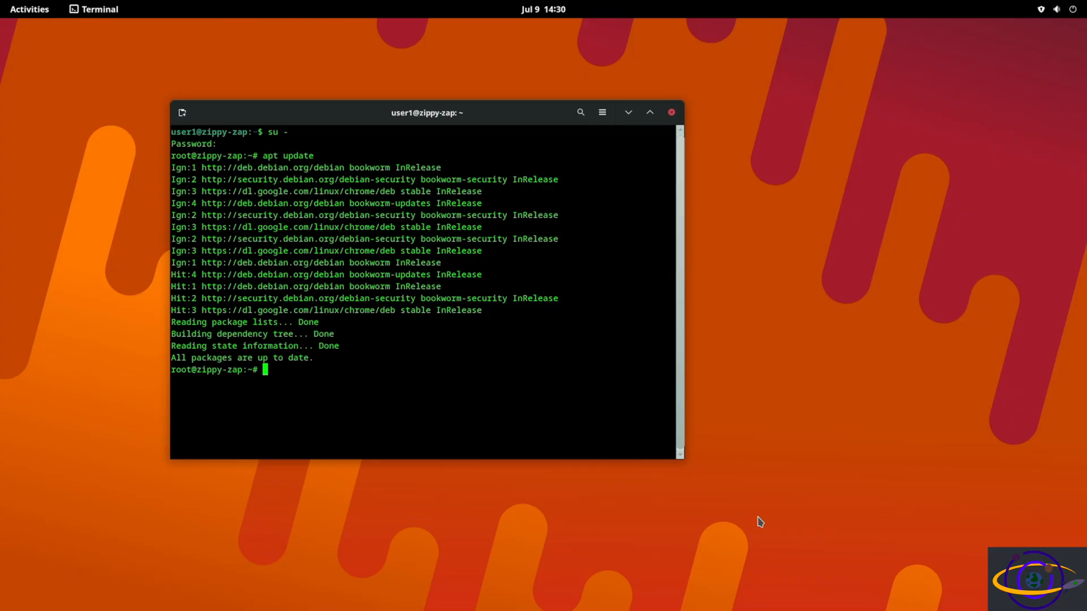
# Step: Install the flatpak package with apt as root, then clear the screen
pyautogui.write('apt install')
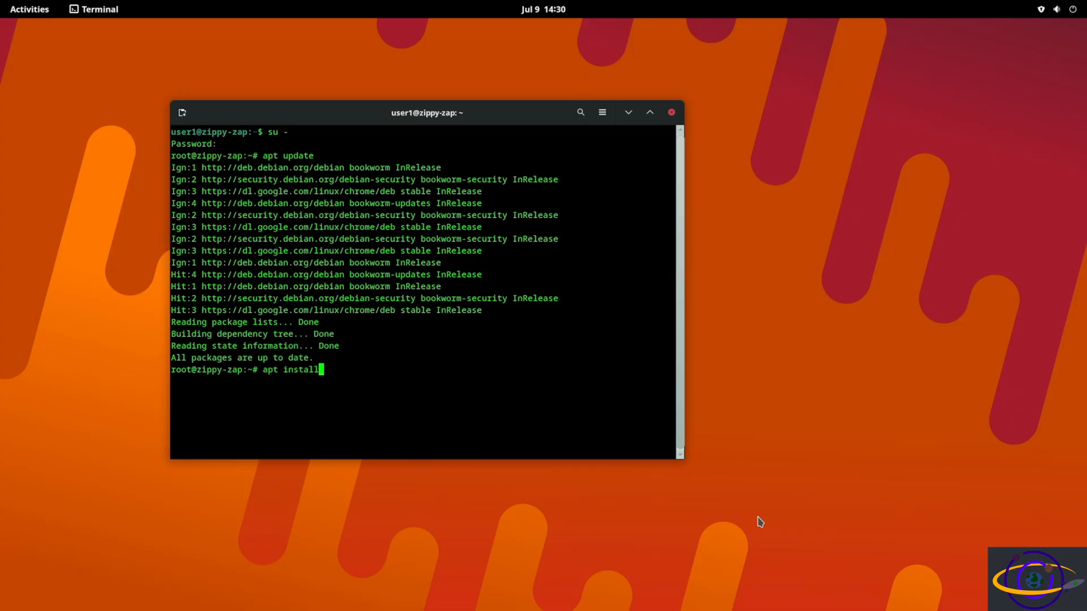
pyautogui.write('flat')
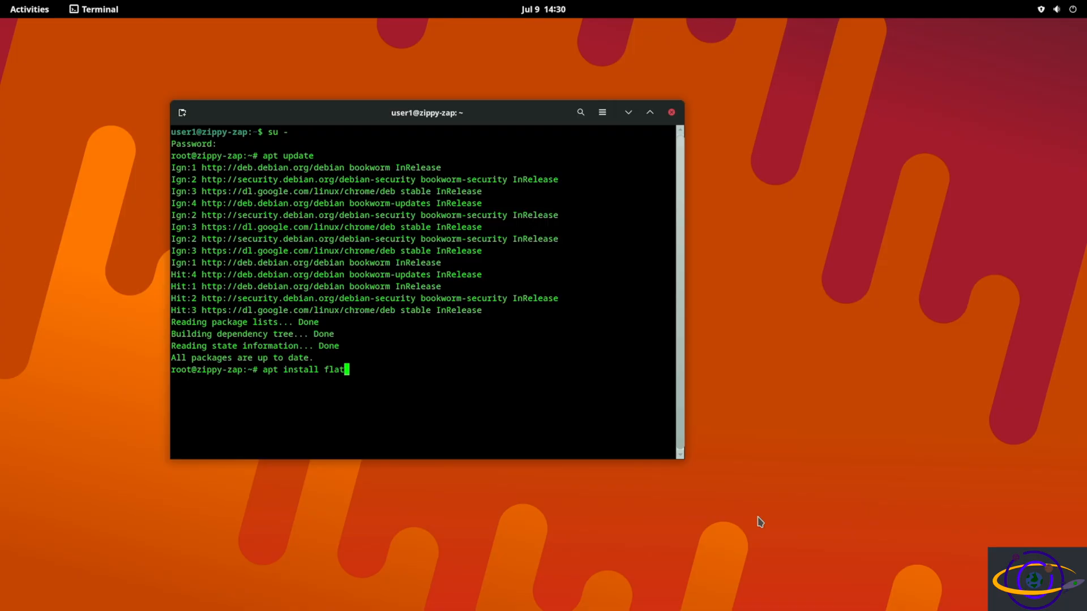
pyautogui.write('ak')
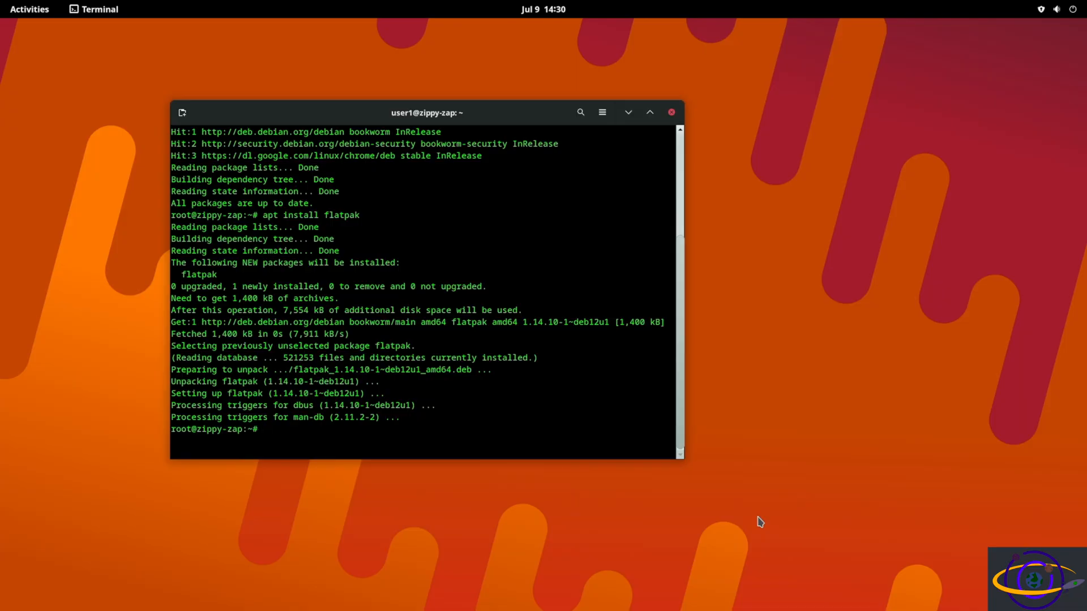
pyautogui.write('clear')
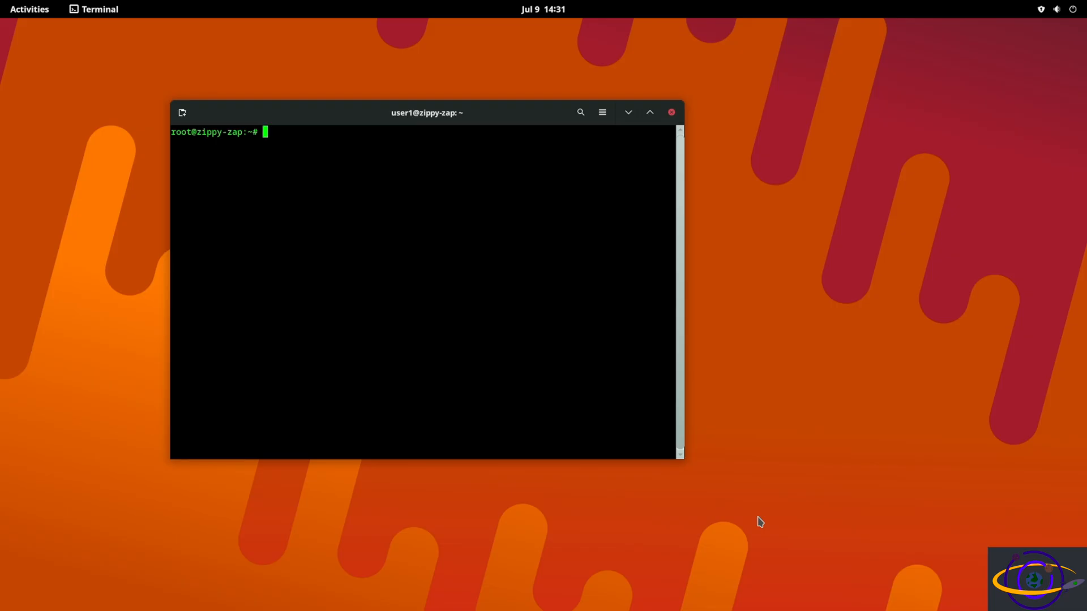
# Step: Install gnome-software-plugin-flatpak with apt as root
pyautogui.write('apt install gnome-')
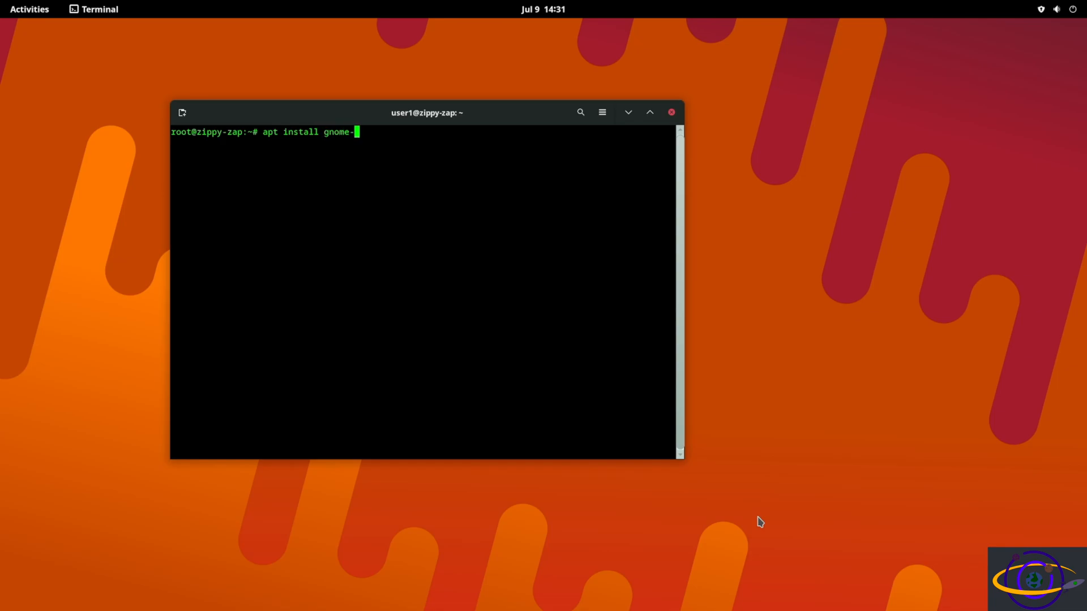
pyautogui.write('sof')
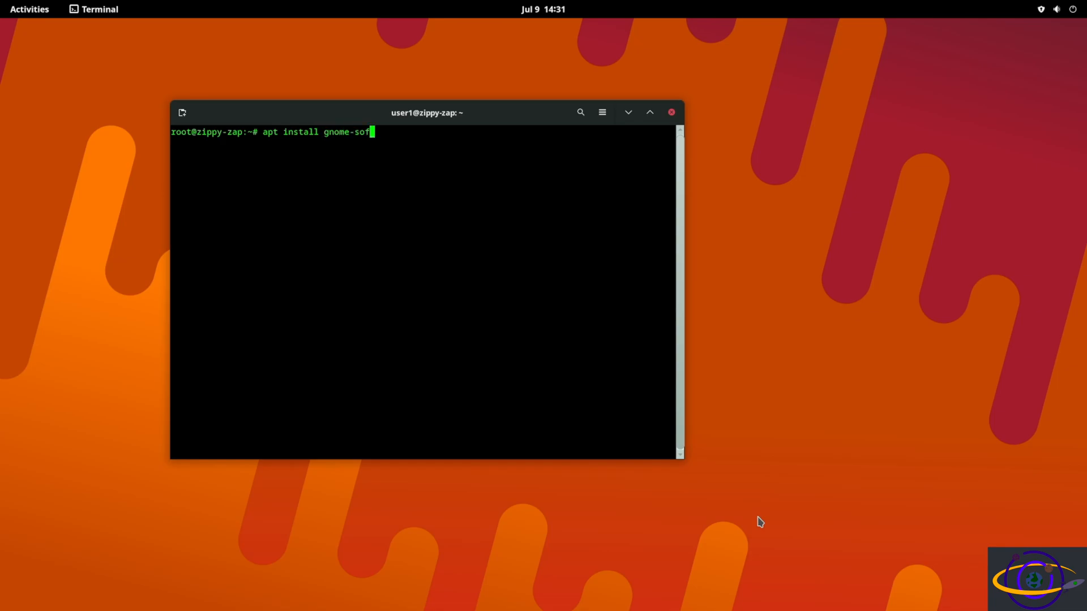
pyautogui.write('tware')
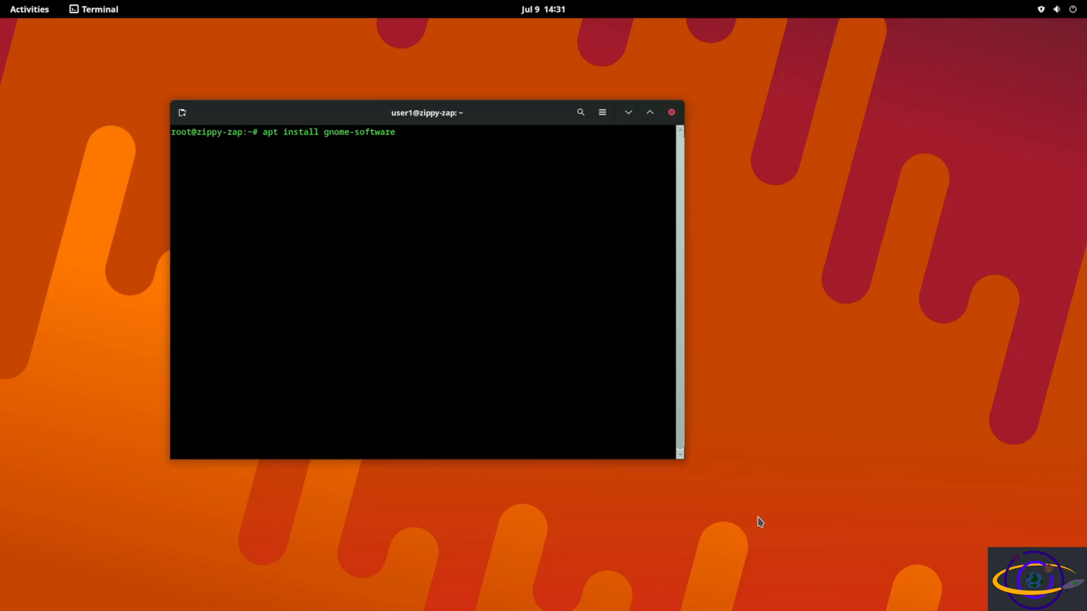
pyautogui.write('-plugin')
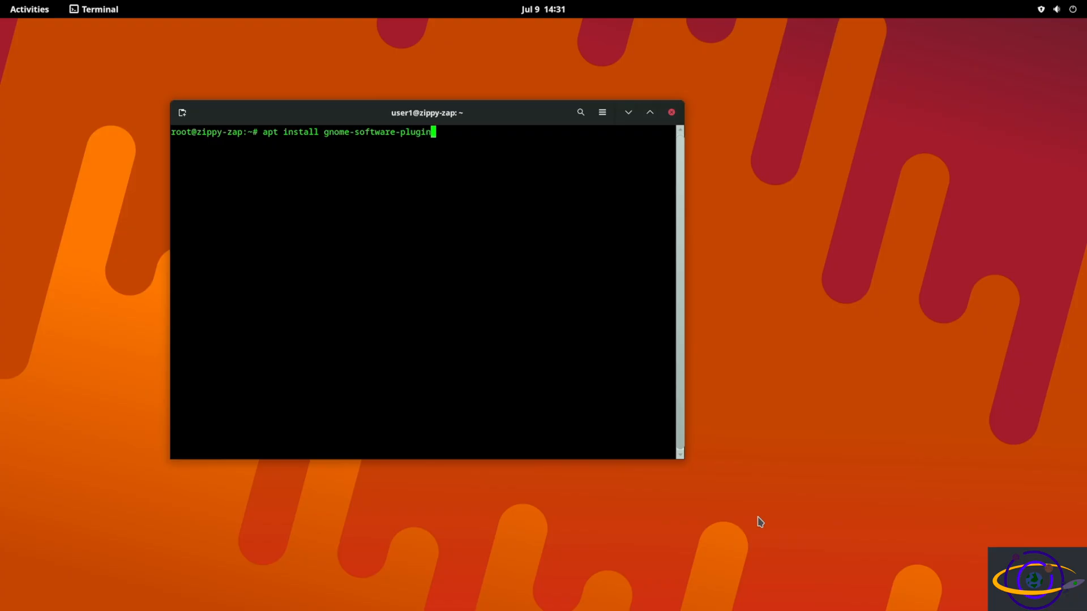
pyautogui.write('-fl')
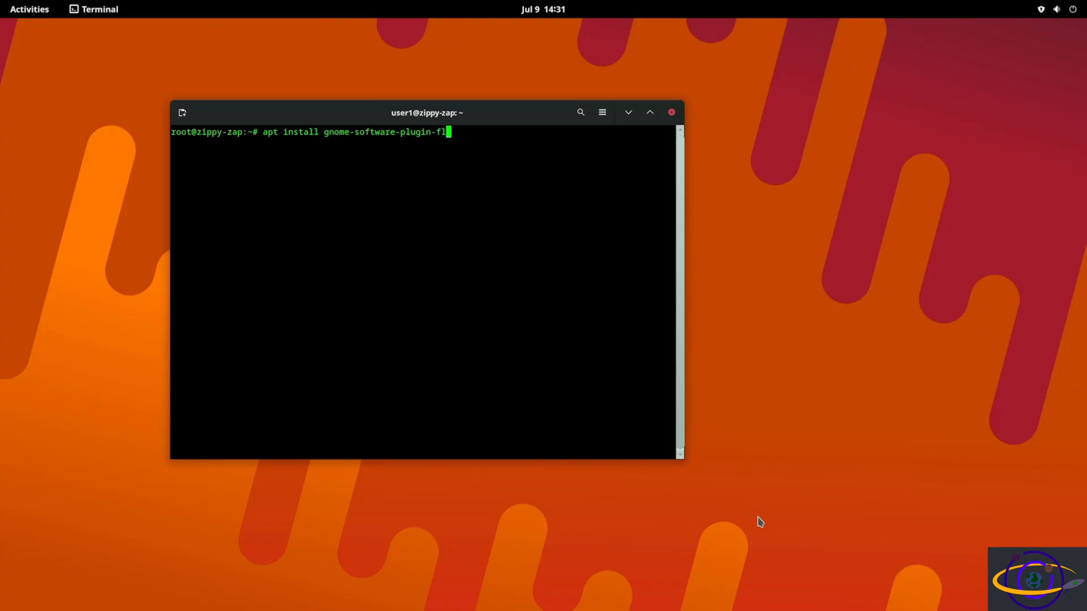
pyautogui.write('atpak')
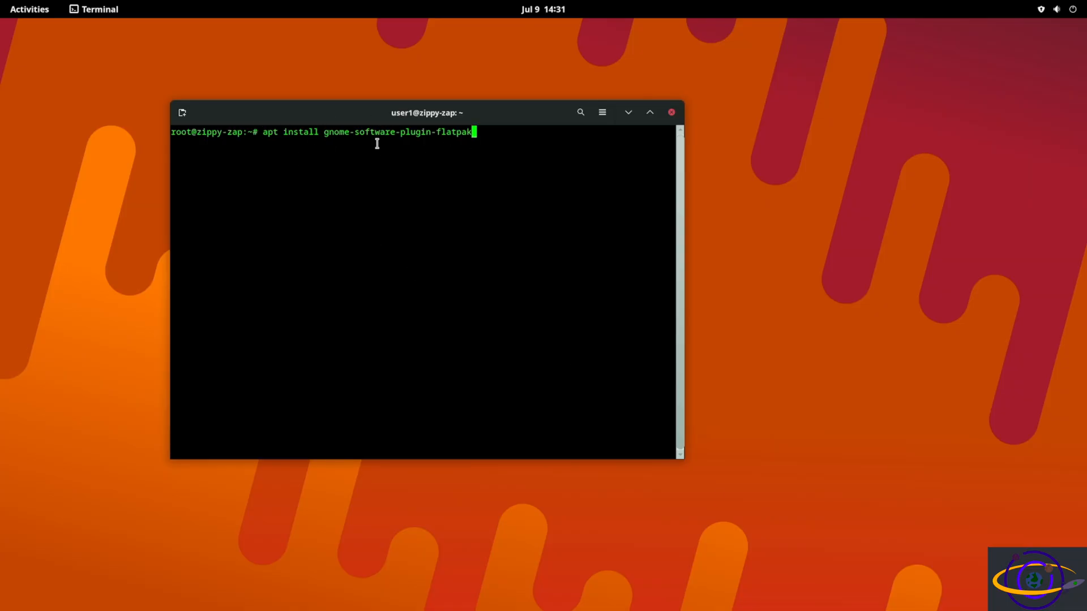
pyautogui.doubleClick(392, 131)
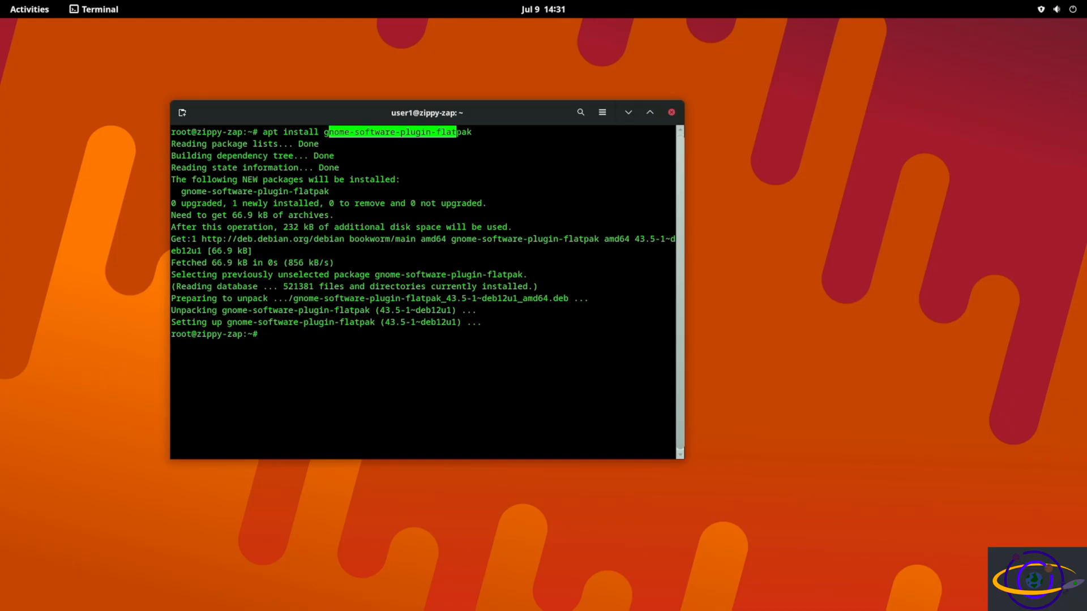
pyautogui.write('apt install gnome-software-plugin-flatpak')
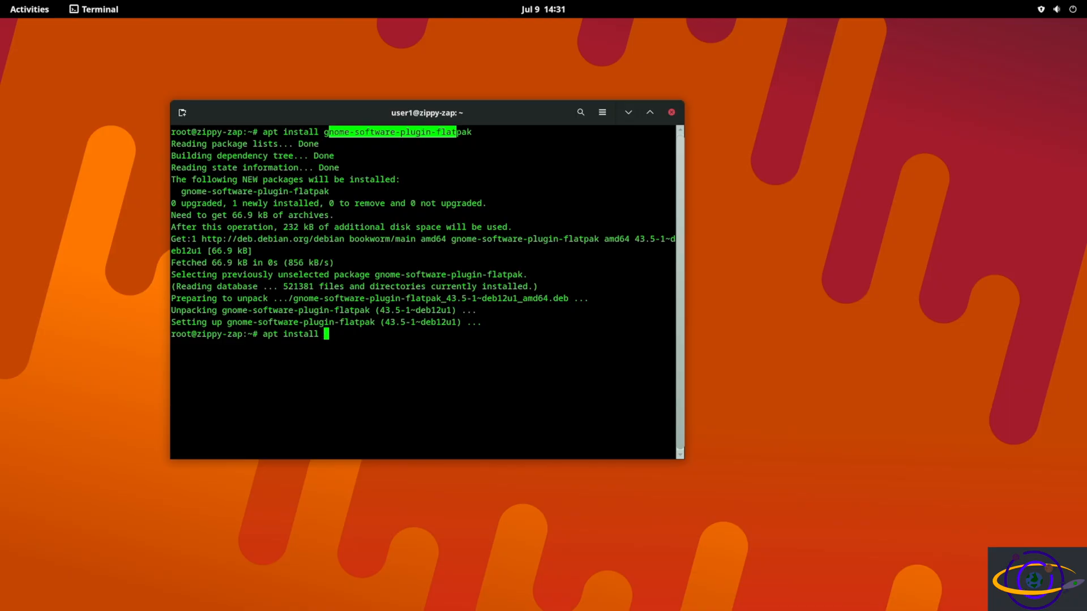
# Step: Install plasma-discover-backend-flatpak with apt and begin a flatpak command
pyautogui.write('plasma')
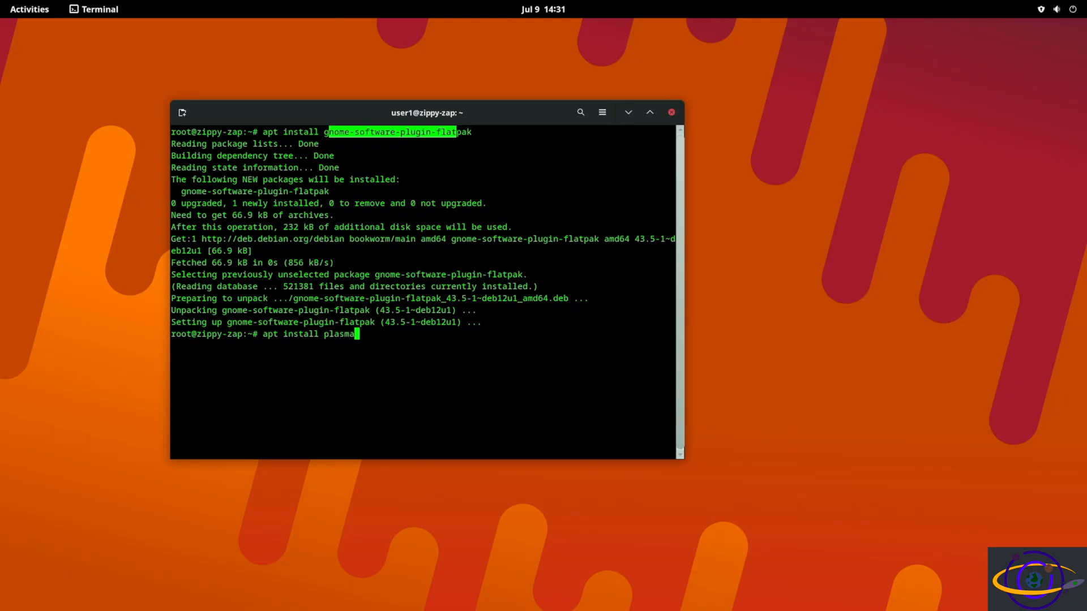
pyautogui.write('-d')
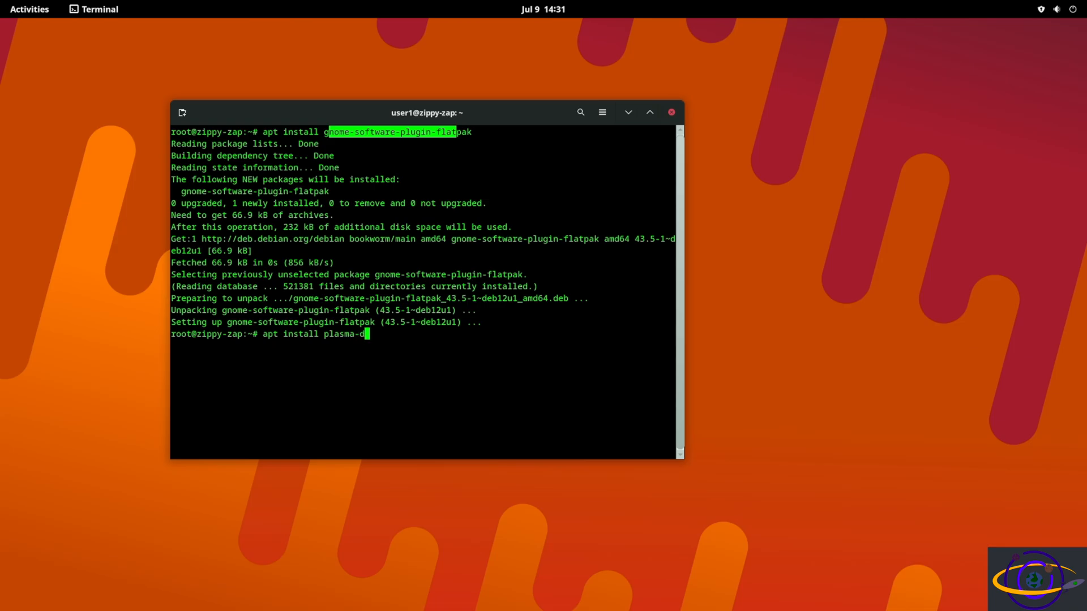
pyautogui.write('iscover-back')
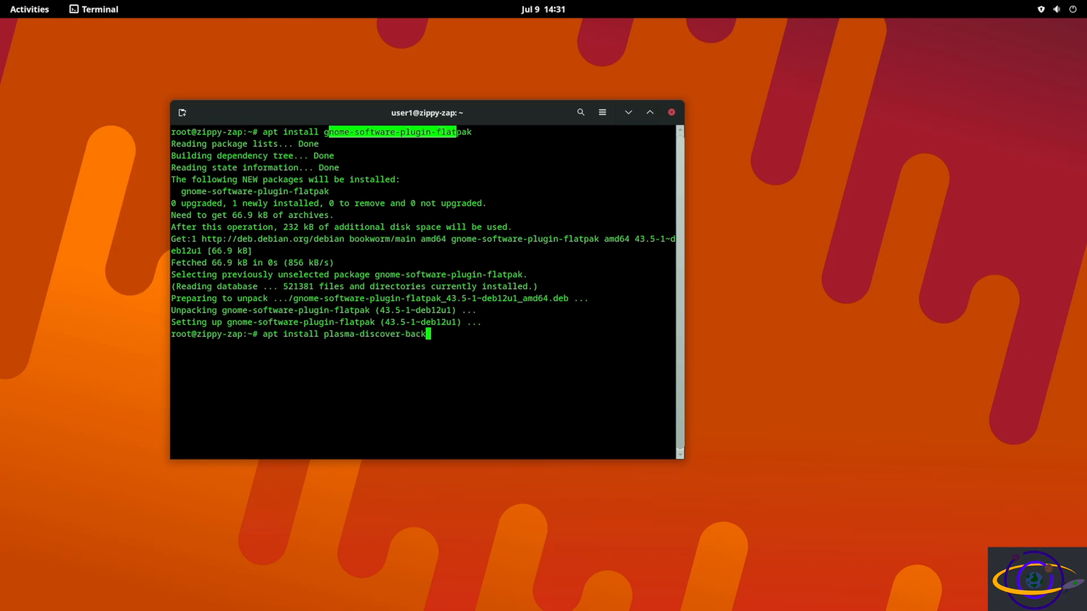
pyautogui.write('end-')
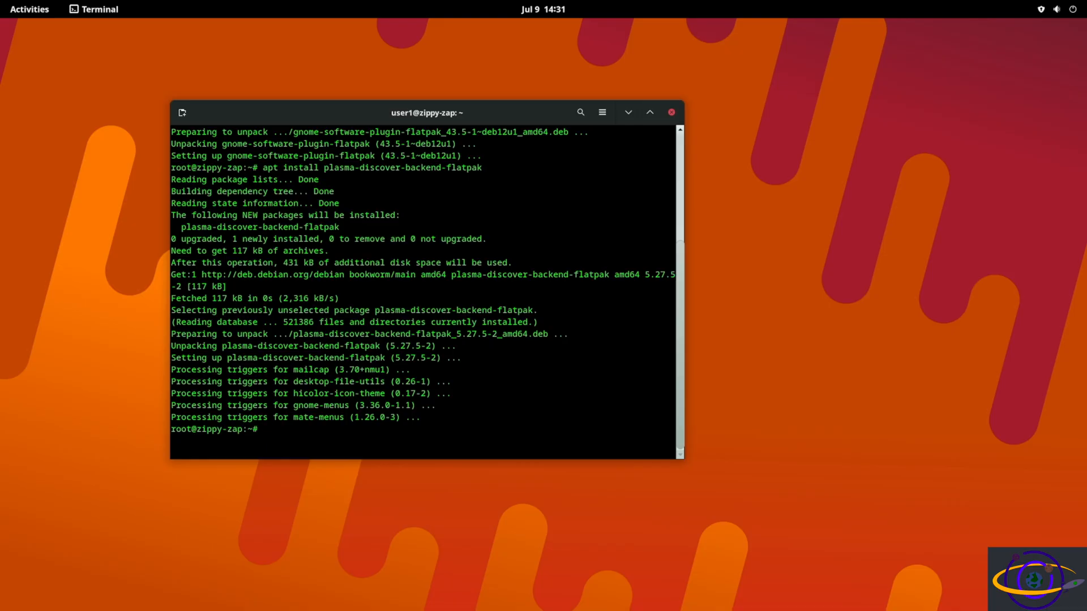
pyautogui.write('flatpk')
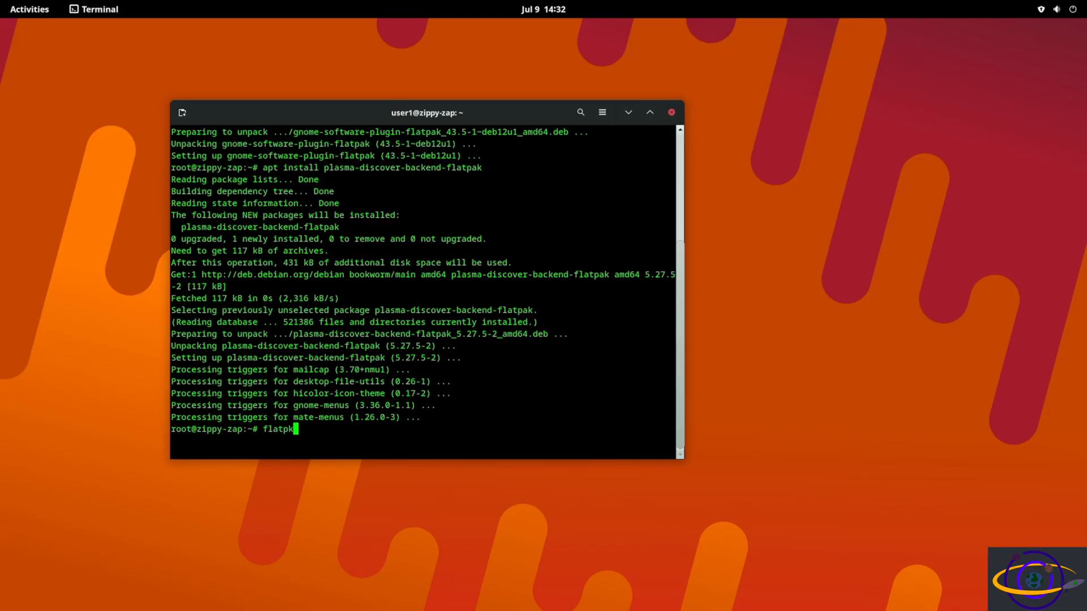
# Step: Enter flatpak remote-add --if-not-exists for a new remote named flathub
pyautogui.press('BackSpace')
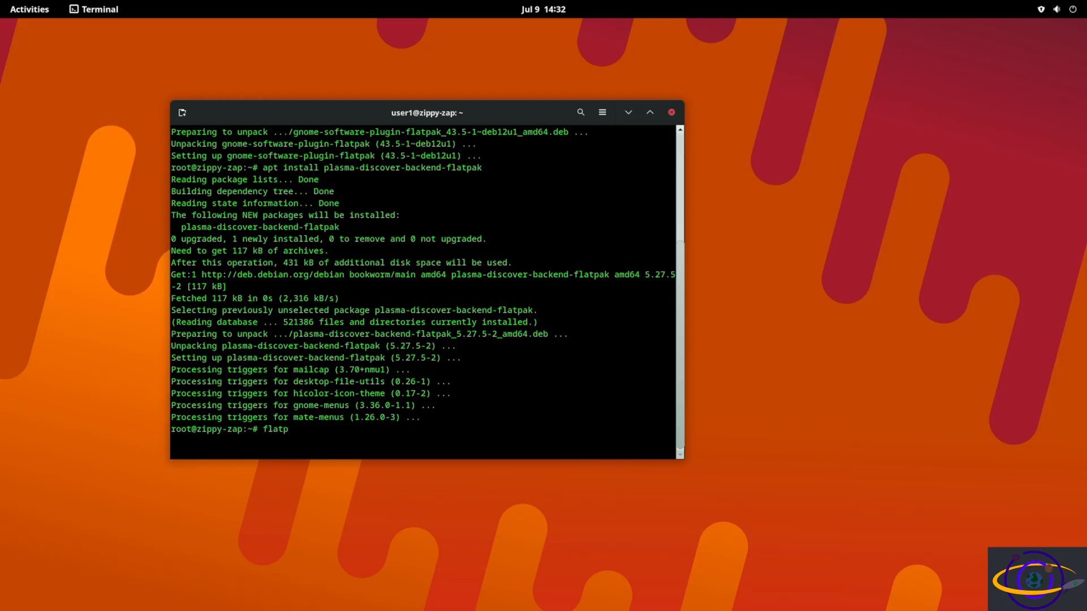
pyautogui.write('ak')
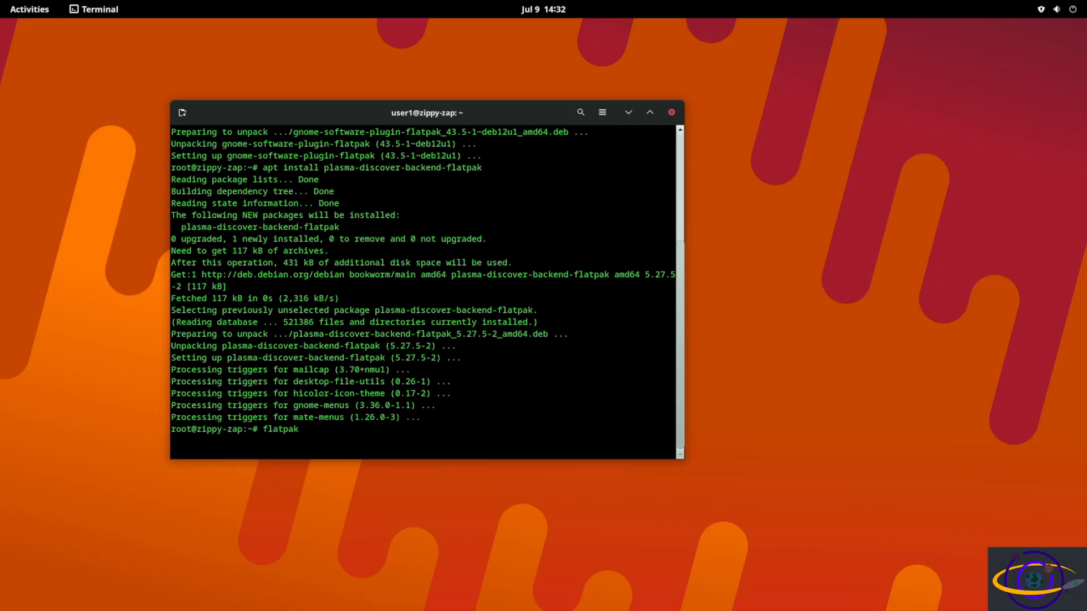
pyautogui.write('remotes')
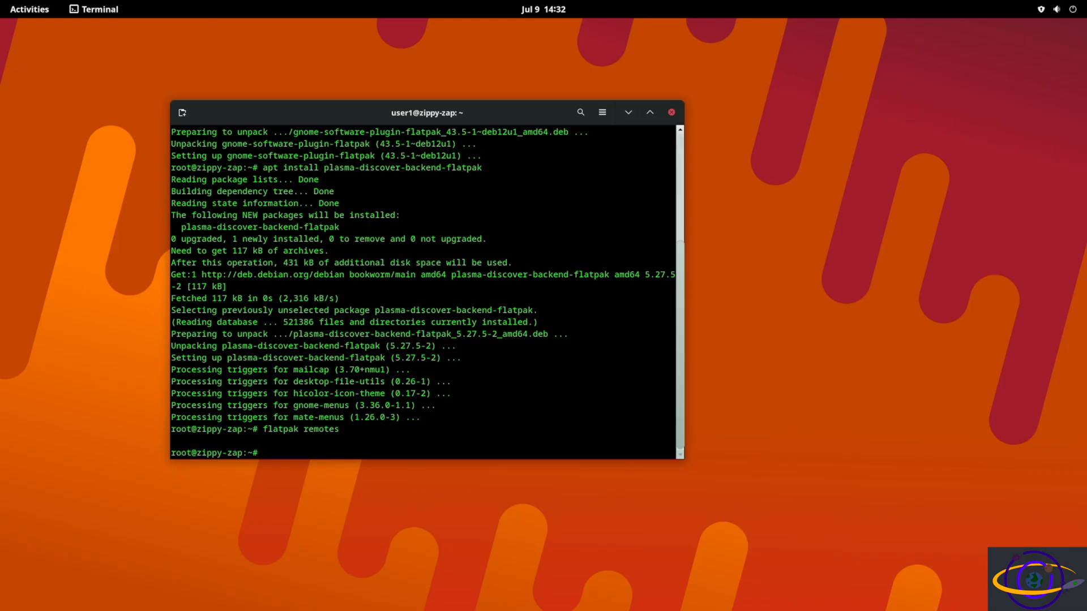
pyautogui.write('f')
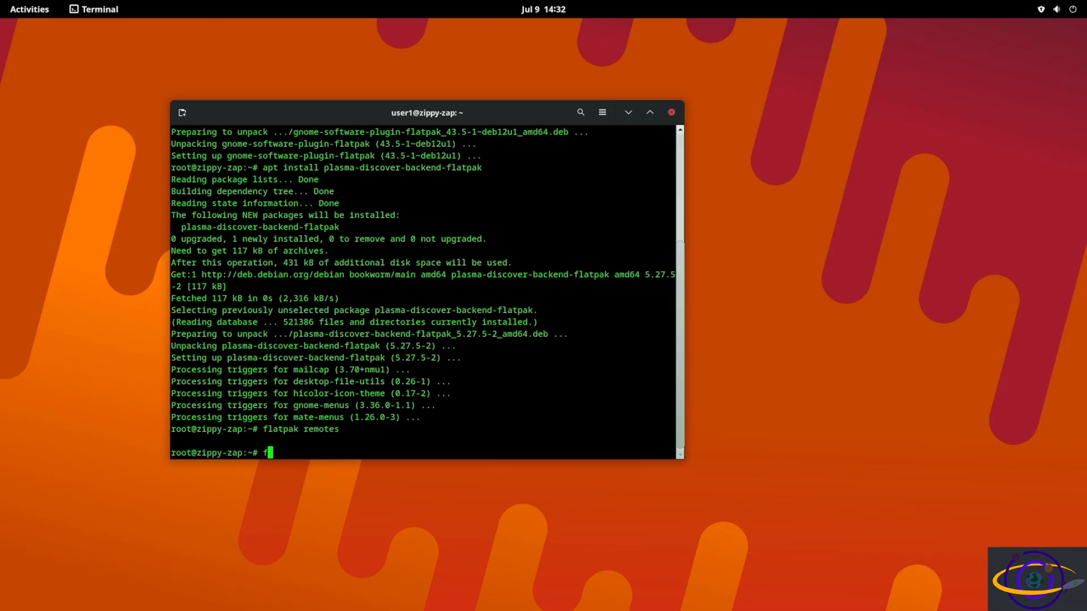
pyautogui.write('latpak')
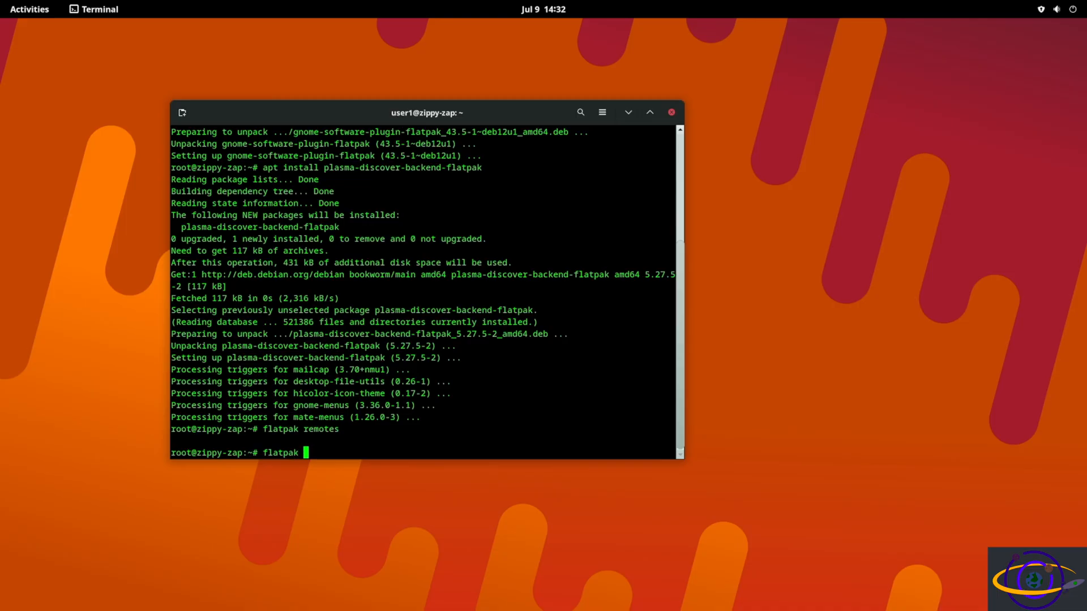
pyautogui.write('remote-ad')
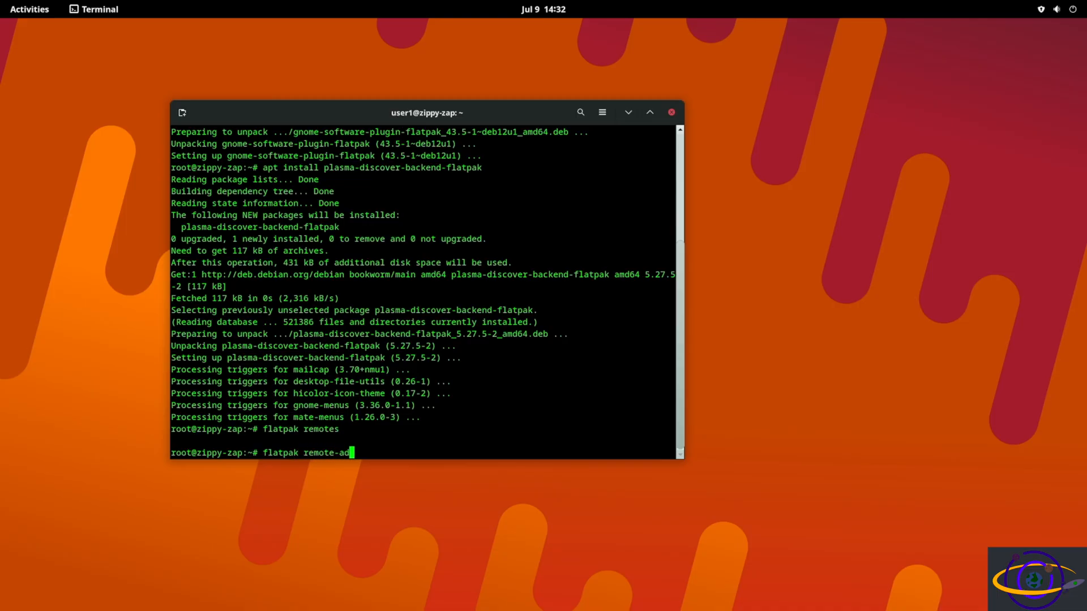
pyautogui.write('d')
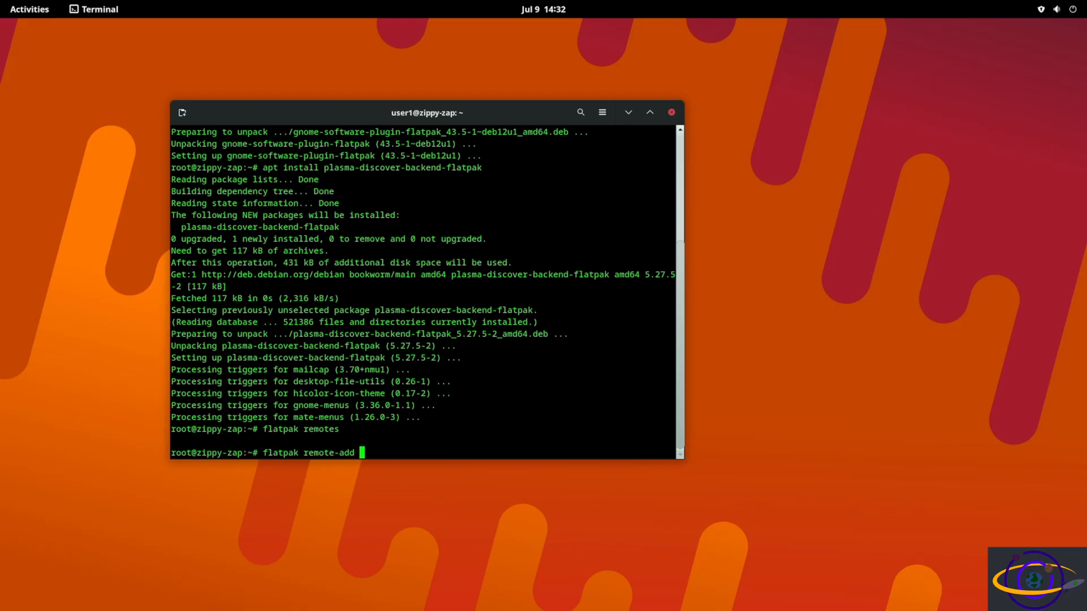
pyautogui.write('--if-')
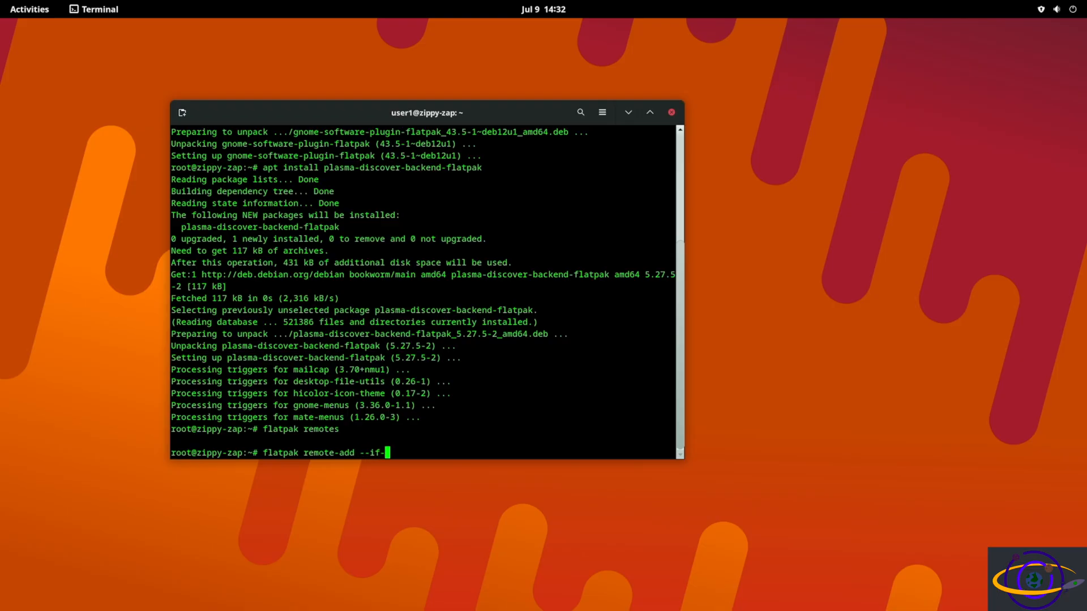
pyautogui.write('not-e')
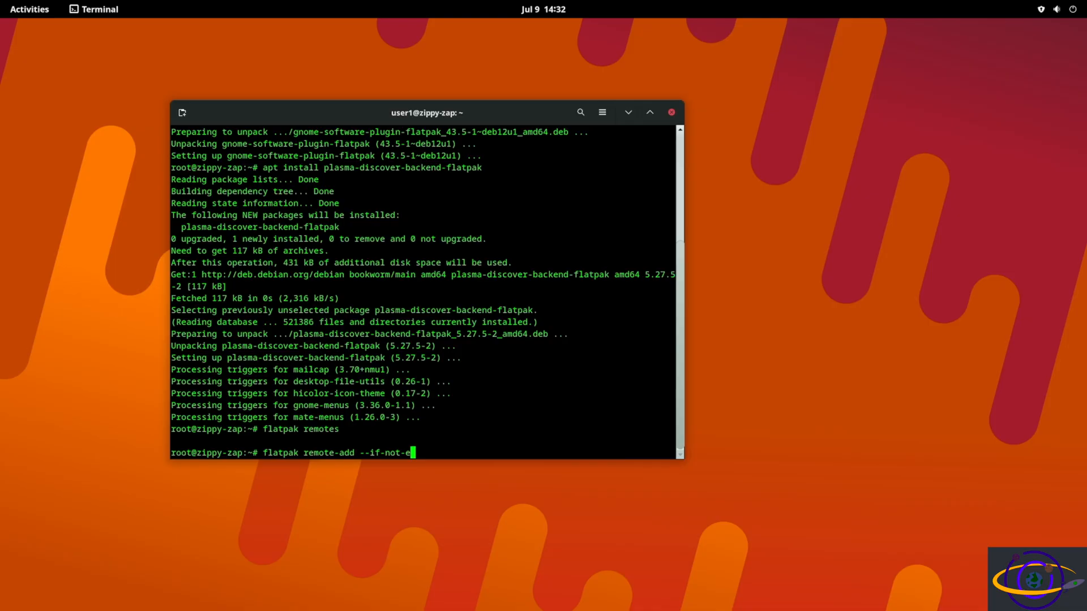
pyautogui.write('xists')
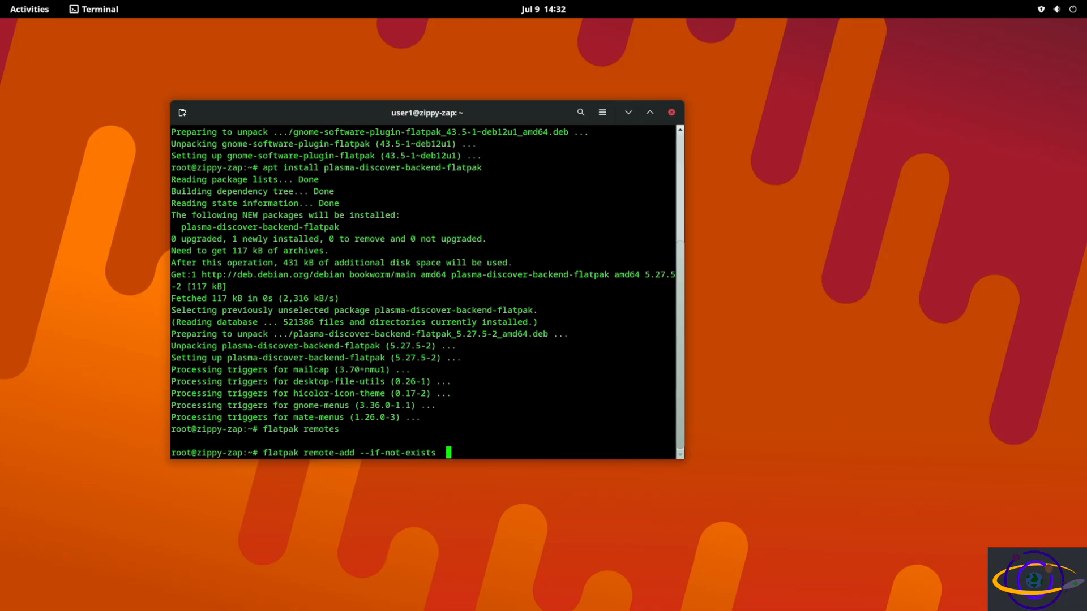
pyautogui.write('flathub')
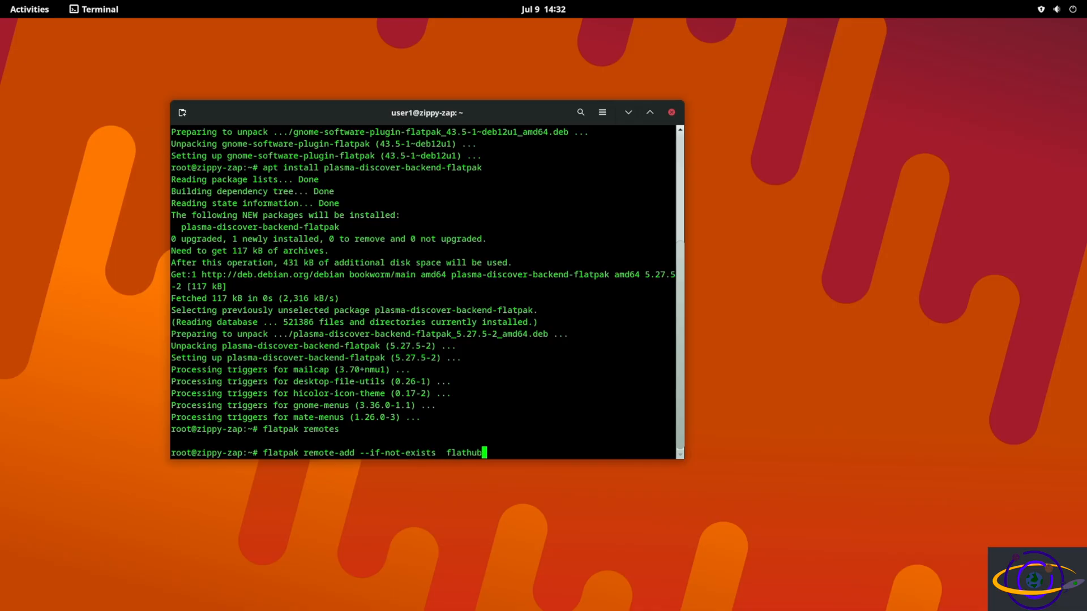
pyautogui.write('" "')
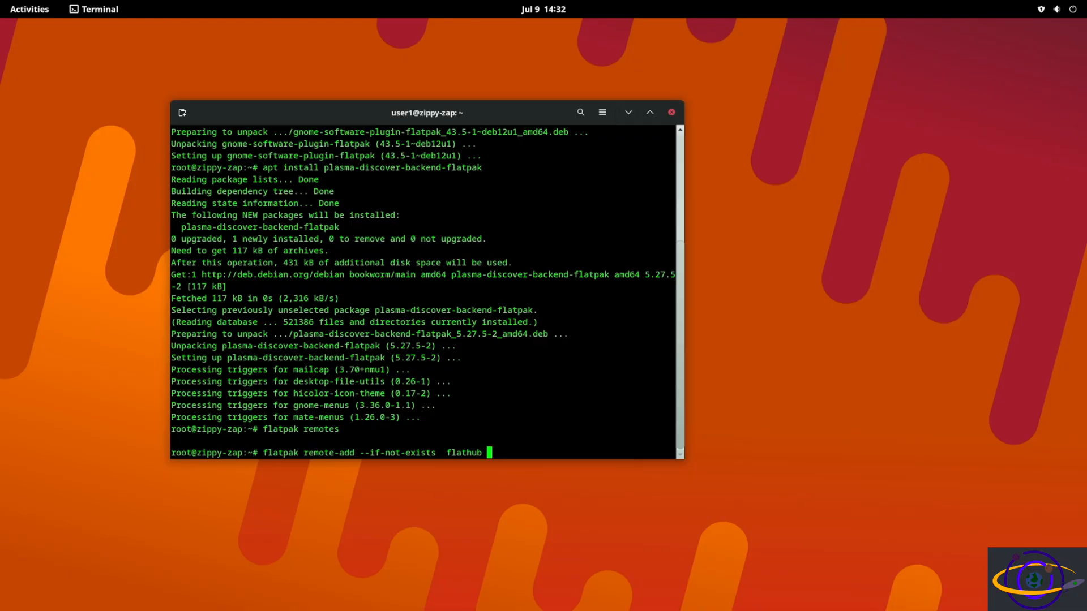
pyautogui.write('https://dl.flat')
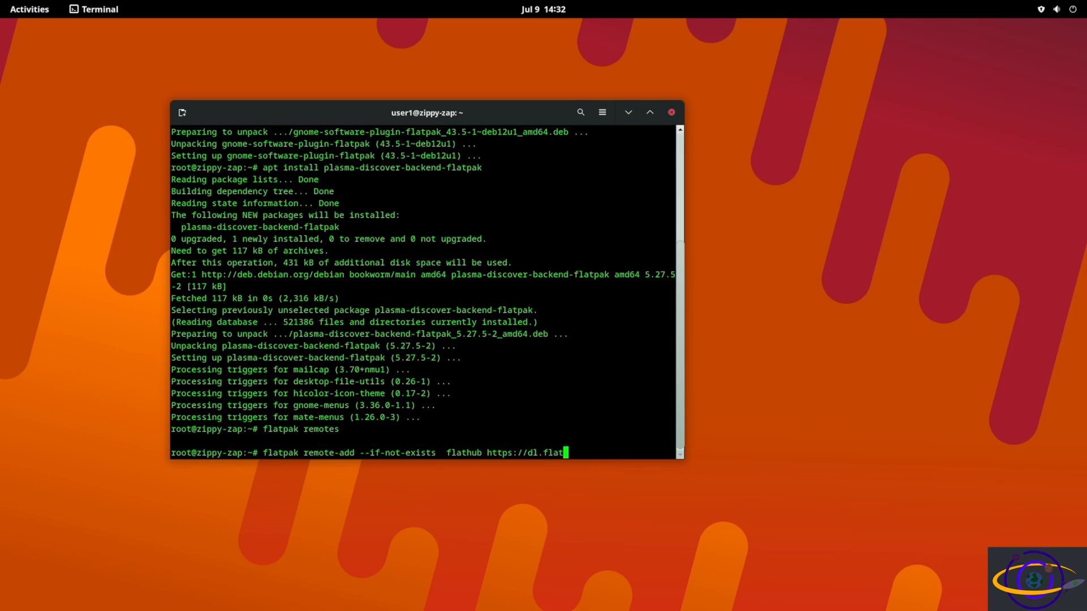
pyautogui.write('ub.org')
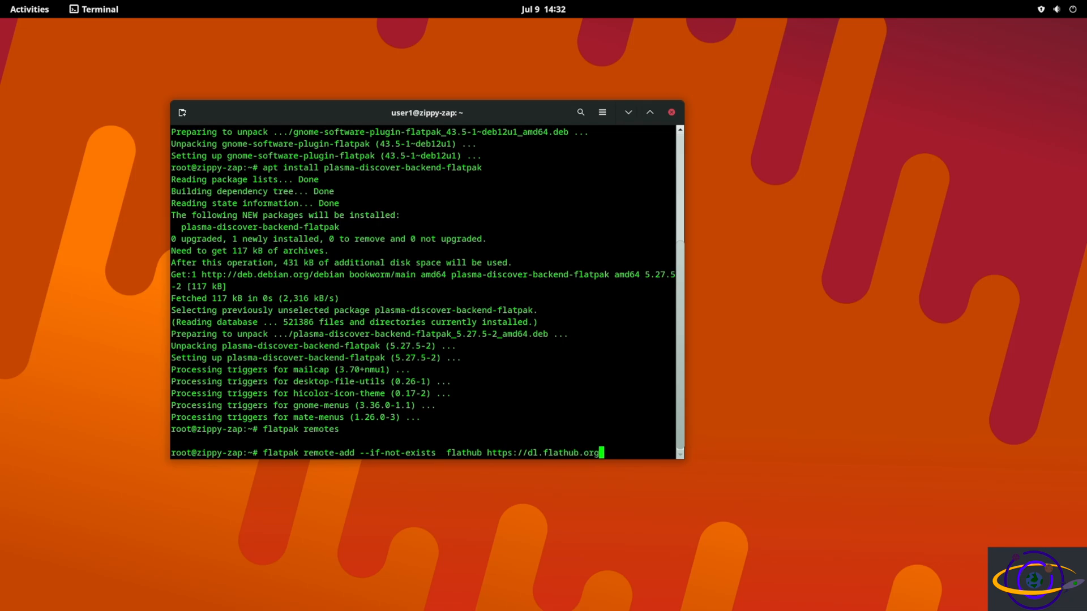
pyautogui.write('/rep')
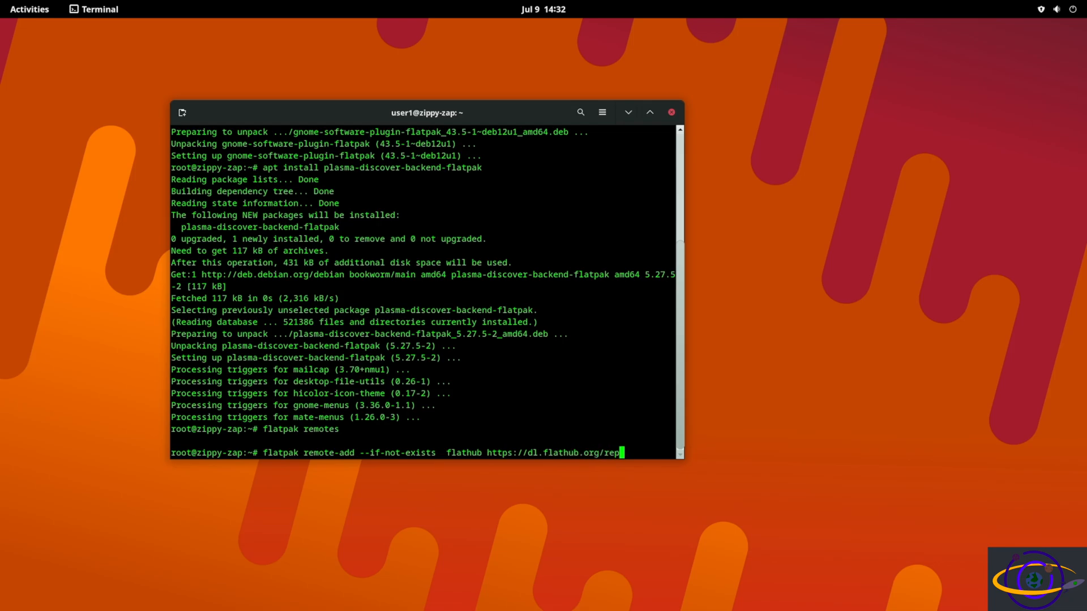
pyautogui.write('o/fl')
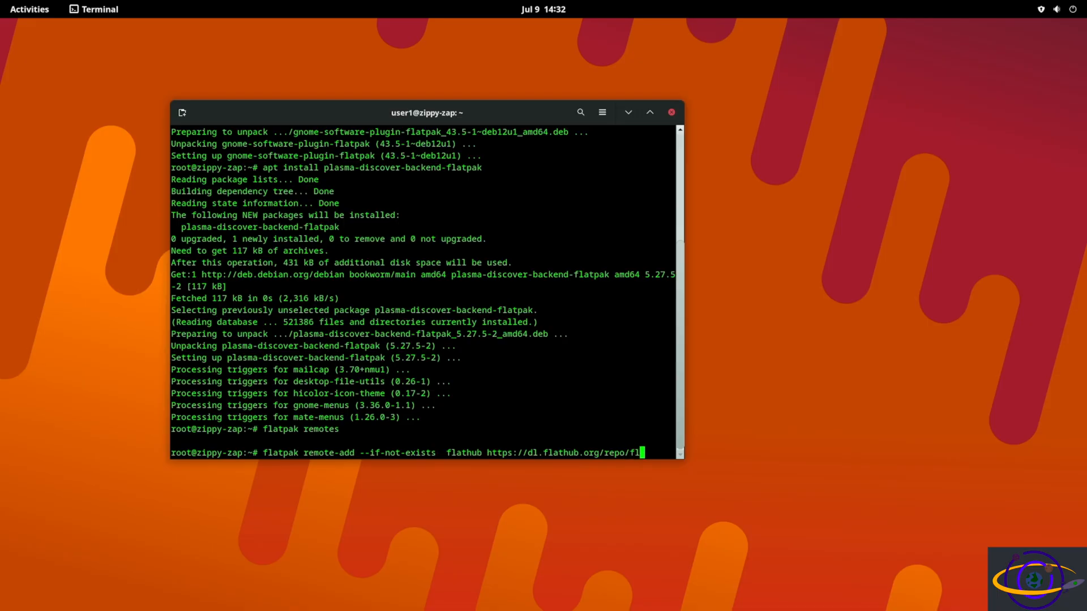
pyautogui.write('athub.flat')
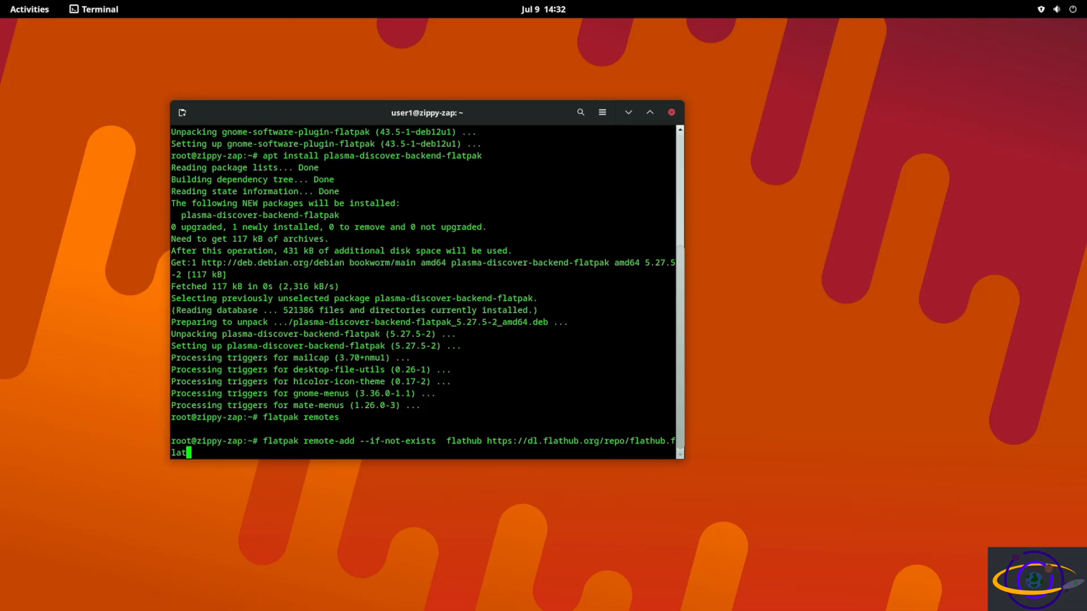
pyautogui.write('pakrepo')
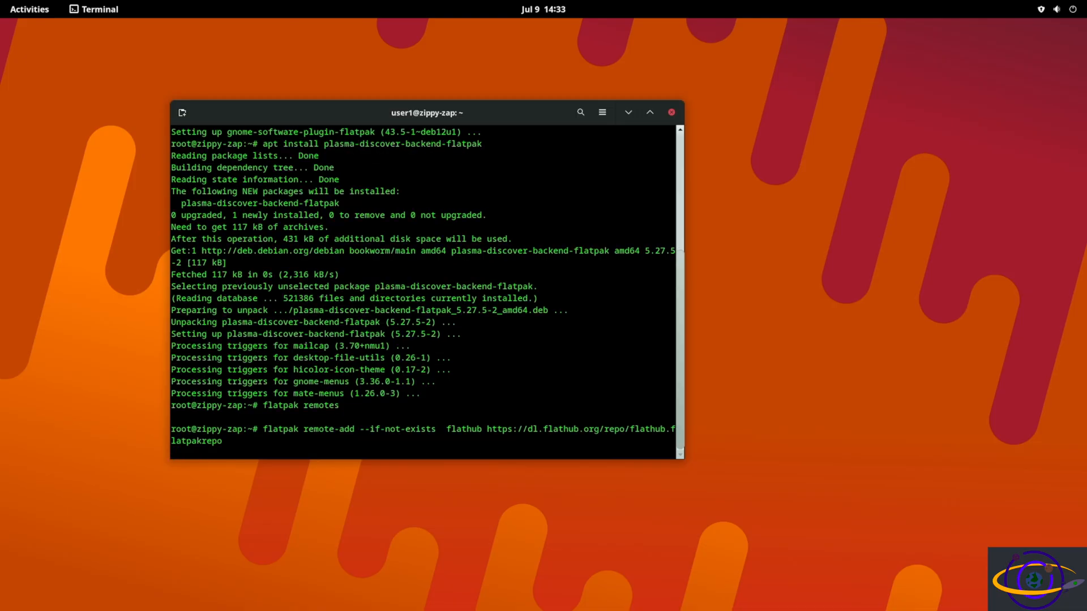
pyautogui.press('Return')
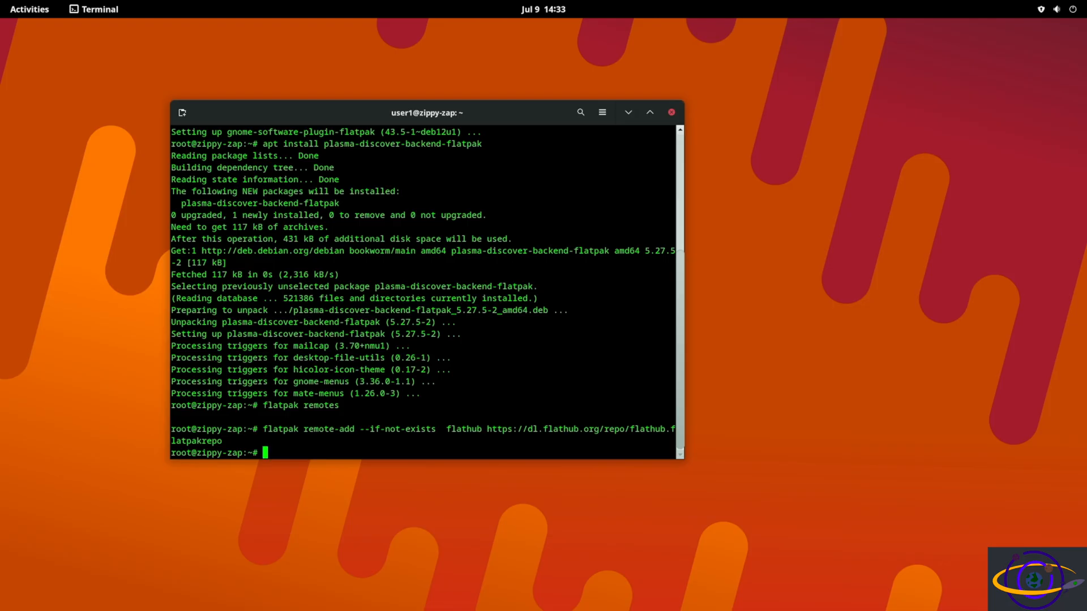
# Step: List flatpak remotes, search Flathub for gimp and pick out the ID org.gimp.GIMP in a maximized window
pyautogui.write('flatpak remotes')
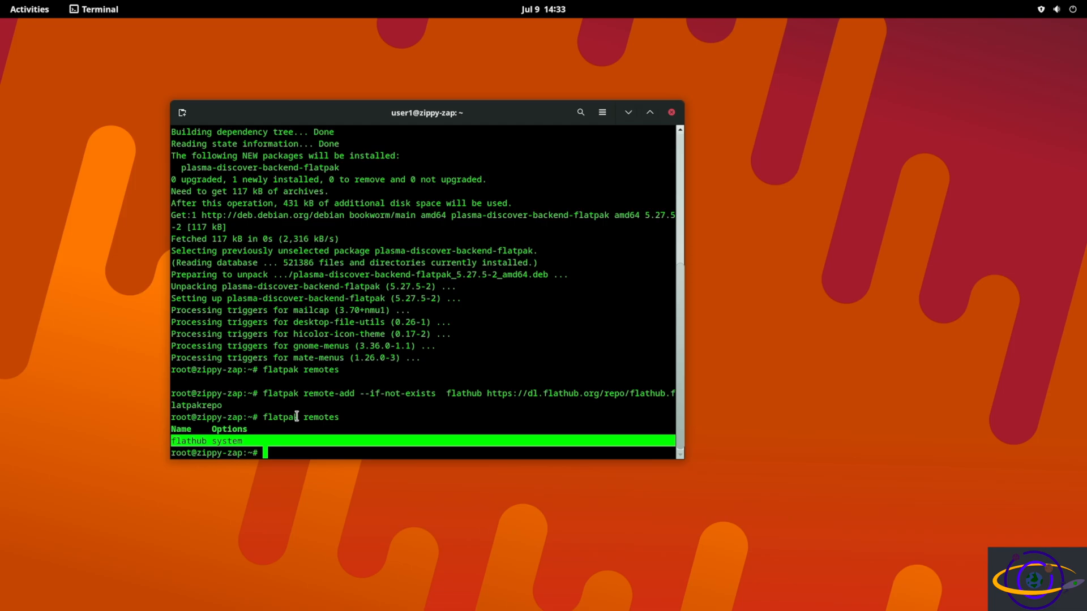
pyautogui.write('flatpak')
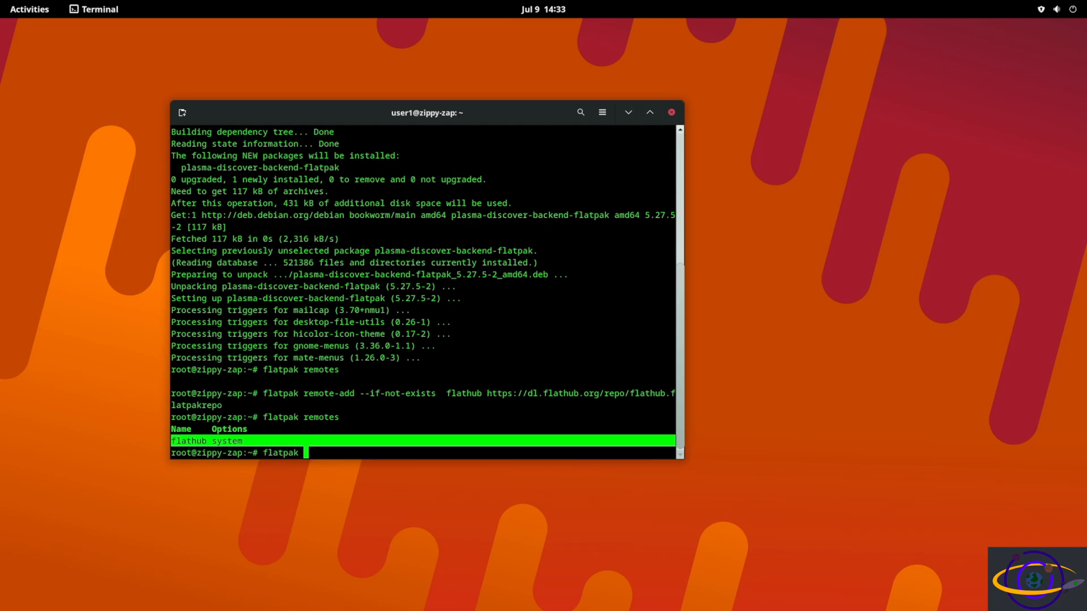
pyautogui.write('search gimp')
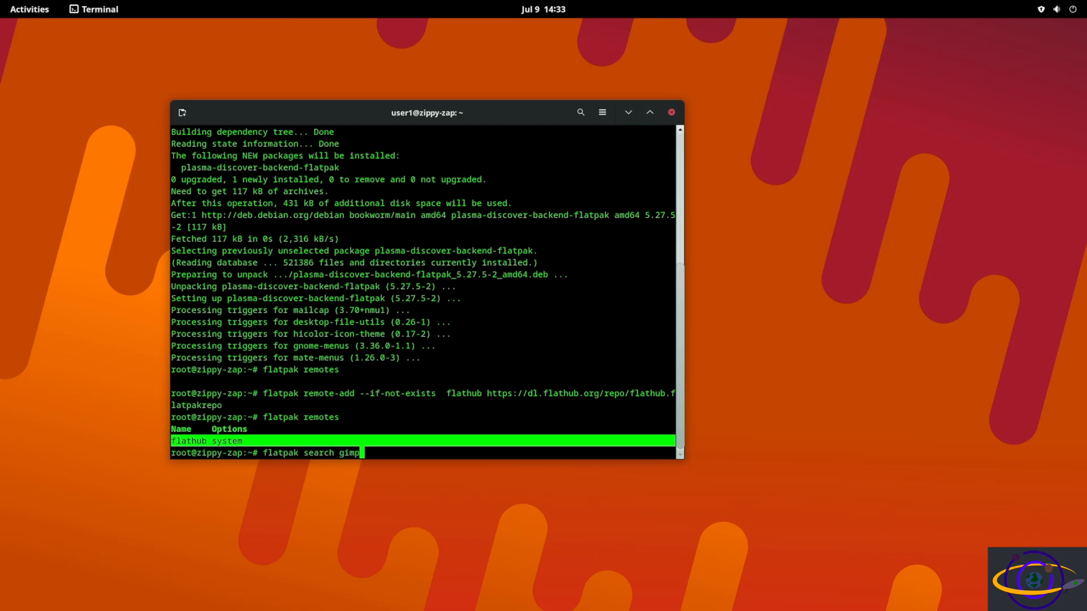
pyautogui.scroll(-3)
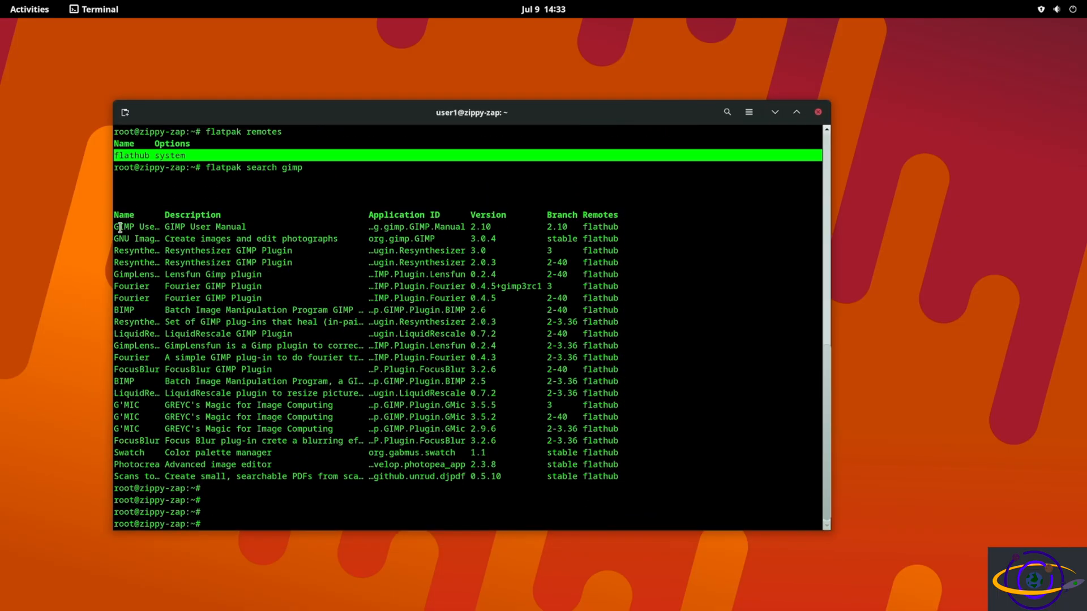
pyautogui.doubleClick(412, 287)
pyautogui.write('flatpak search gimp')
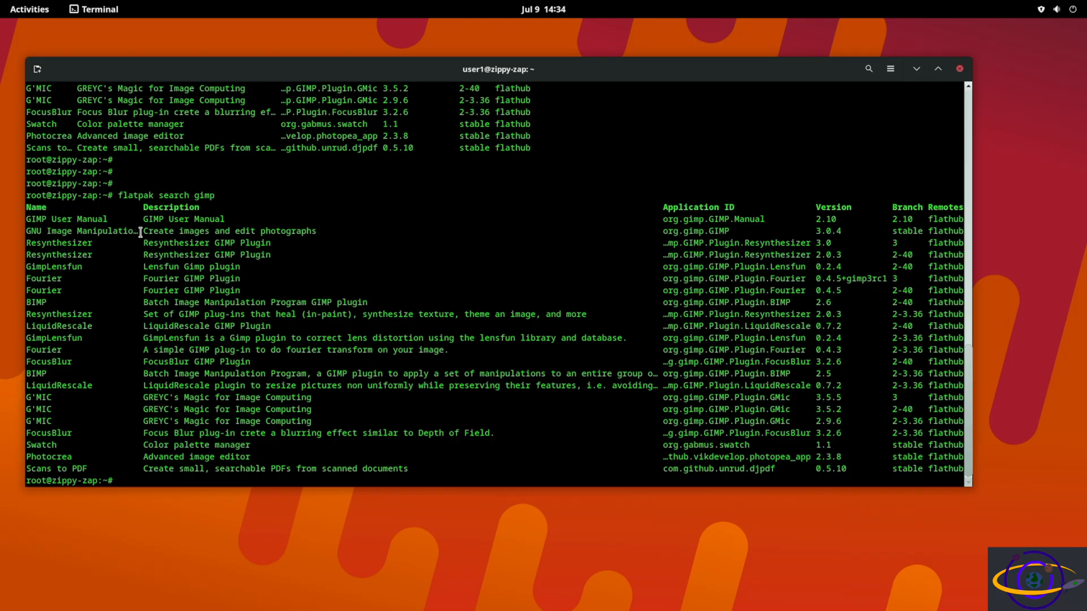
pyautogui.doubleClick(58, 231)
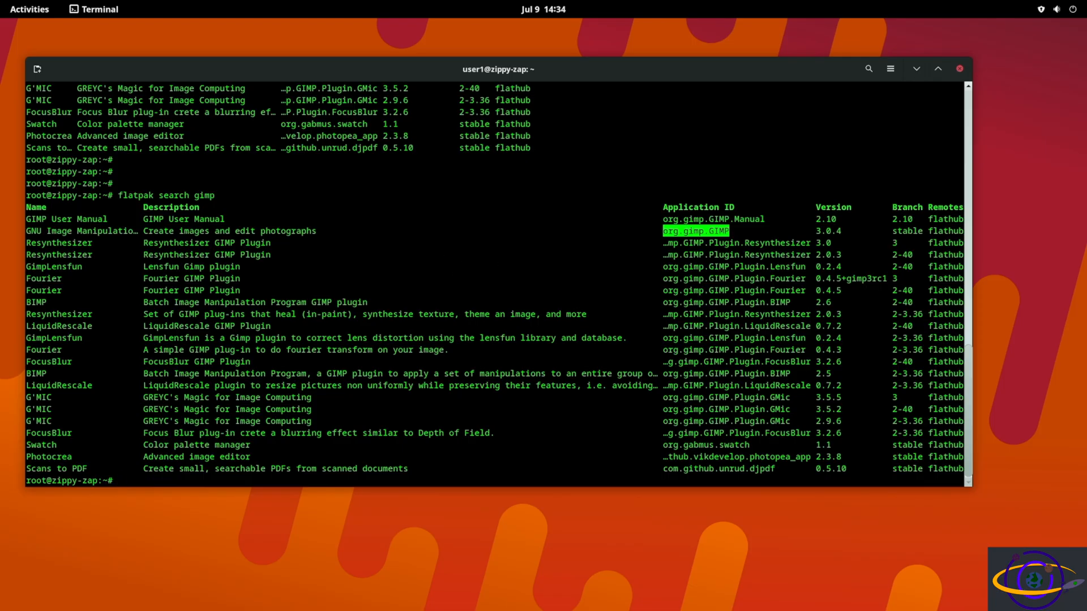
# Step: Try flatpak install GIMP, which lists similar refs, and abort the choice with Ctrl+C
pyautogui.write('flatpak')
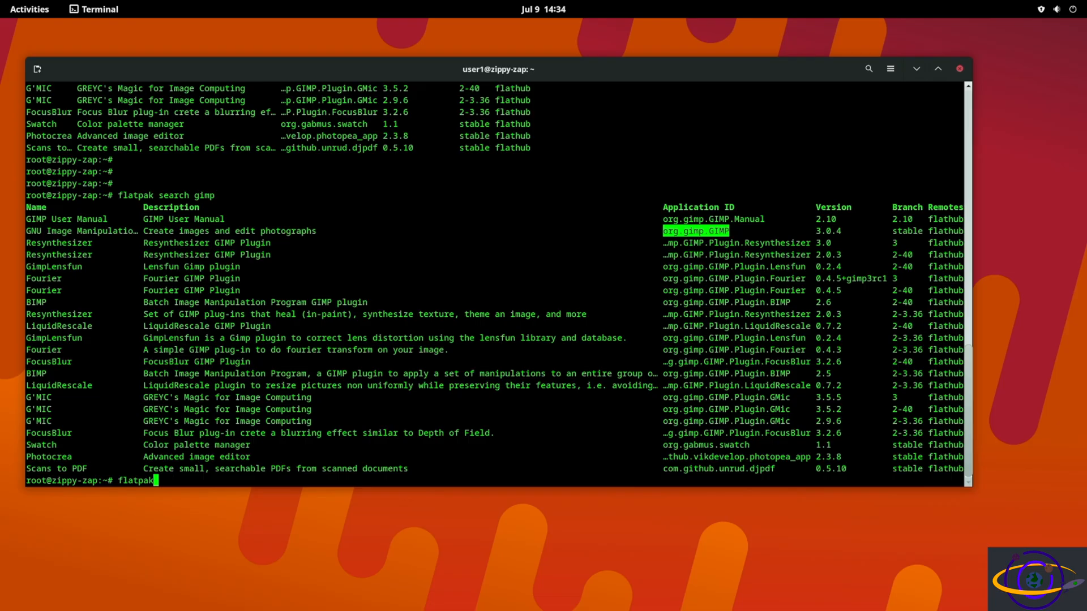
pyautogui.write('install')
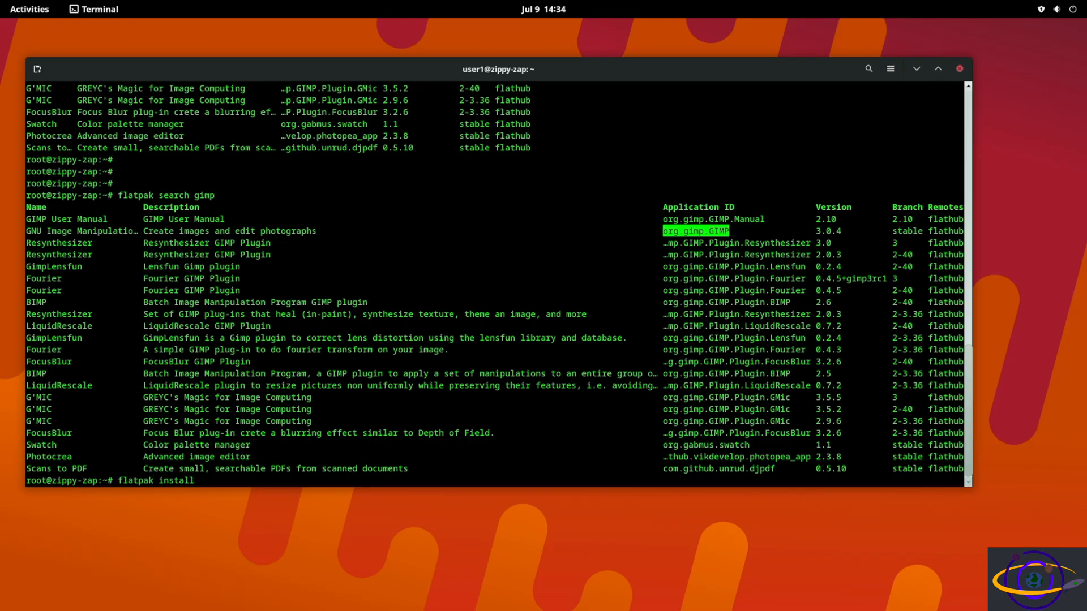
pyautogui.write('G')
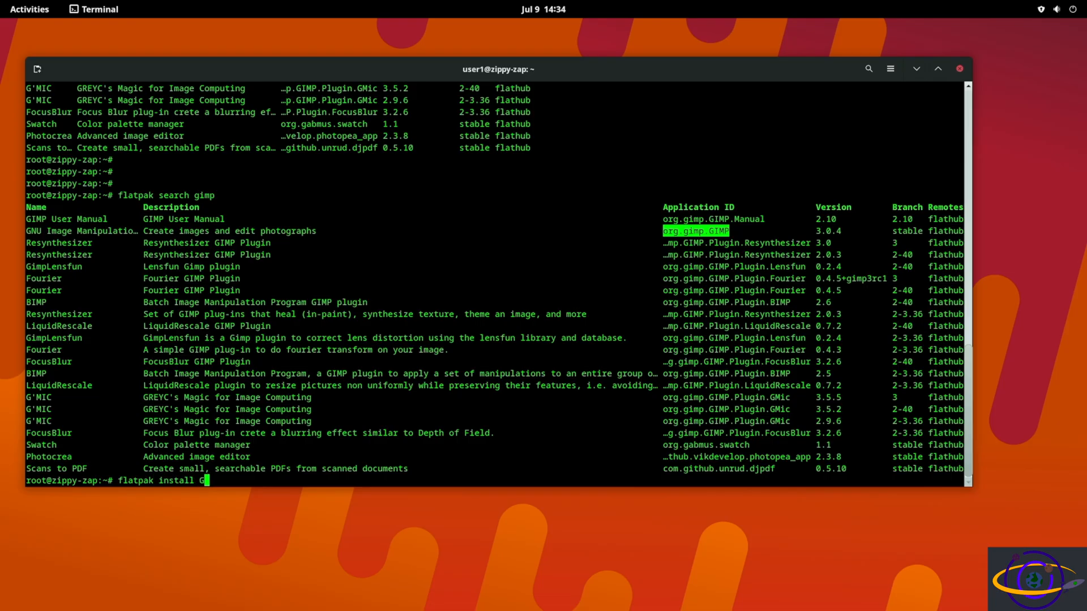
pyautogui.write('IMP')
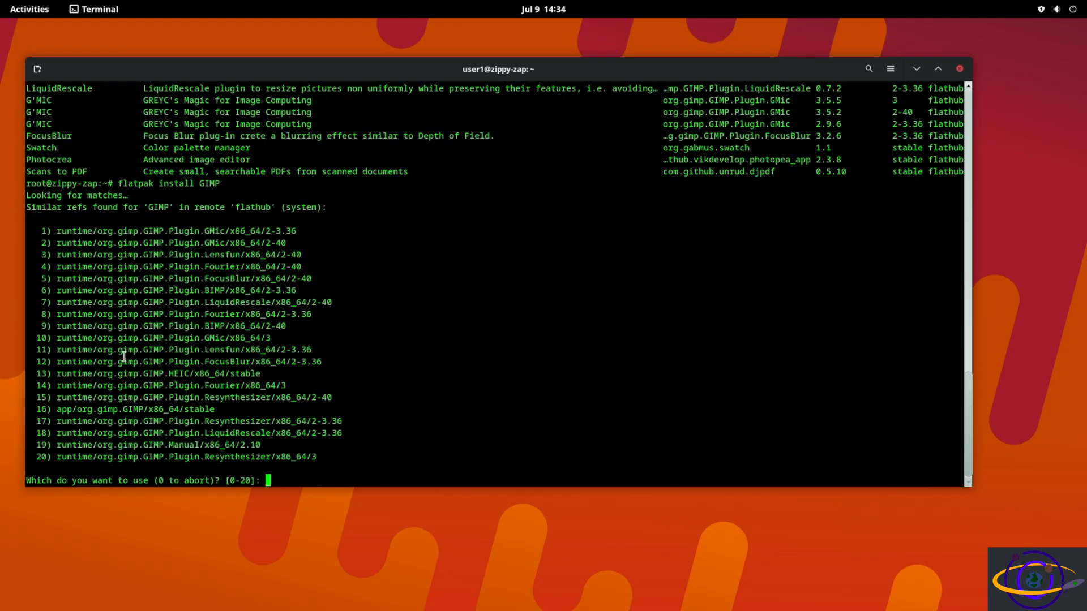
pyautogui.moveTo(451, 283)
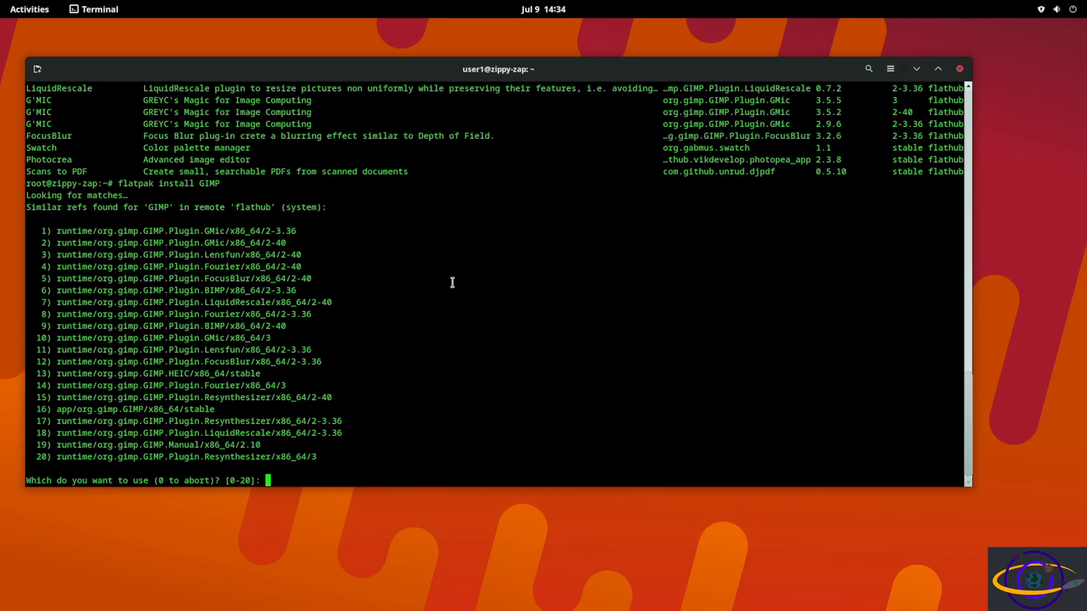
pyautogui.press('ctrl+c')
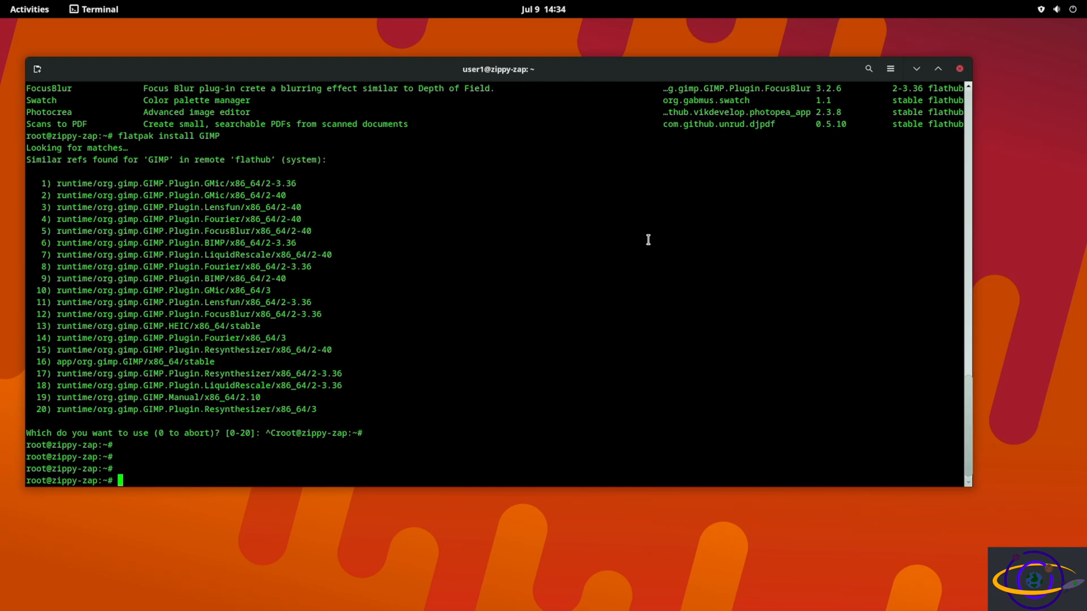
# Step: Install GIMP from Flathub with flatpak install org.gimp.GIMP, confirming with Y
pyautogui.write('flatpak install org.gimp.GIMP')
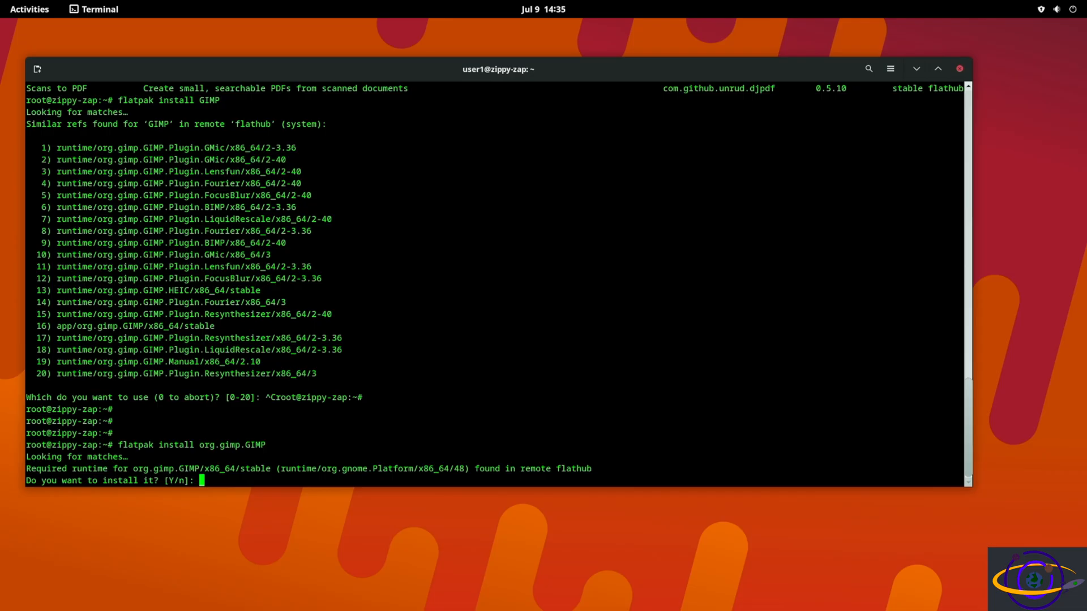
pyautogui.write('Y')
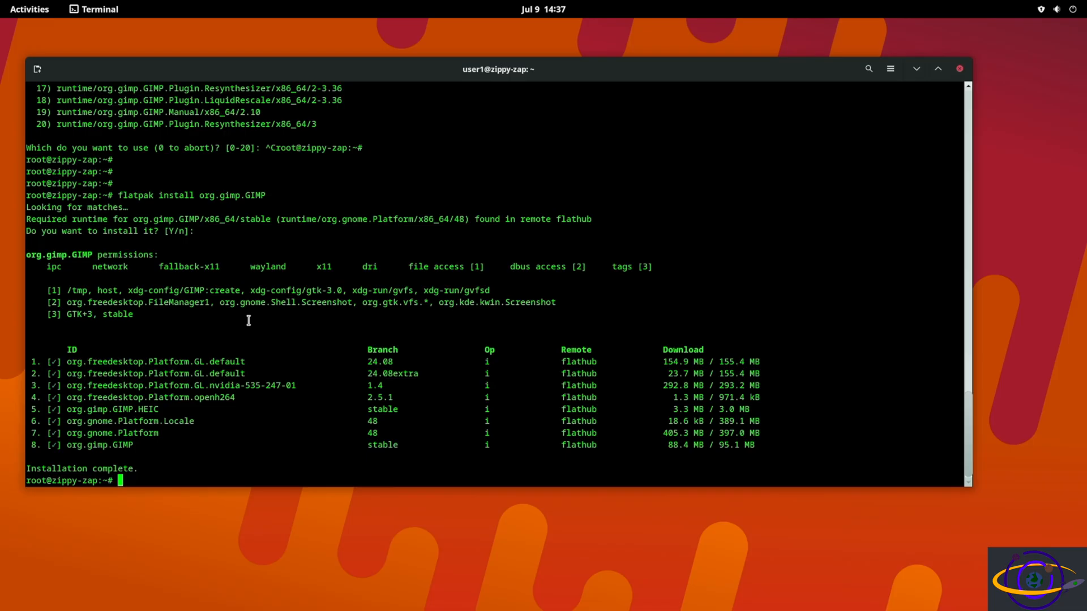
pyautogui.write('flatpak install org.gimp.GIMP')
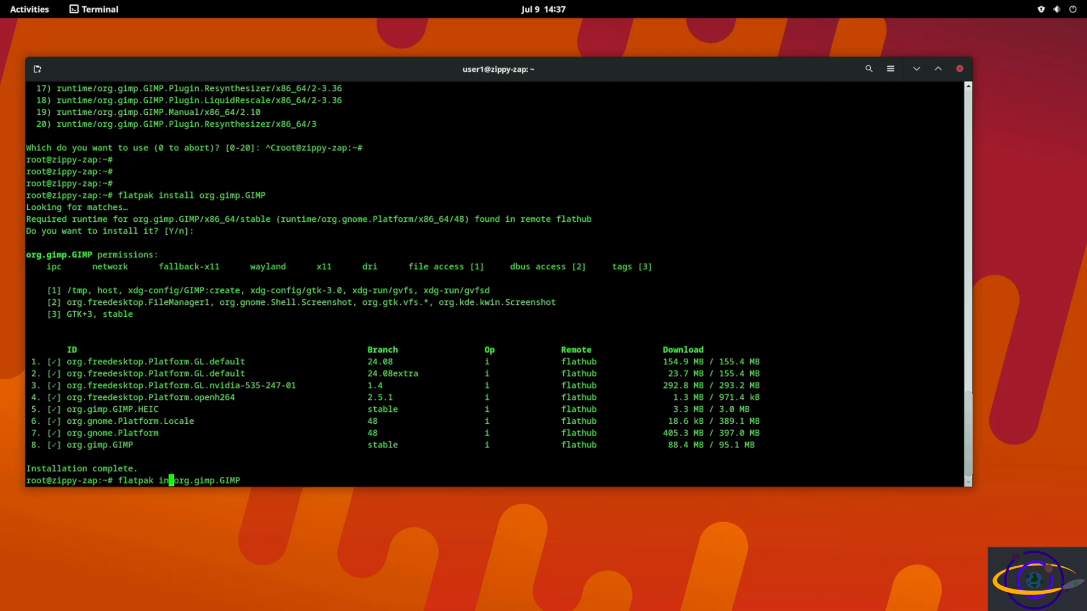
pyautogui.write('run')
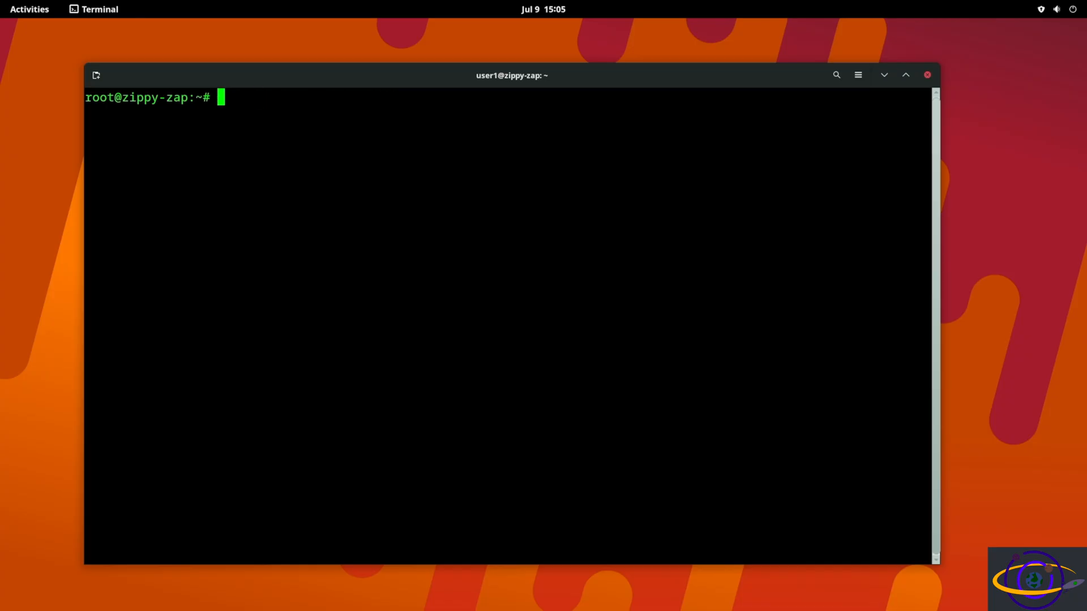
# Step: Run flatpak run org.gimp.GIMP as root, which cannot open a display, and copy the command
pyautogui.write('flatpak run org.gimp.GIMP')
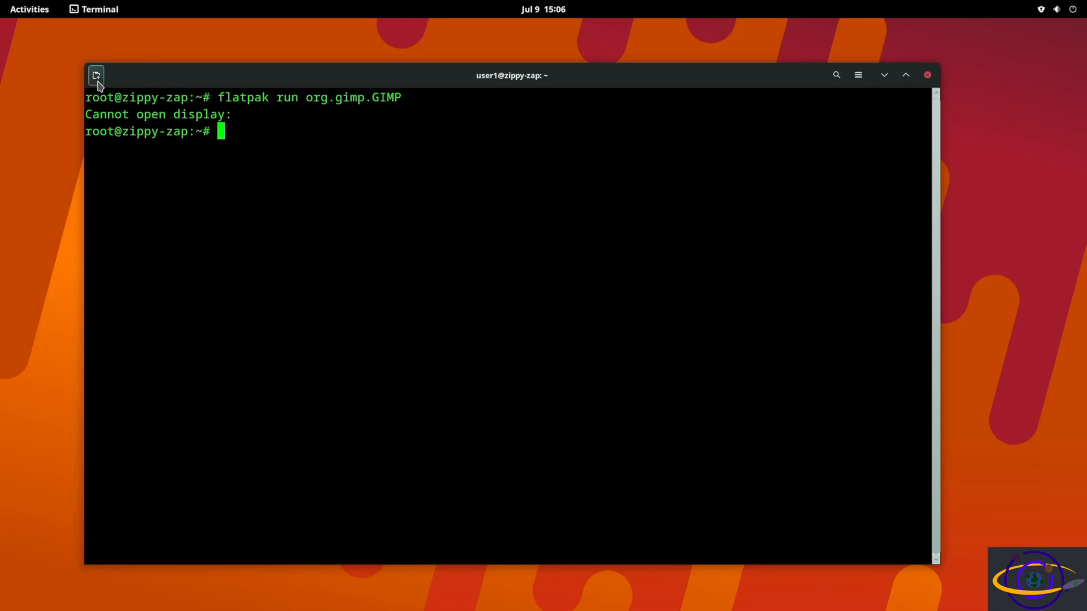
pyautogui.moveTo(217, 97); pyautogui.dragTo(363, 98)
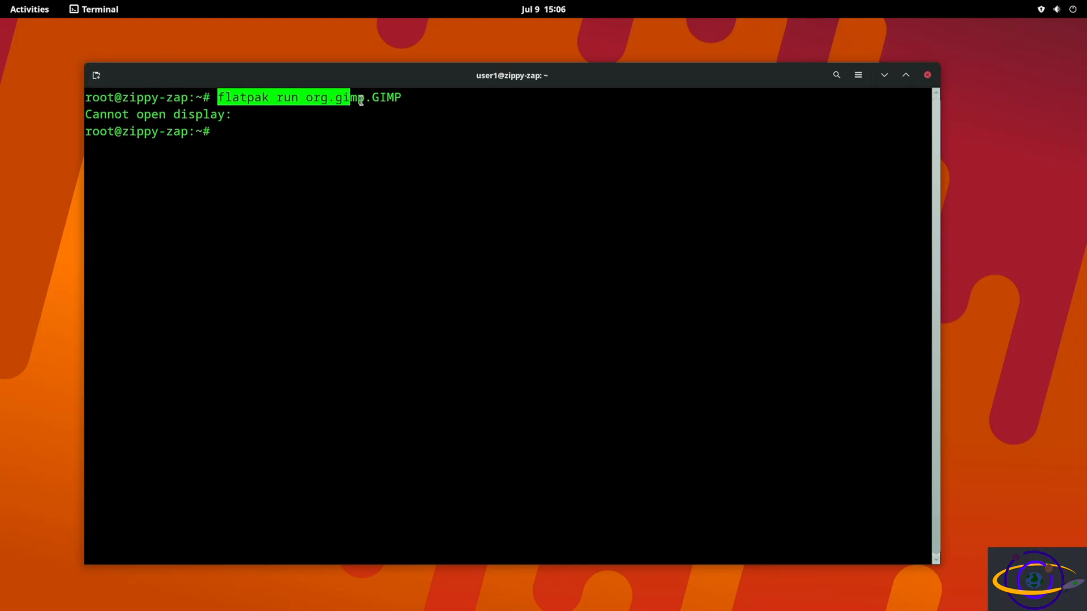
pyautogui.rightClick(264, 108)
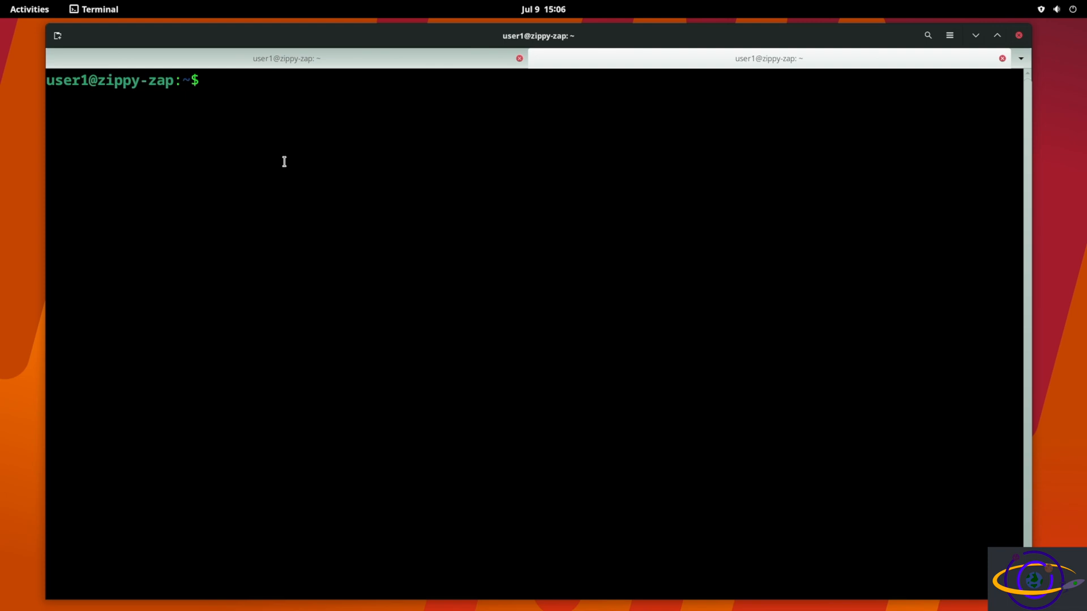
# Step: Paste and run the GIMP command as the regular user, starting GIMP 3.0.4, then close it
pyautogui.rightClick(284, 161)
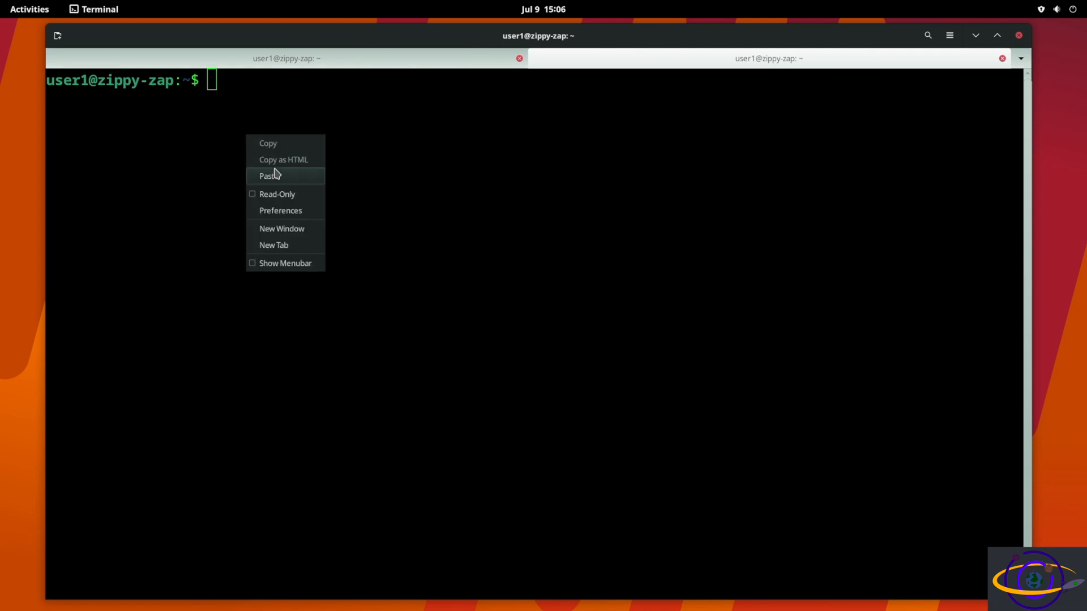
pyautogui.click(268, 175)
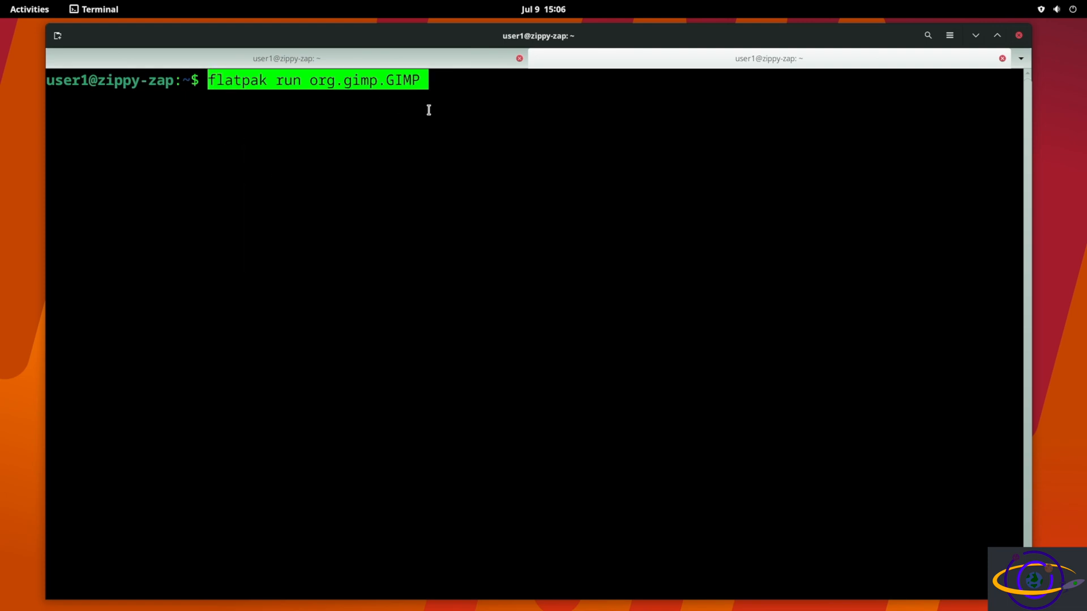
pyautogui.press('Return')
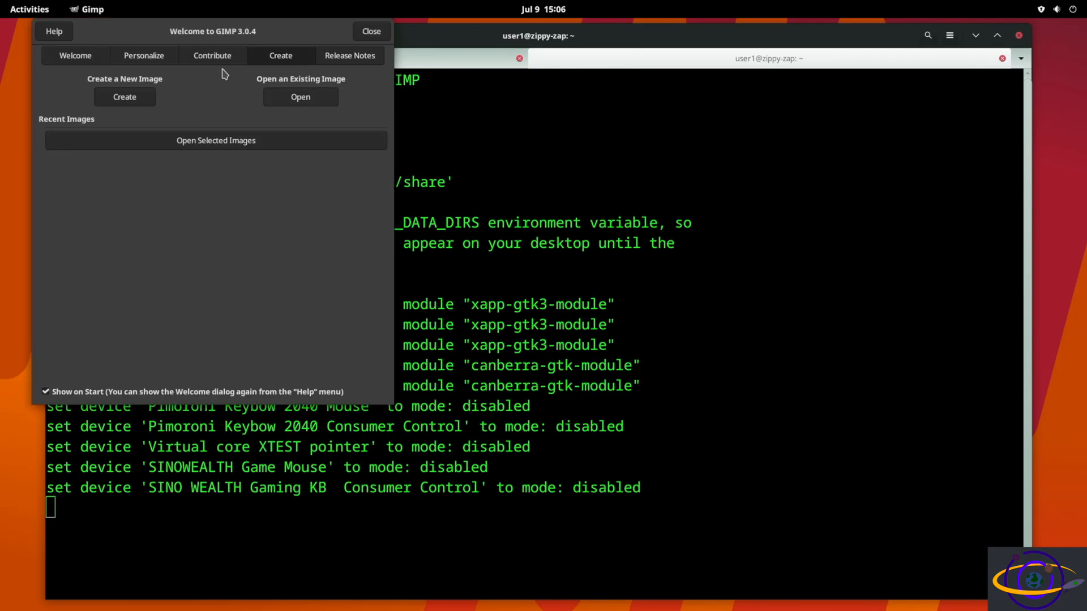
pyautogui.click(370, 30)
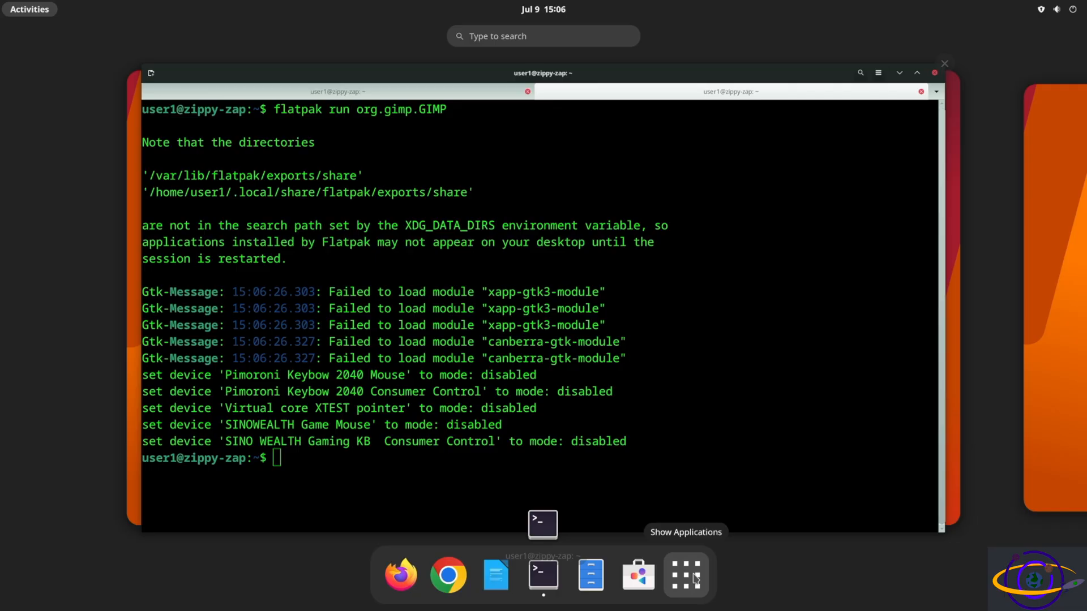
# Step: Search the Activities overview for gimp to confirm the GIMP launcher appears
pyautogui.write('gimp')
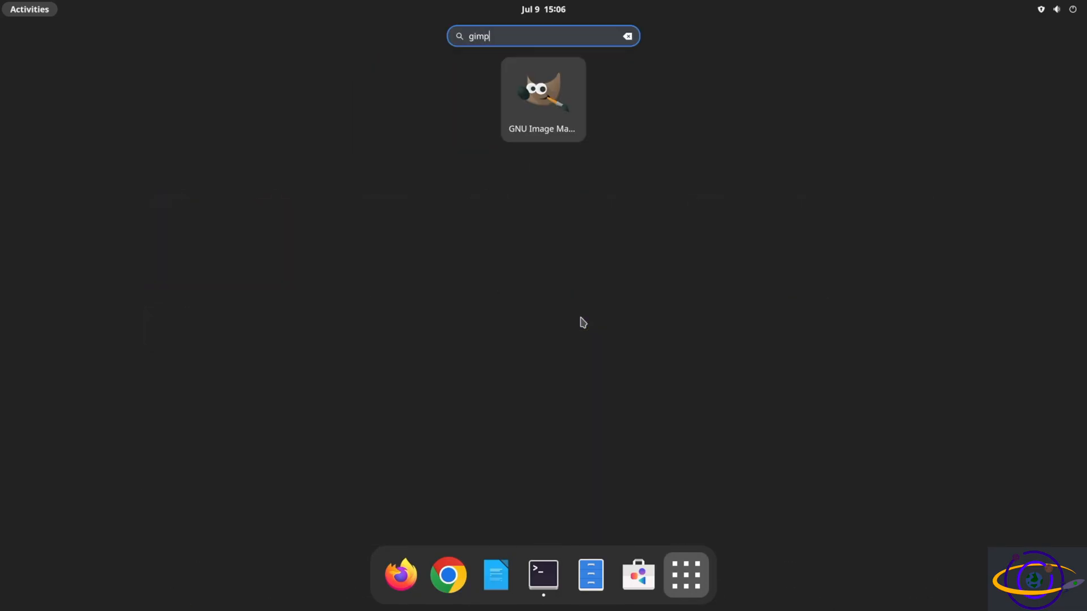
pyautogui.moveTo(533, 111)
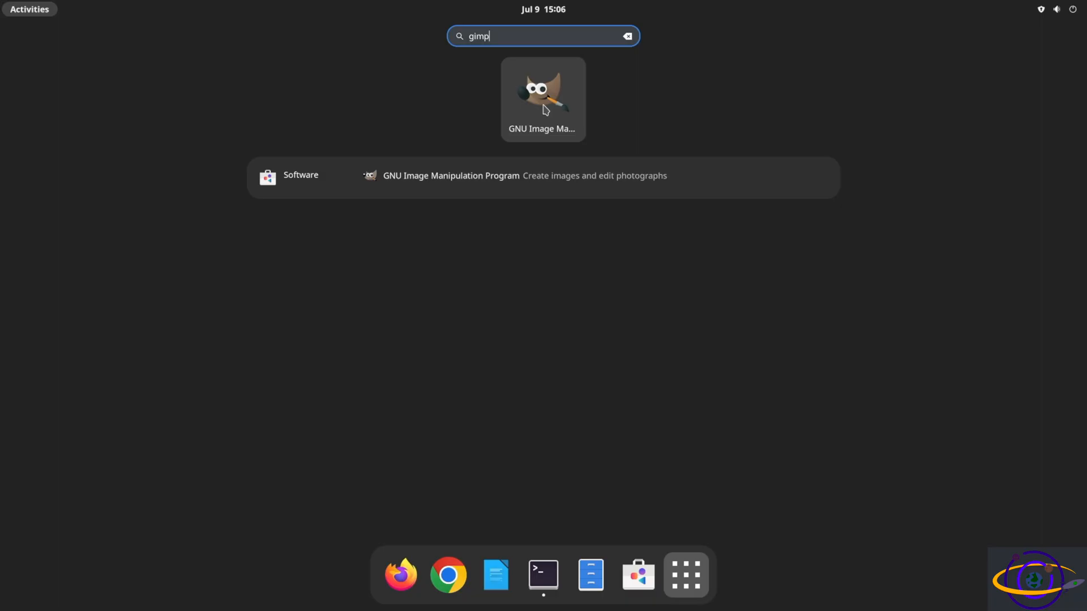
pyautogui.moveTo(568, 95)
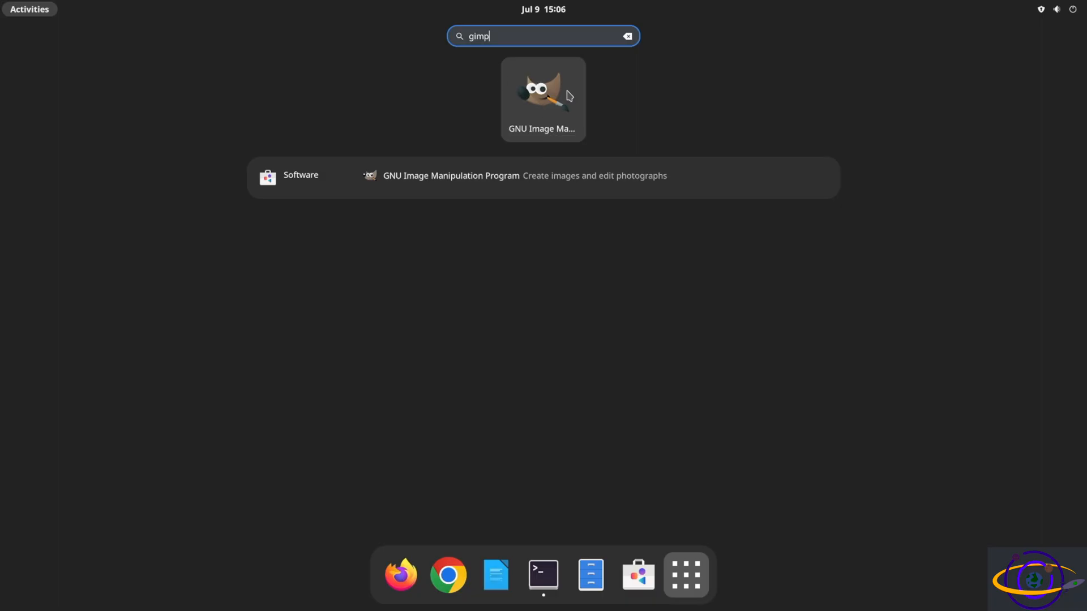
pyautogui.moveTo(574, 82)
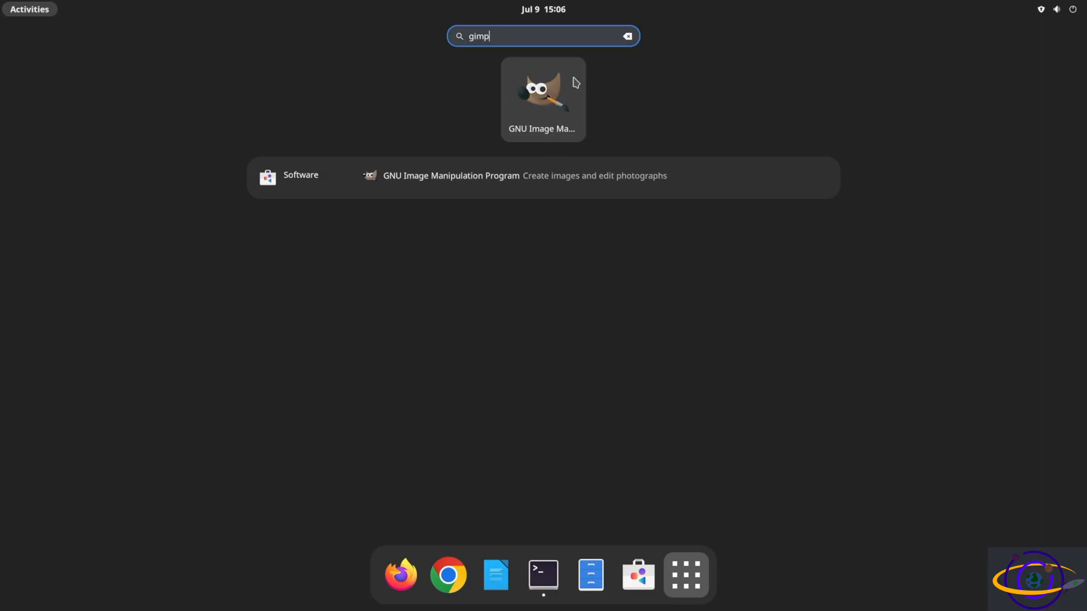
pyautogui.moveTo(665, 608)
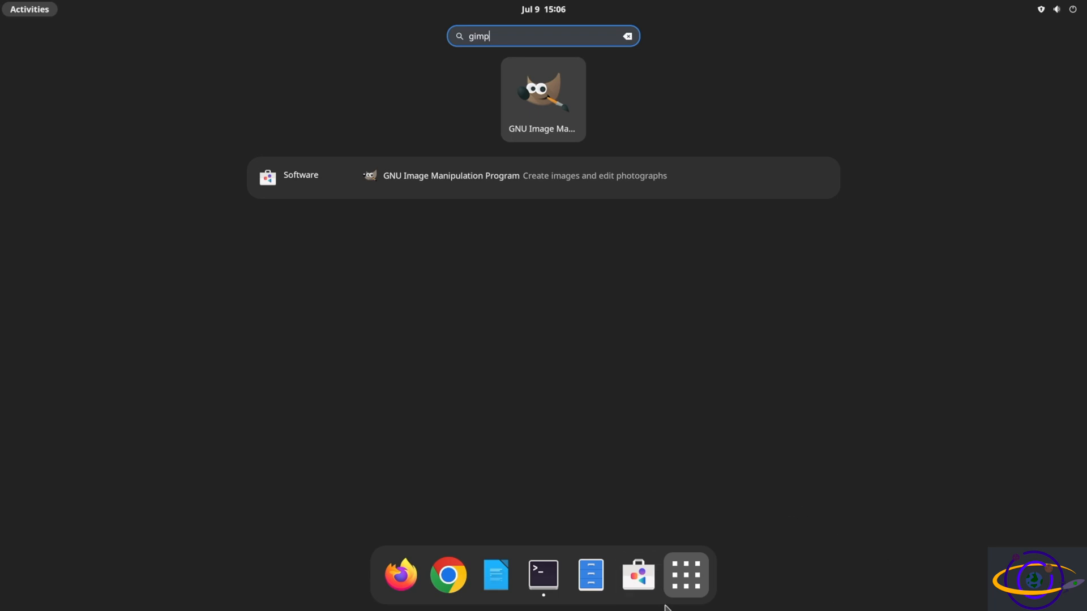
pyautogui.moveTo(636, 575)
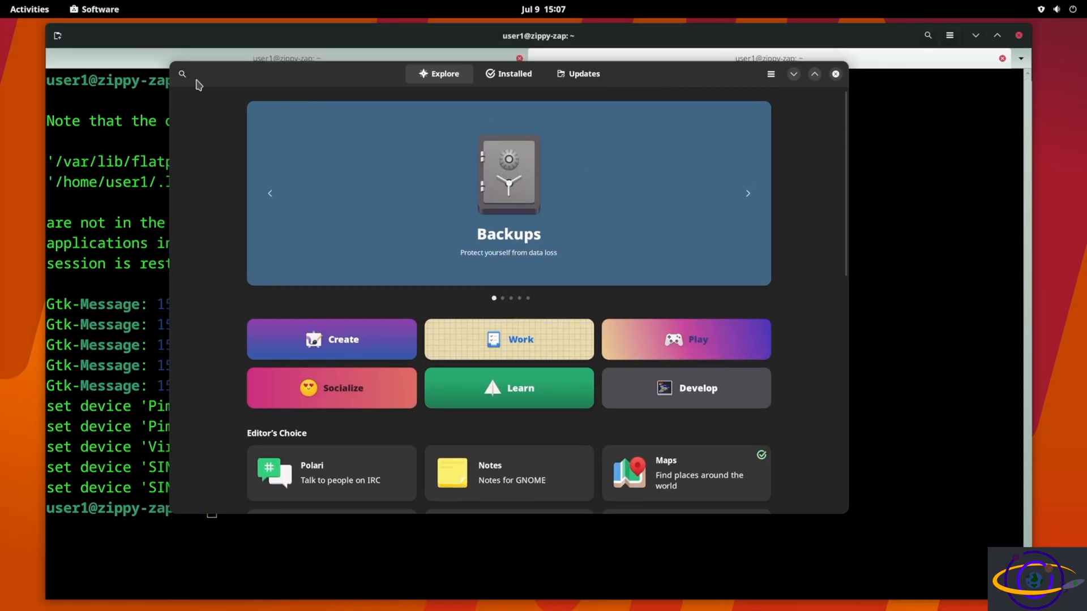
# Step: Search GNOME Software for gimp, view its page from the Flathub and Debian sources, then close the store
pyautogui.click(182, 75)
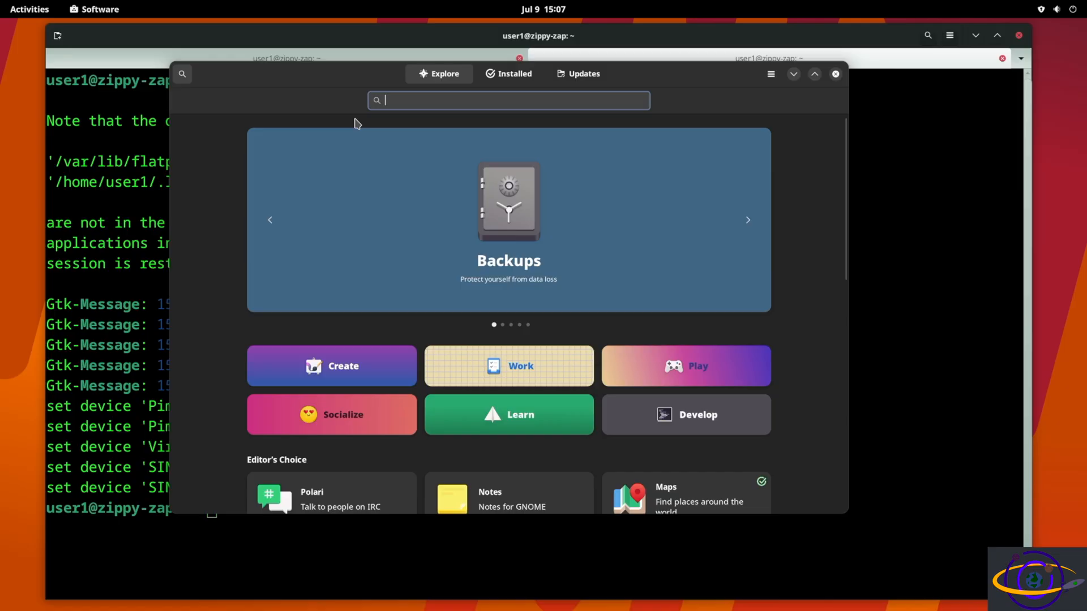
pyautogui.write('gimp')
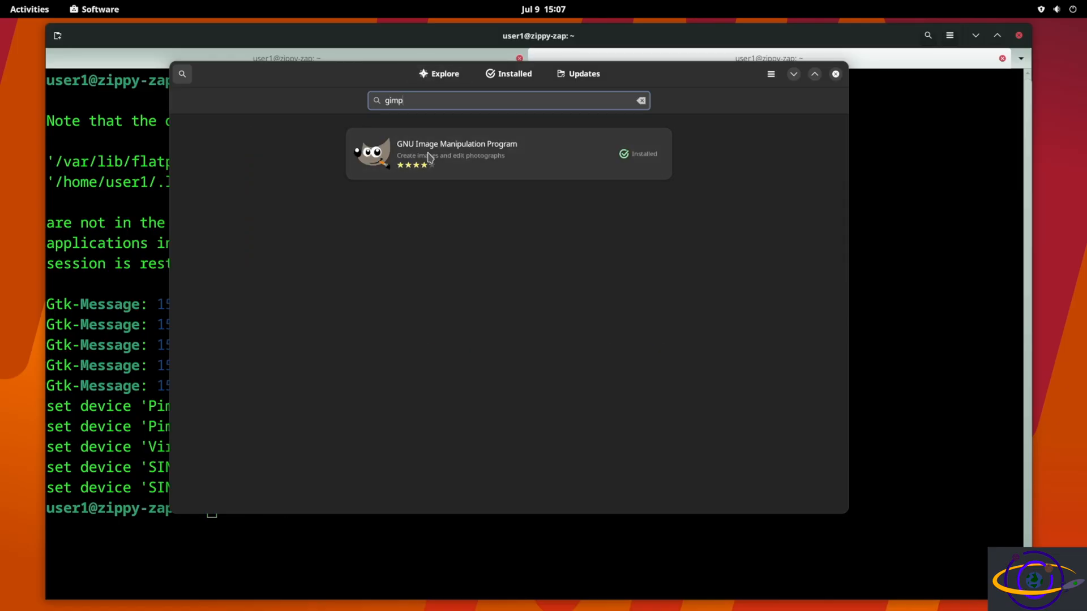
pyautogui.moveTo(583, 162)
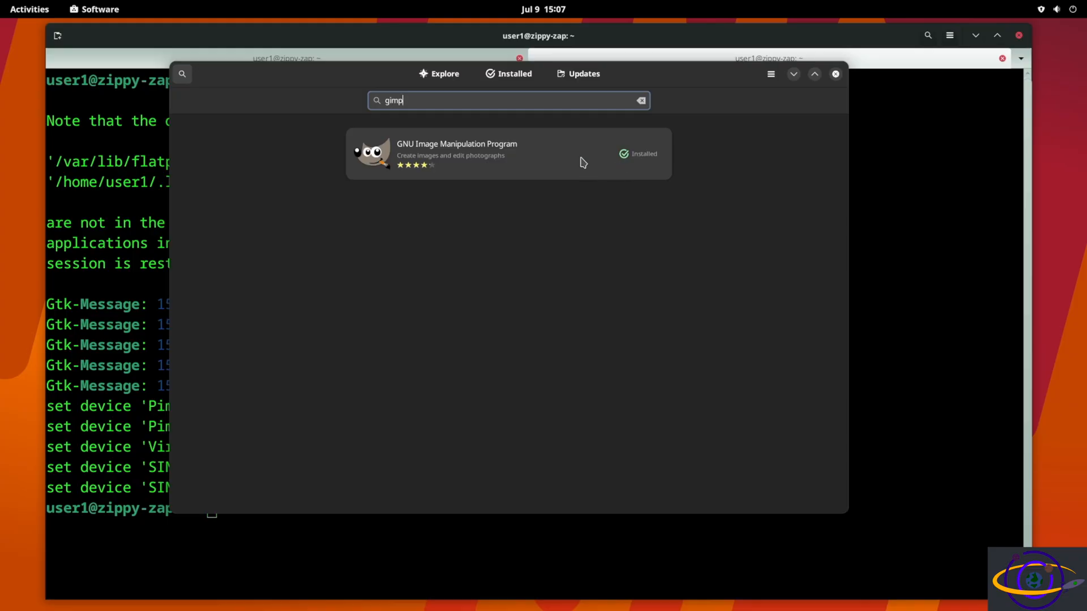
pyautogui.click(486, 153)
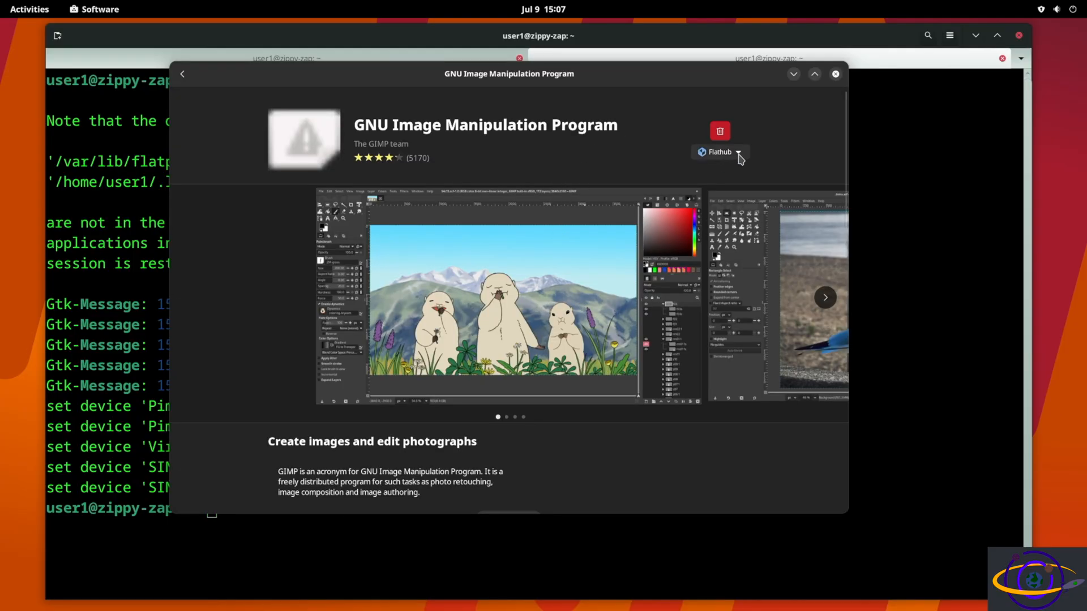
pyautogui.click(719, 152)
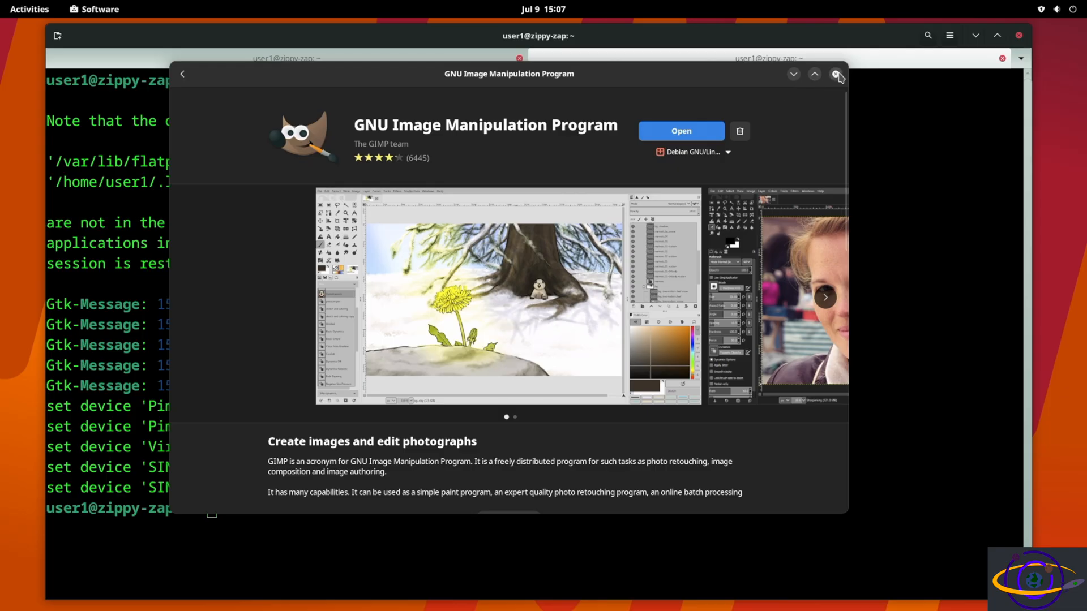
pyautogui.click(837, 74)
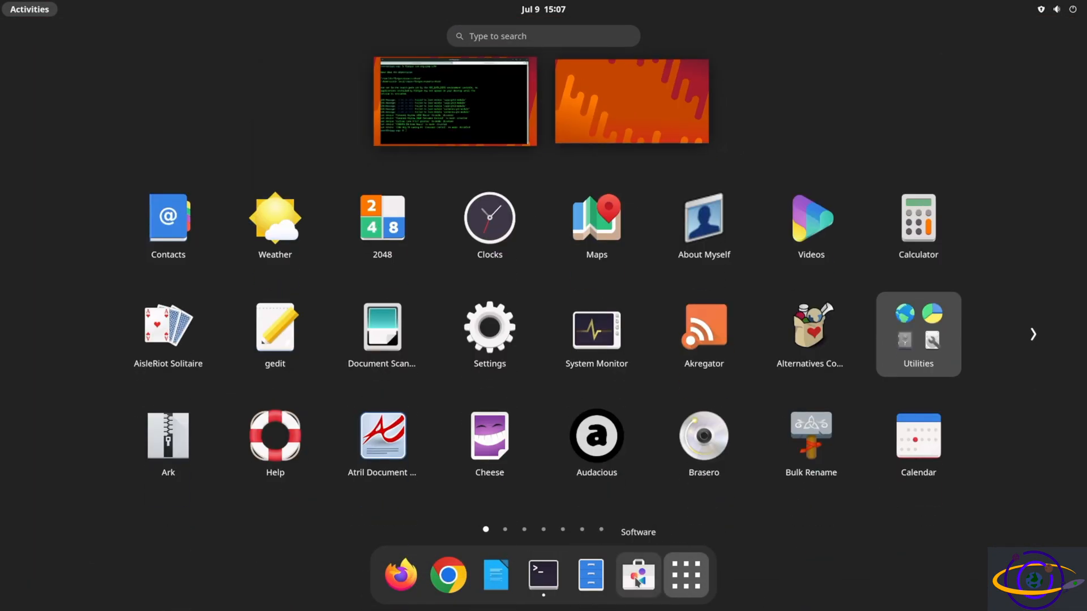
pyautogui.moveTo(811, 316)
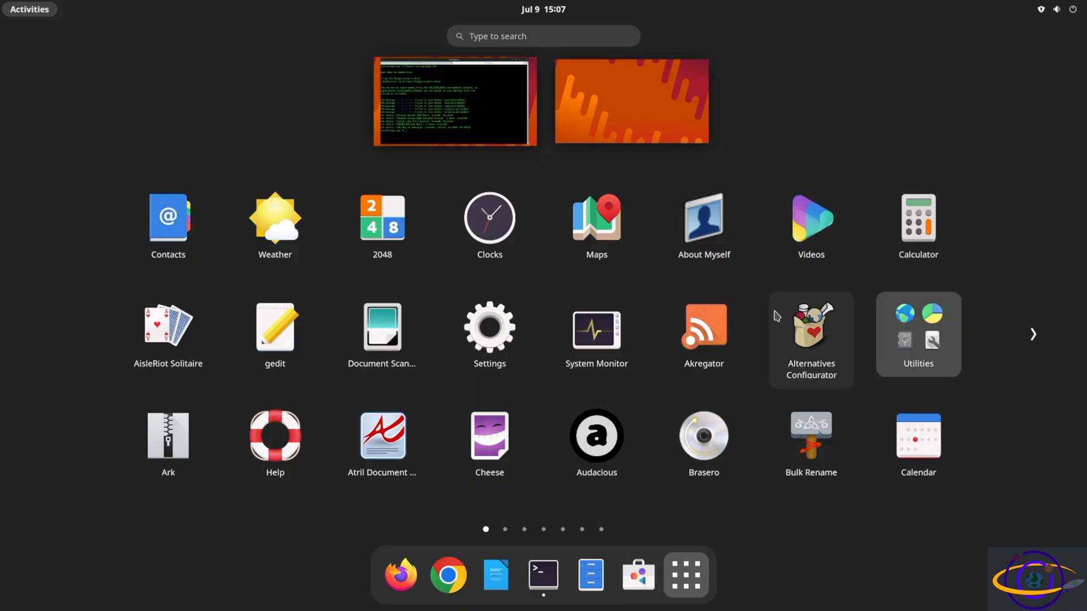
# Step: Search the app grid for 'dis' and launch KDE Discover
pyautogui.write('dis')
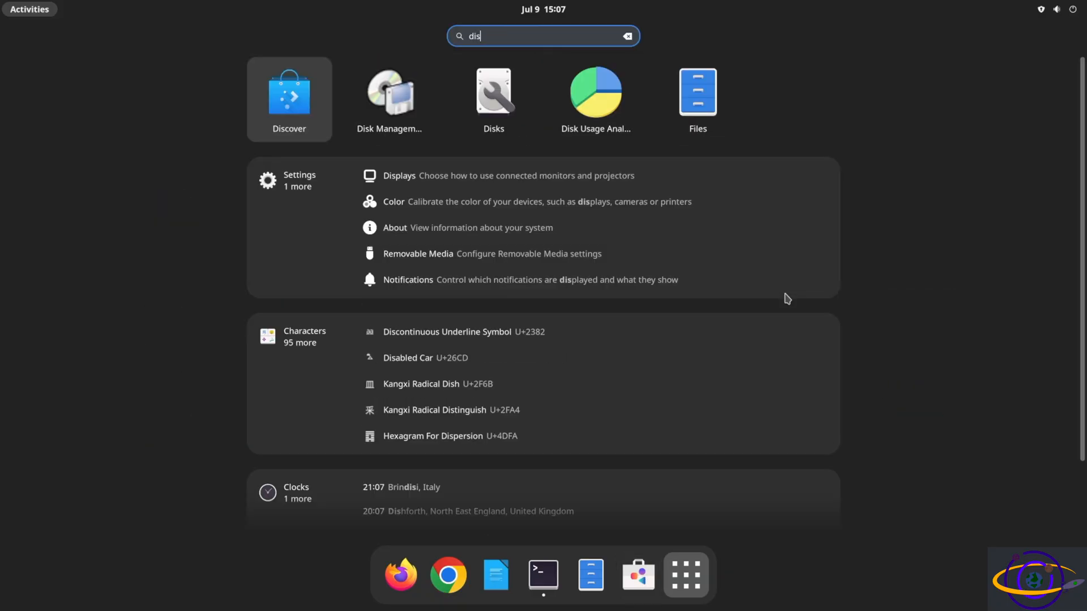
pyautogui.moveTo(290, 81)
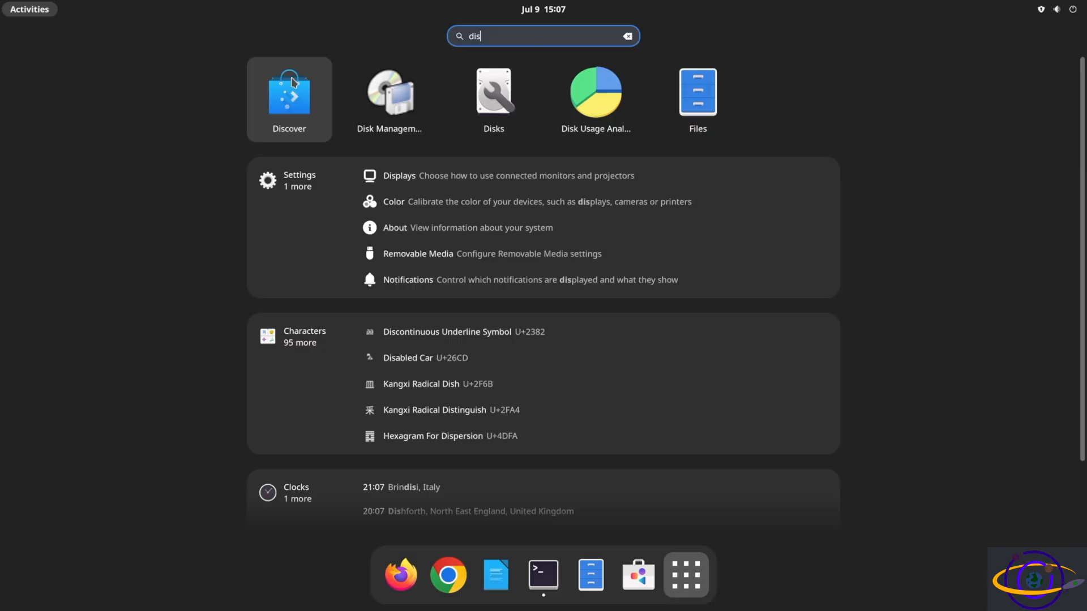
pyautogui.click(289, 94)
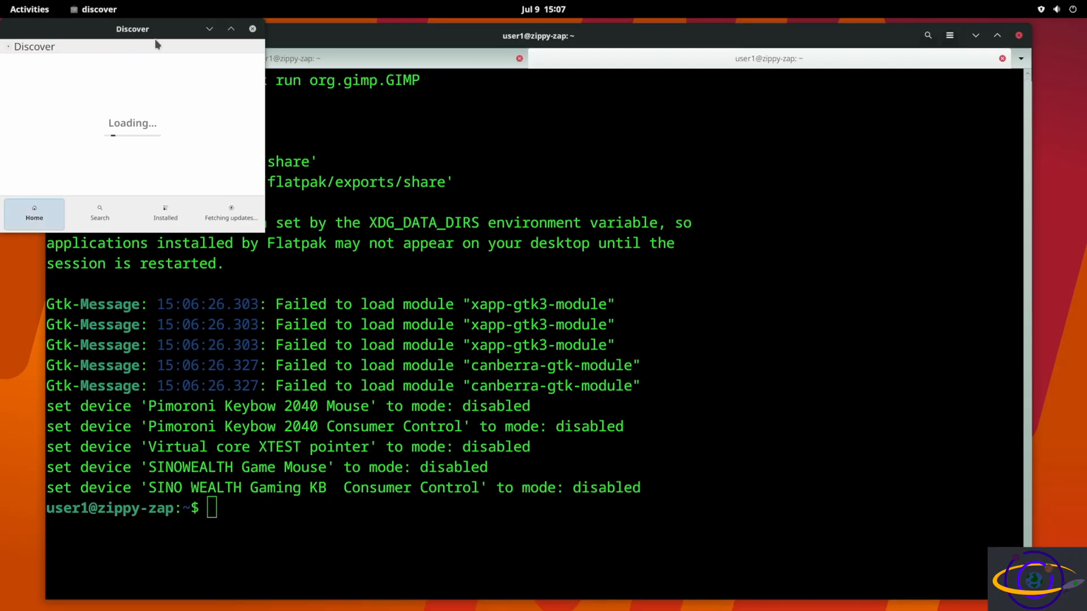
# Step: Move the Discover window, search 'g' and bring up GIMP's details page
pyautogui.moveTo(131, 28); pyautogui.dragTo(326, 131)
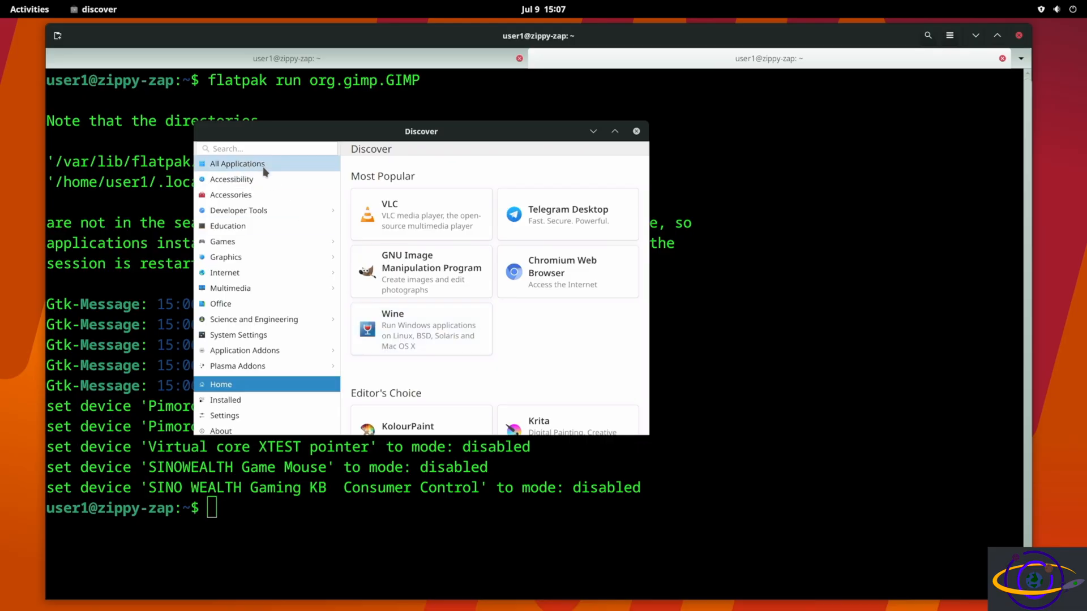
pyautogui.write('g')
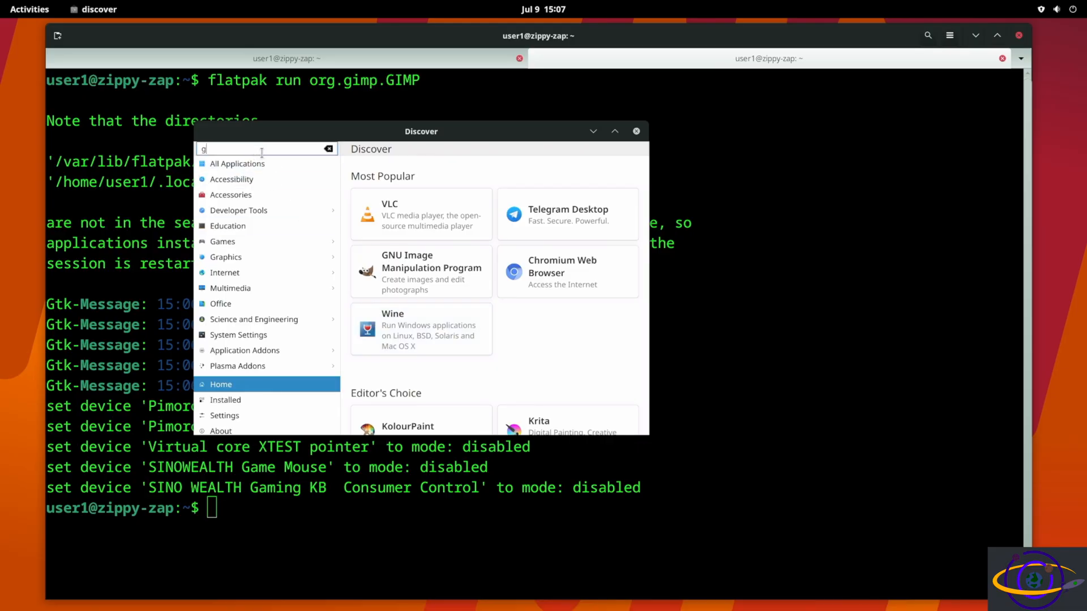
pyautogui.moveTo(434, 274)
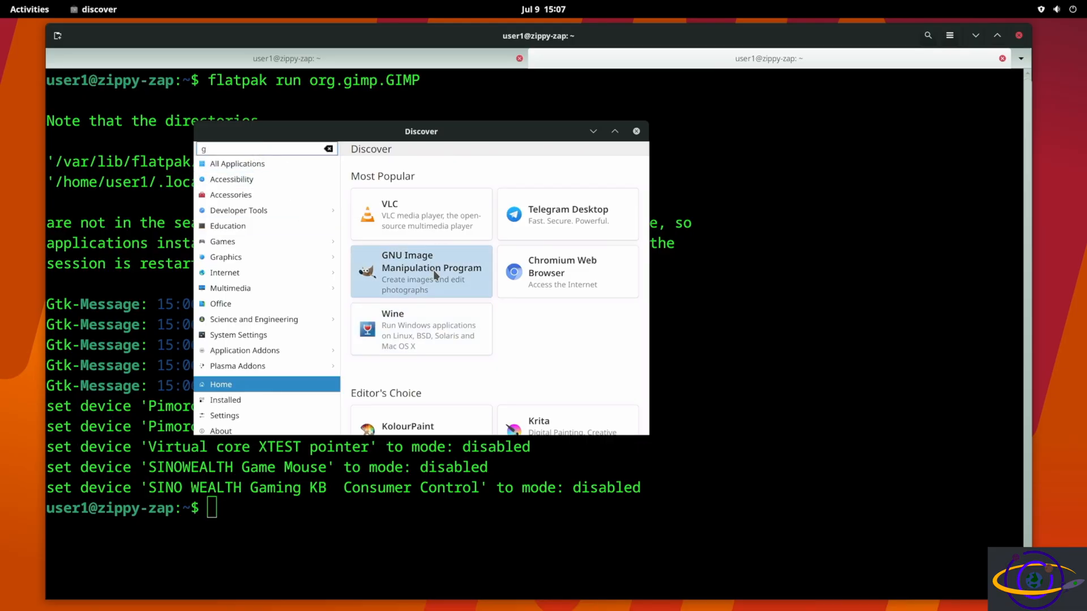
pyautogui.click(421, 272)
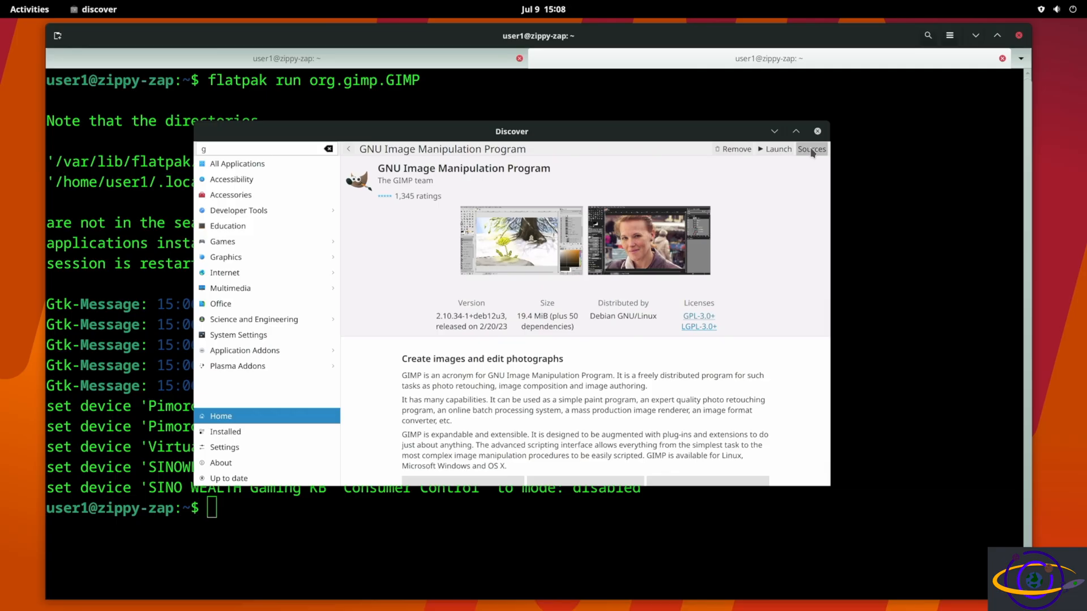
# Step: Use the Sources dropdown to switch GIMP from Flathub 3.0.4 to Debian's 2.10.34
pyautogui.click(810, 149)
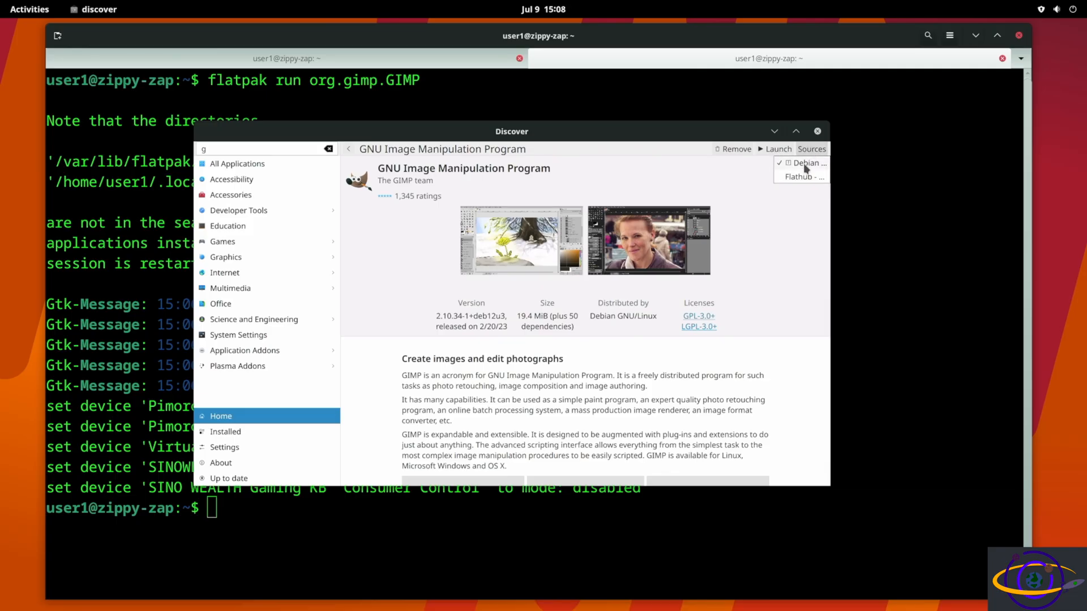
pyautogui.click(801, 176)
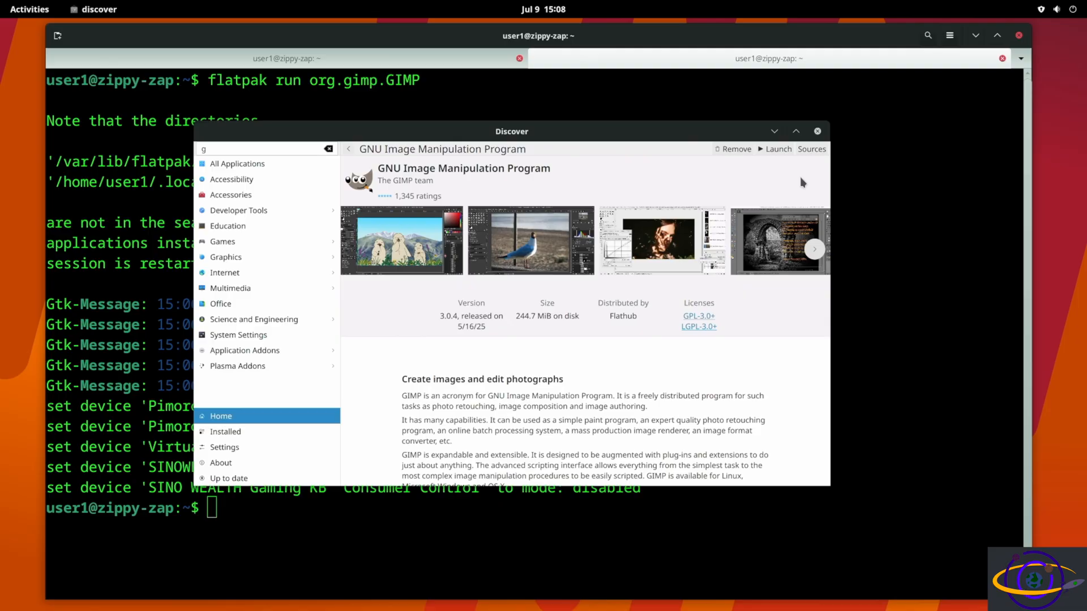
pyautogui.click(811, 148)
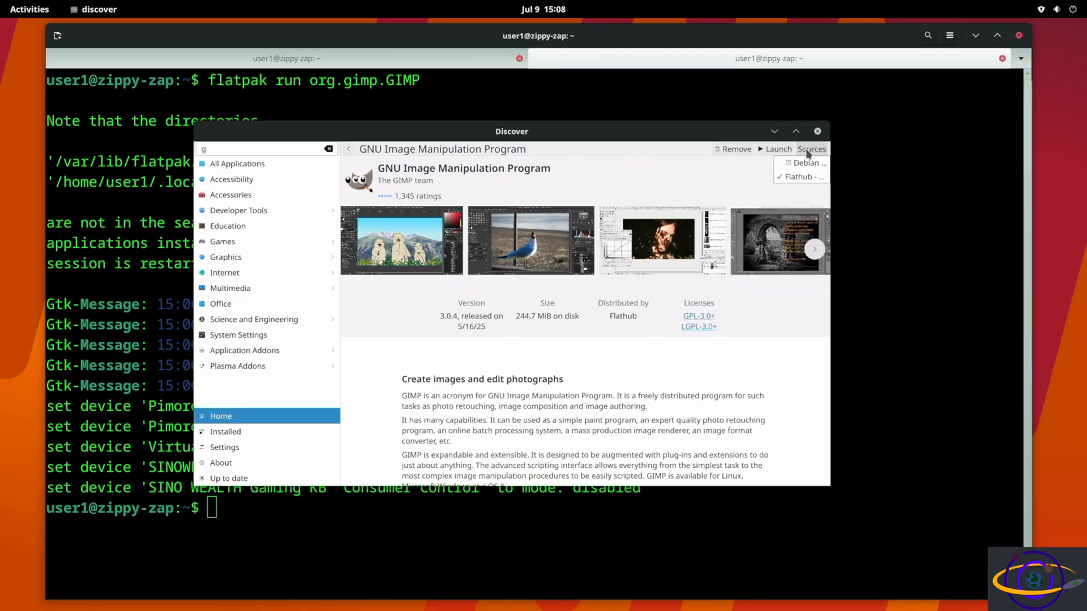
pyautogui.moveTo(775, 194)
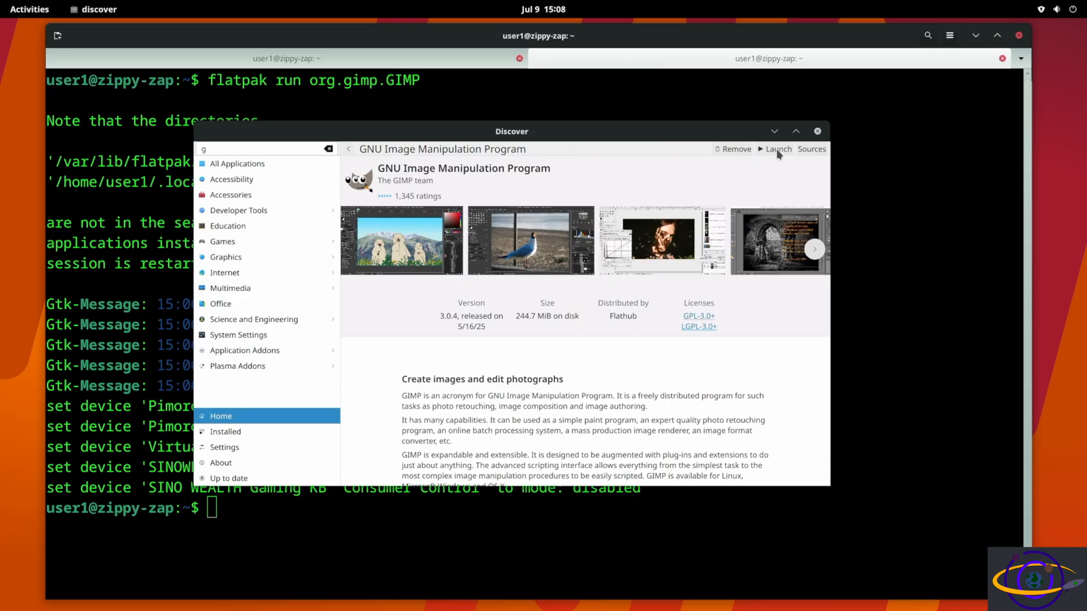
pyautogui.moveTo(780, 260)
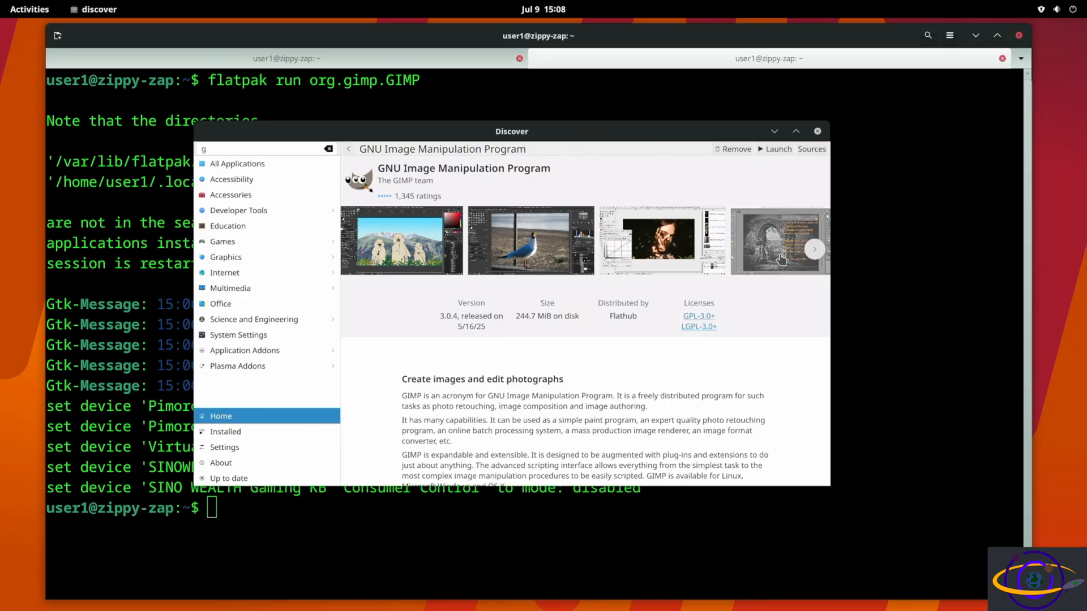
pyautogui.moveTo(769, 170)
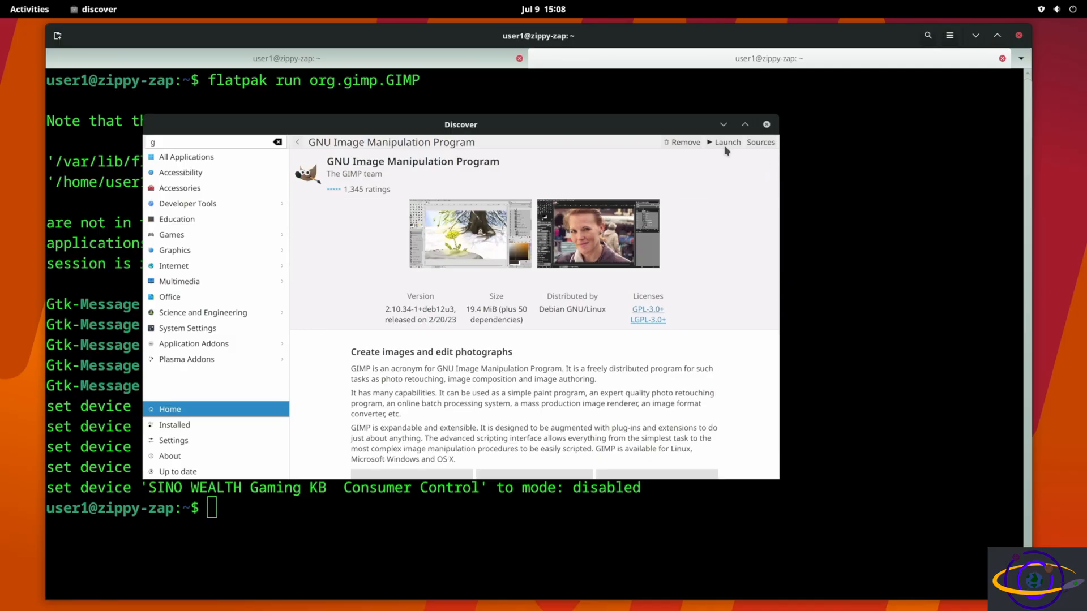
pyautogui.click(727, 142)
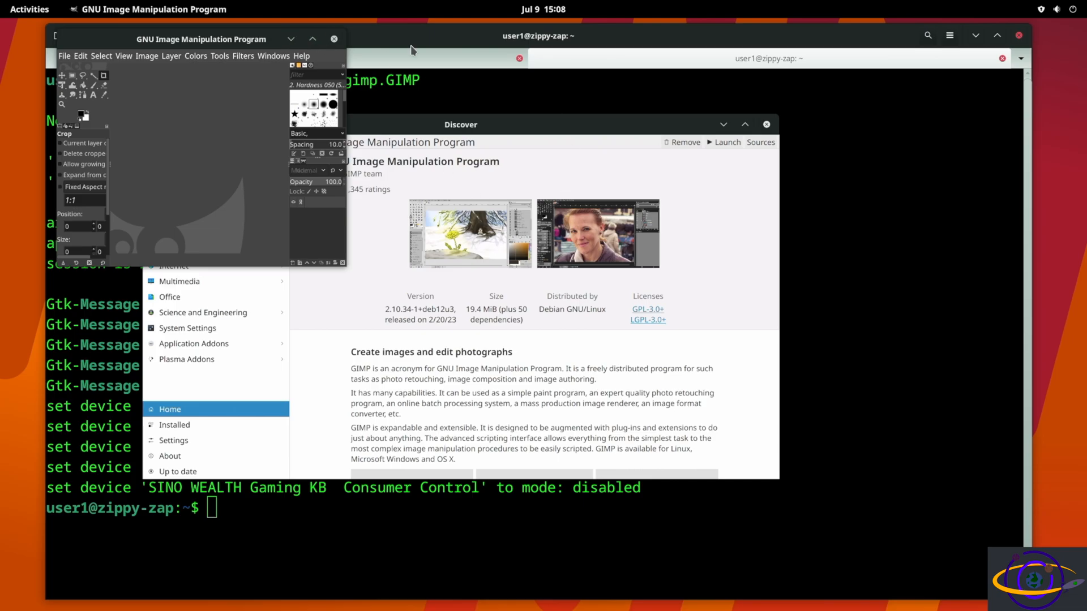
pyautogui.click(301, 56)
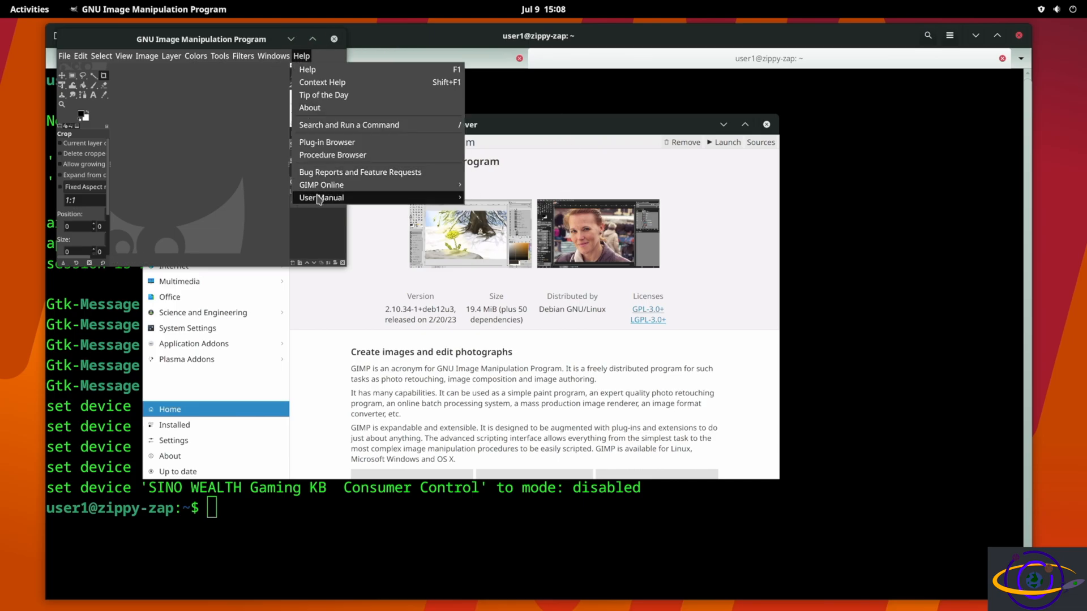
pyautogui.click(309, 108)
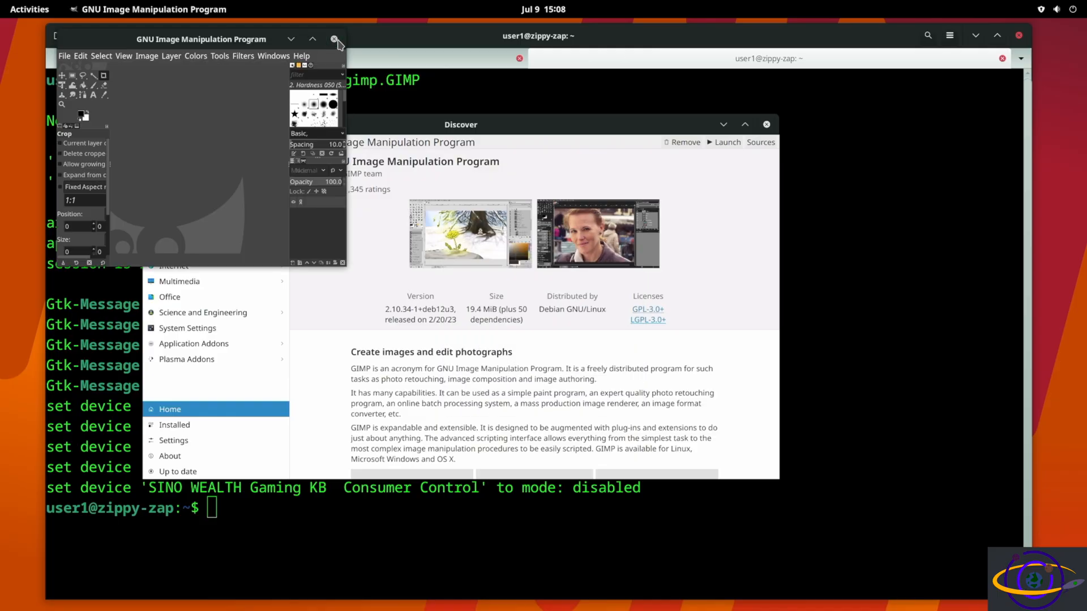
pyautogui.click(333, 38)
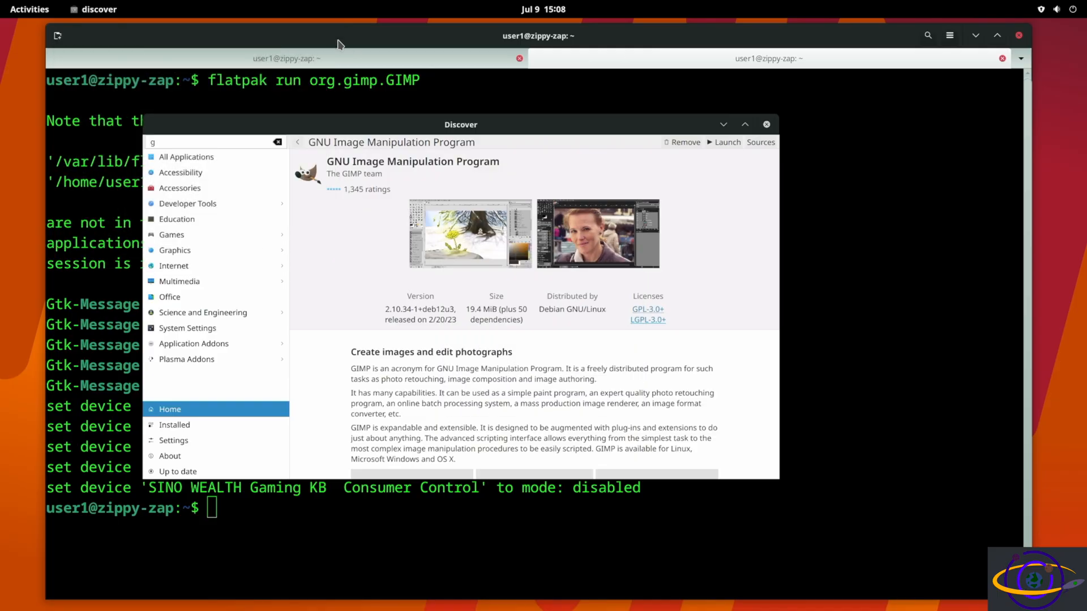
pyautogui.moveTo(758, 151)
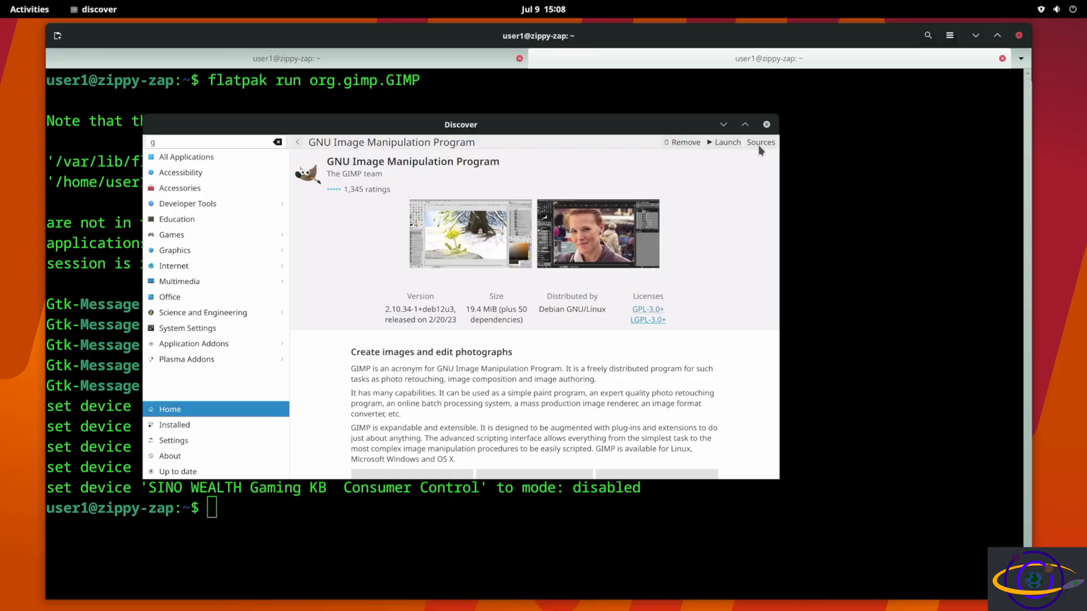
# Step: Search the Activities overview for 'krita', which appears only as a Software suggestion
pyautogui.click(761, 143)
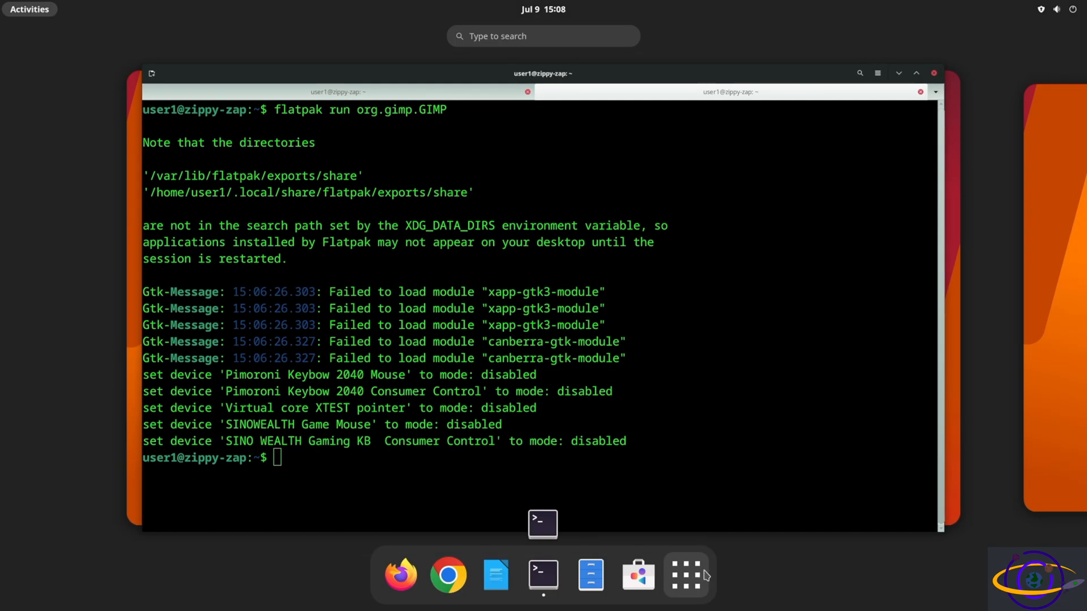
pyautogui.moveTo(686, 575)
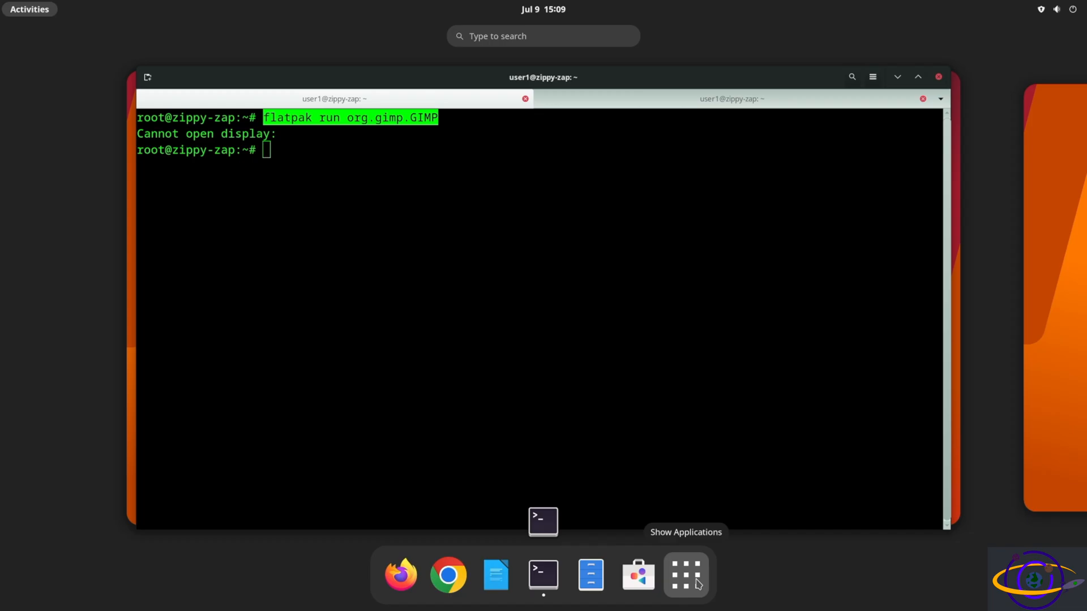
pyautogui.write('k')
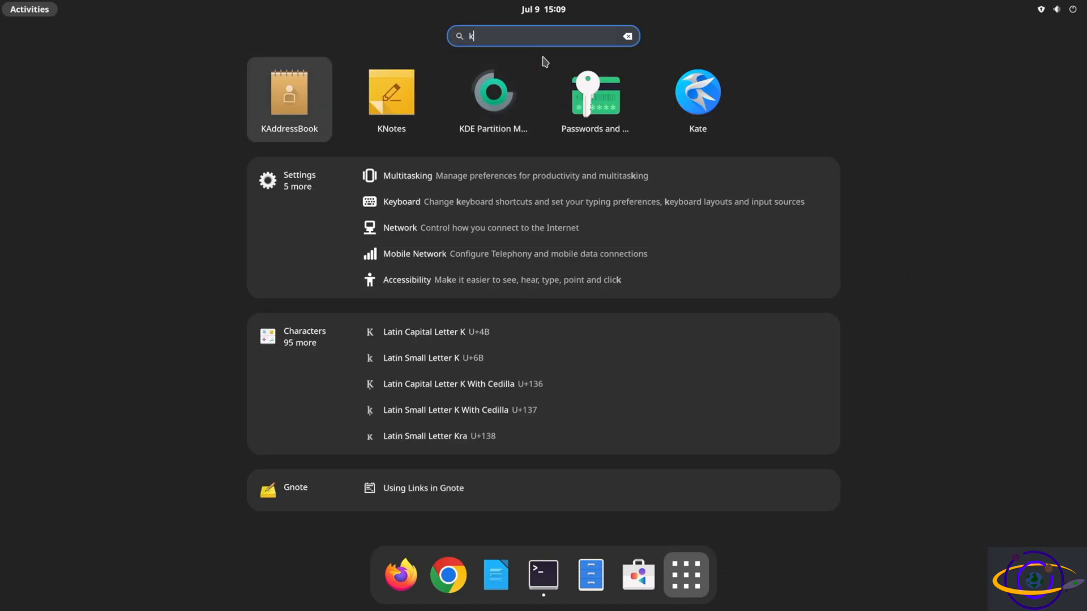
pyautogui.write('rita')
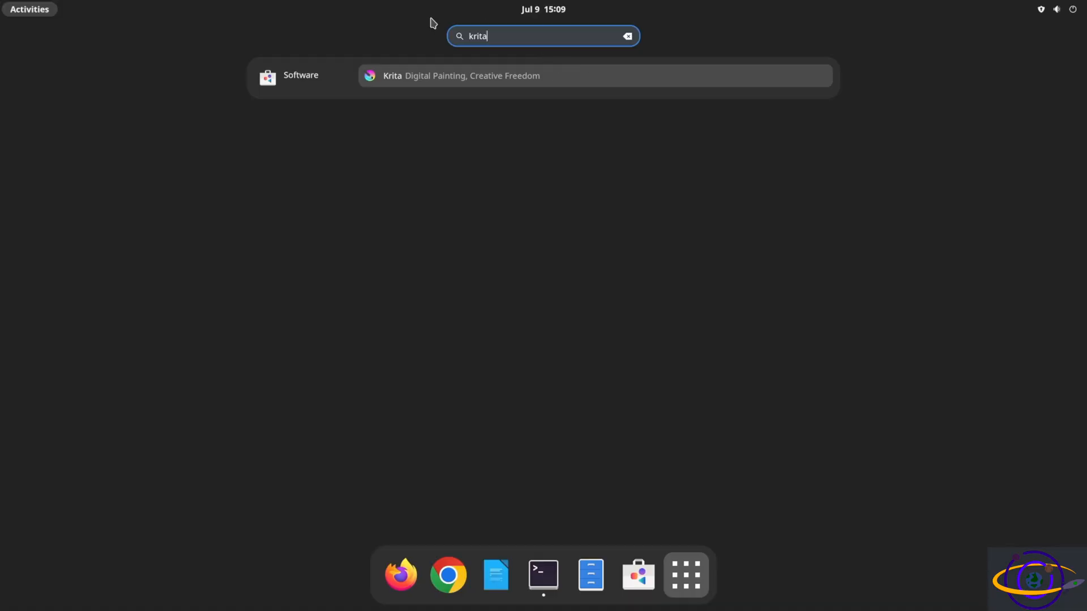
pyautogui.moveTo(448, 84)
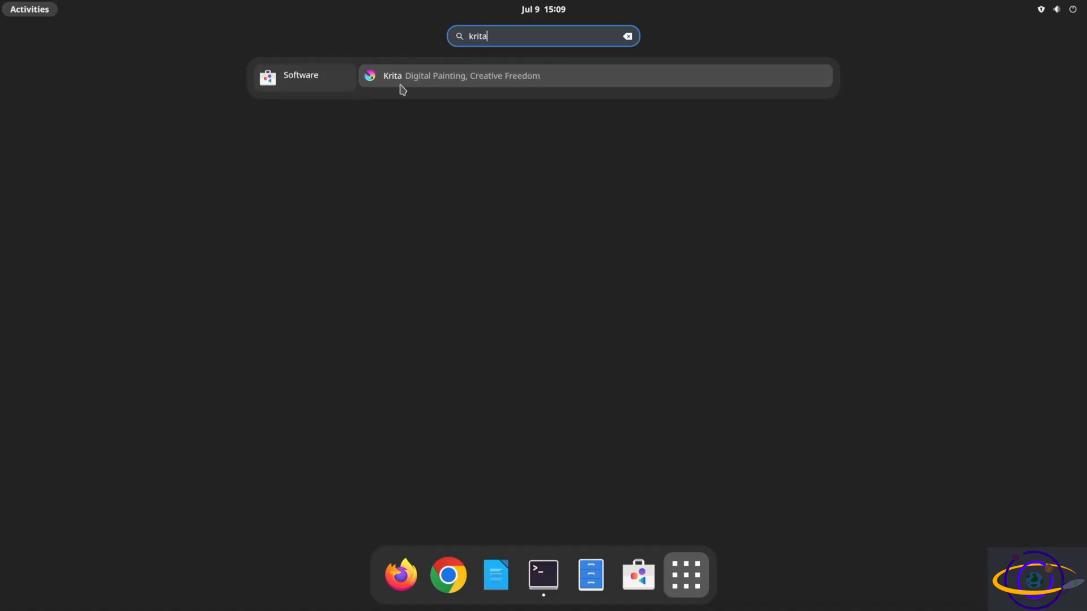
pyautogui.moveTo(694, 335)
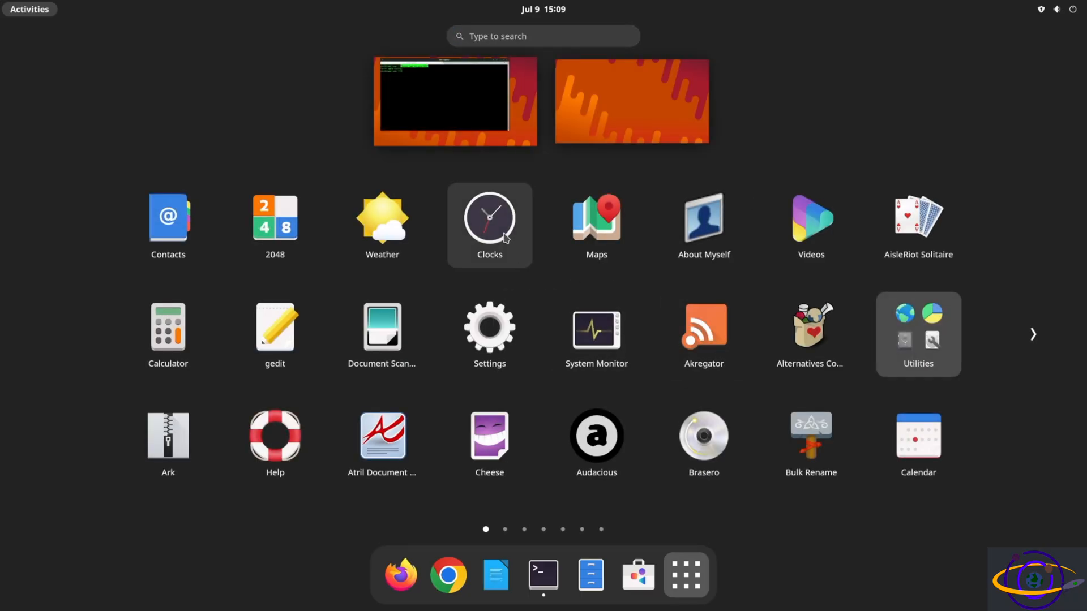
# Step: Run 'flatpak search krita' finding org.kde.krita 5.2.9, then move to the other terminal tab
pyautogui.click(542, 575)
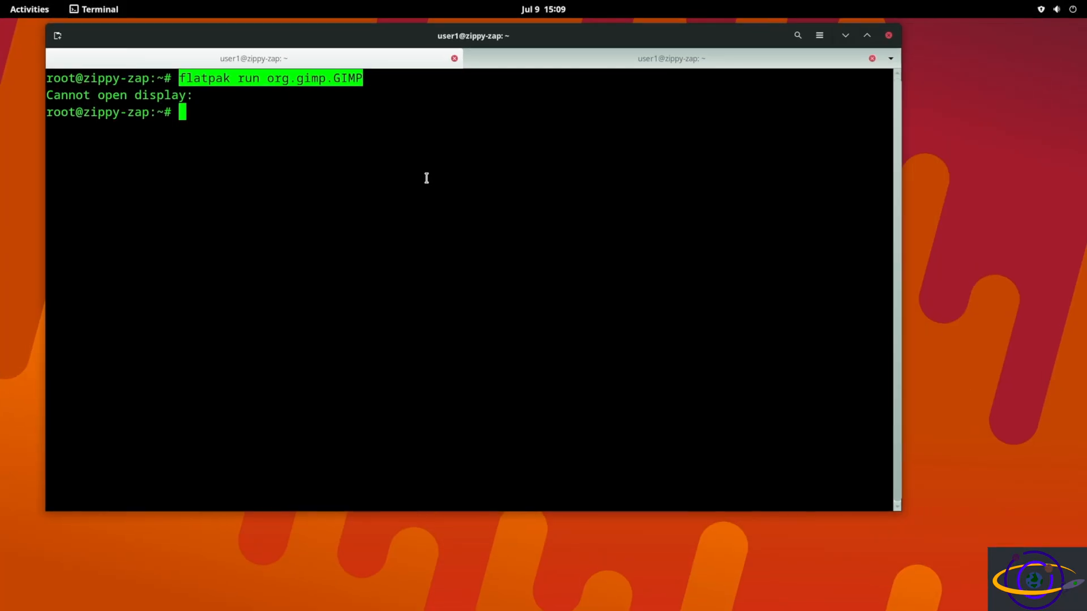
pyautogui.write('flatpak se')
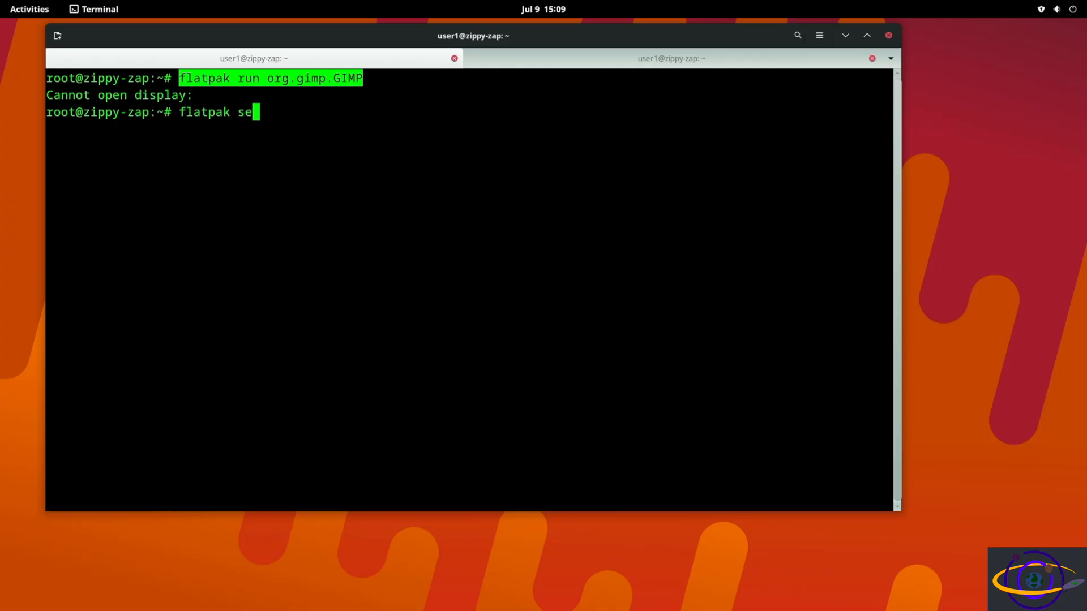
pyautogui.write('arch krita')
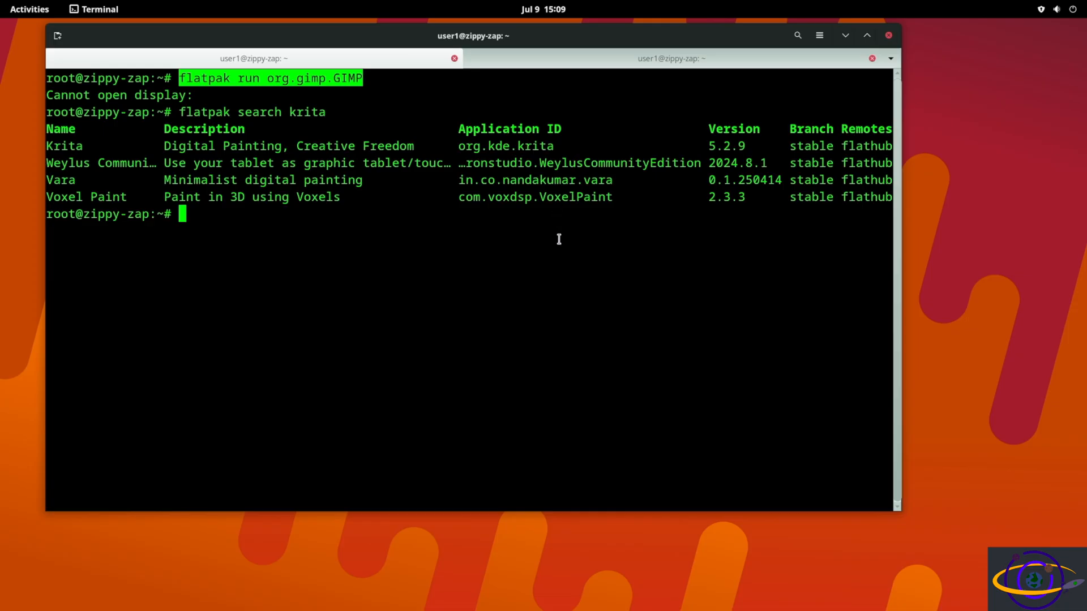
pyautogui.write('flatpak install')
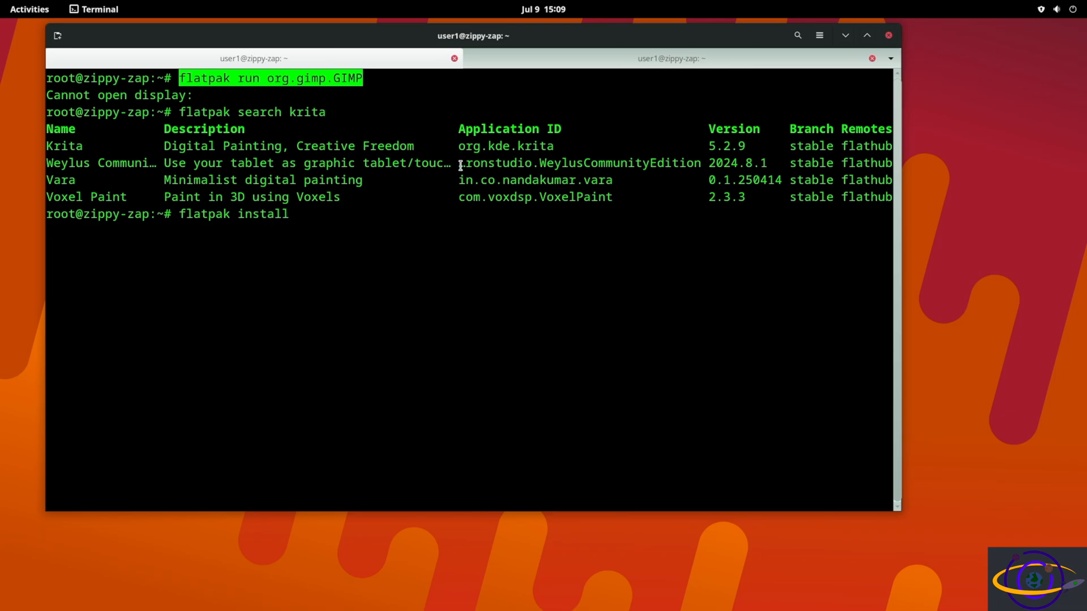
pyautogui.rightClick(506, 146)
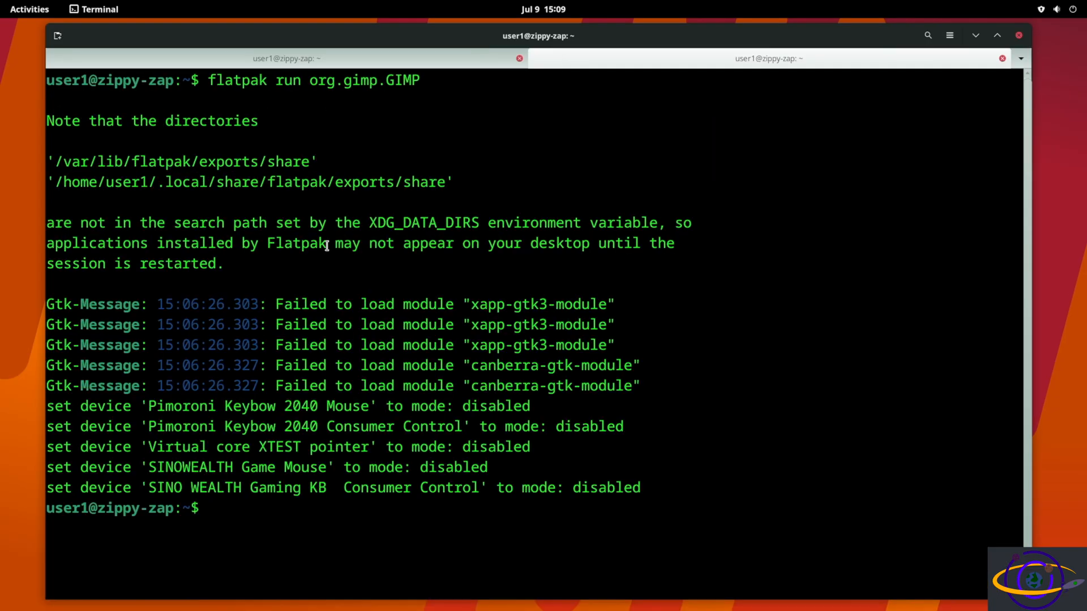
# Step: Run 'flatpak install org.kde.krita' and authenticate so all eight packages install
pyautogui.write('flatkpak')
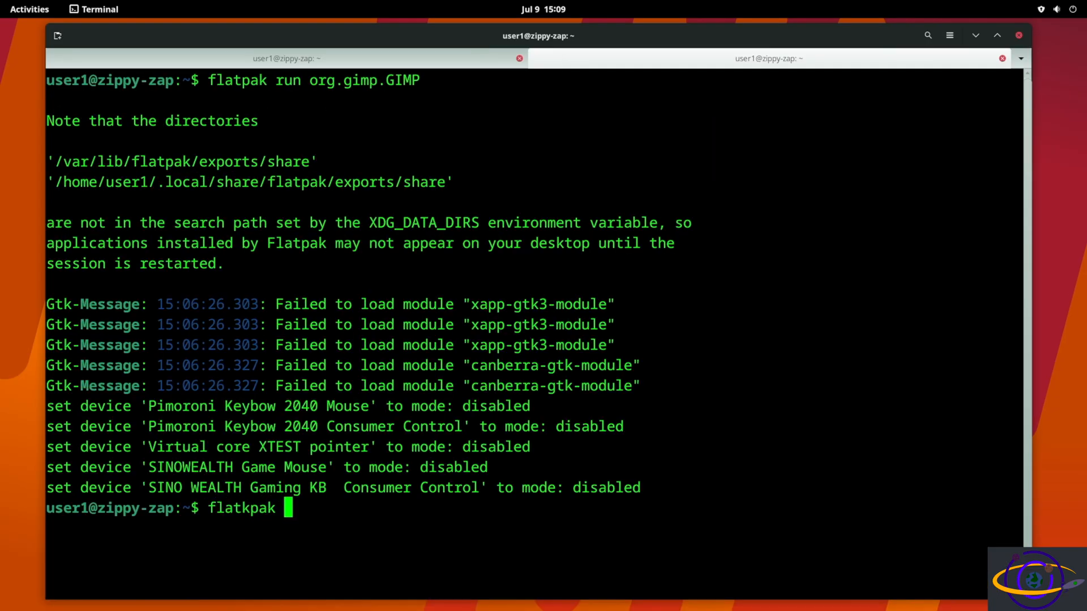
pyautogui.write('install')
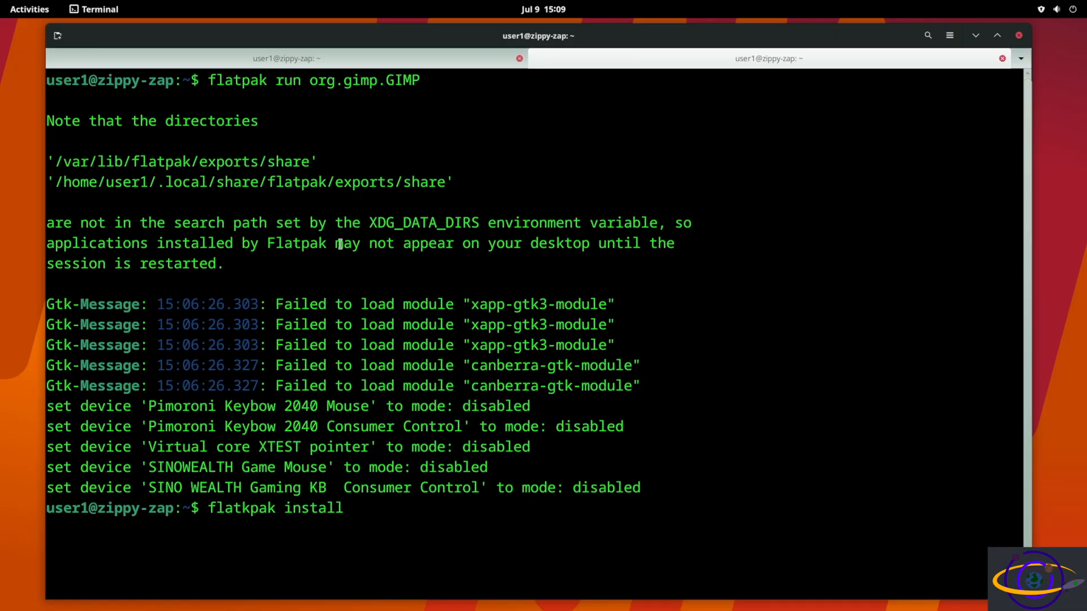
pyautogui.write('org.kde.krita')
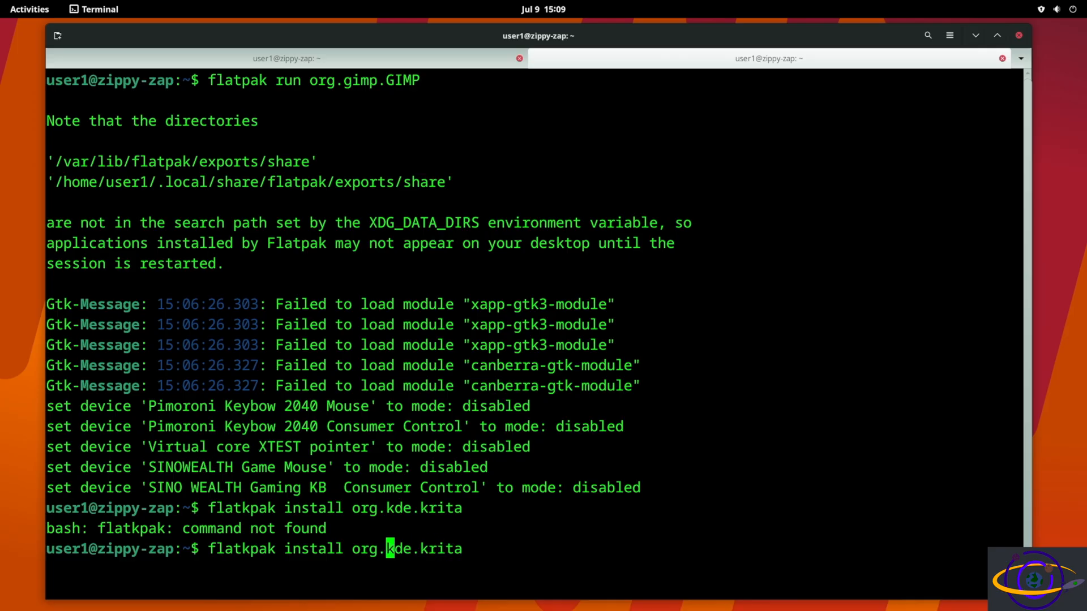
pyautogui.press('Return')
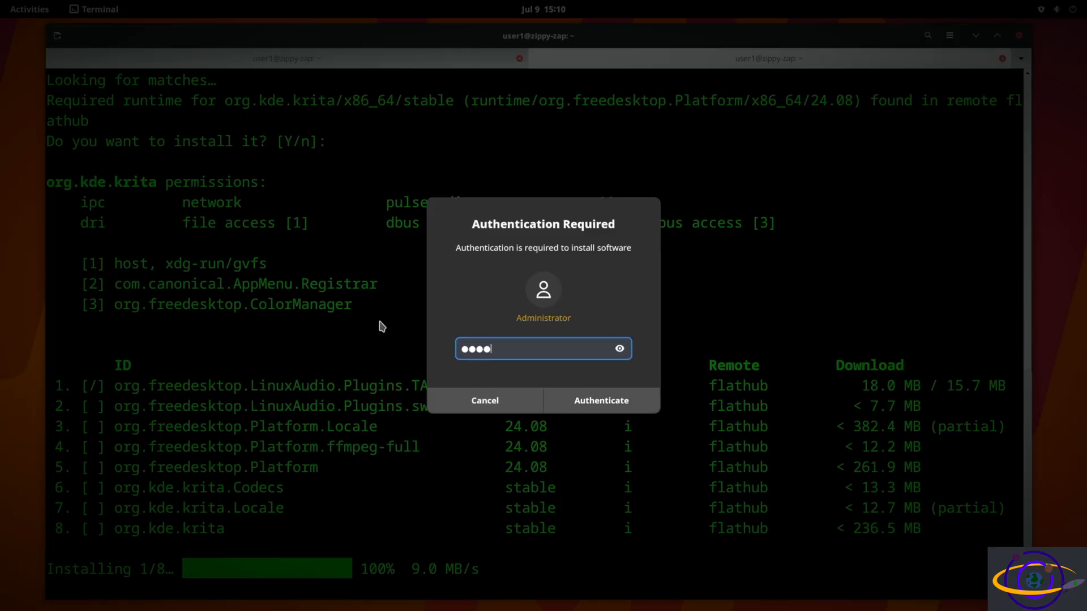
pyautogui.click(600, 399)
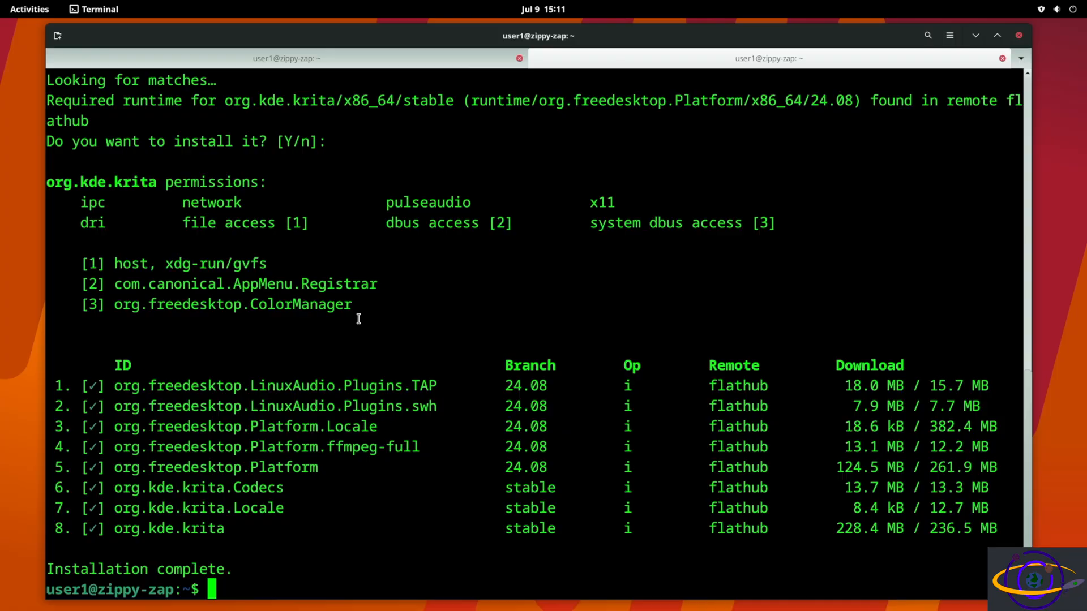
# Step: Launch Krita via flatpak run to its welcome screen, then close its window
pyautogui.click(30, 9)
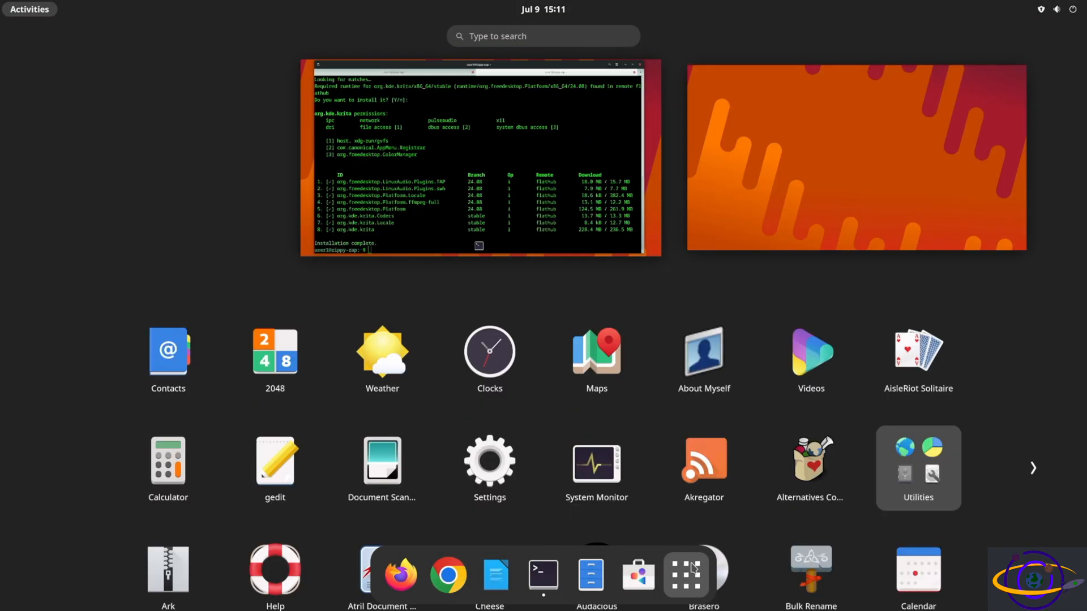
pyautogui.write('krita')
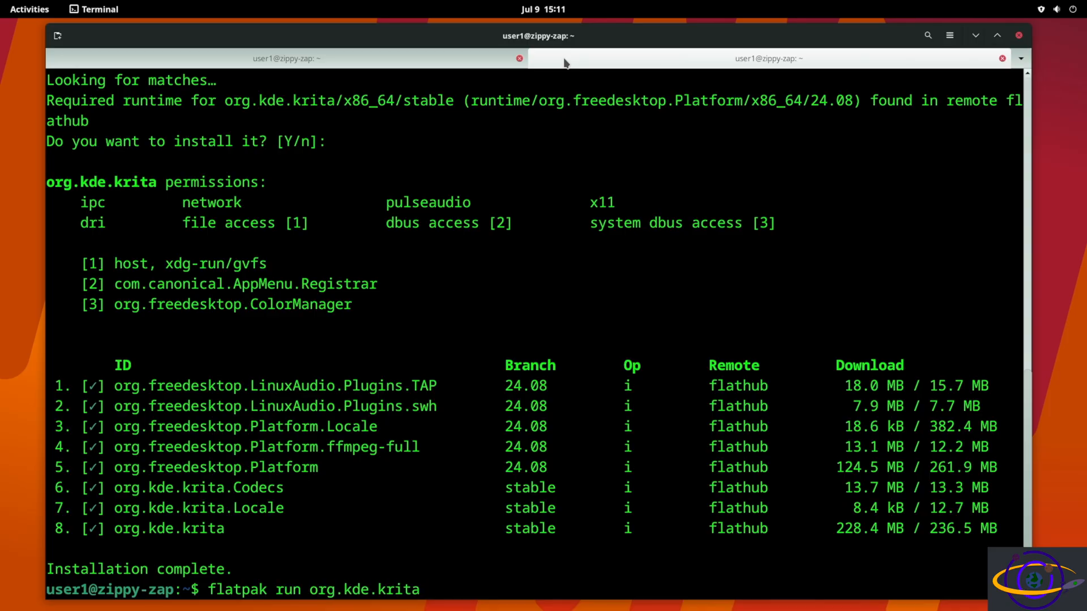
pyautogui.press('Return')
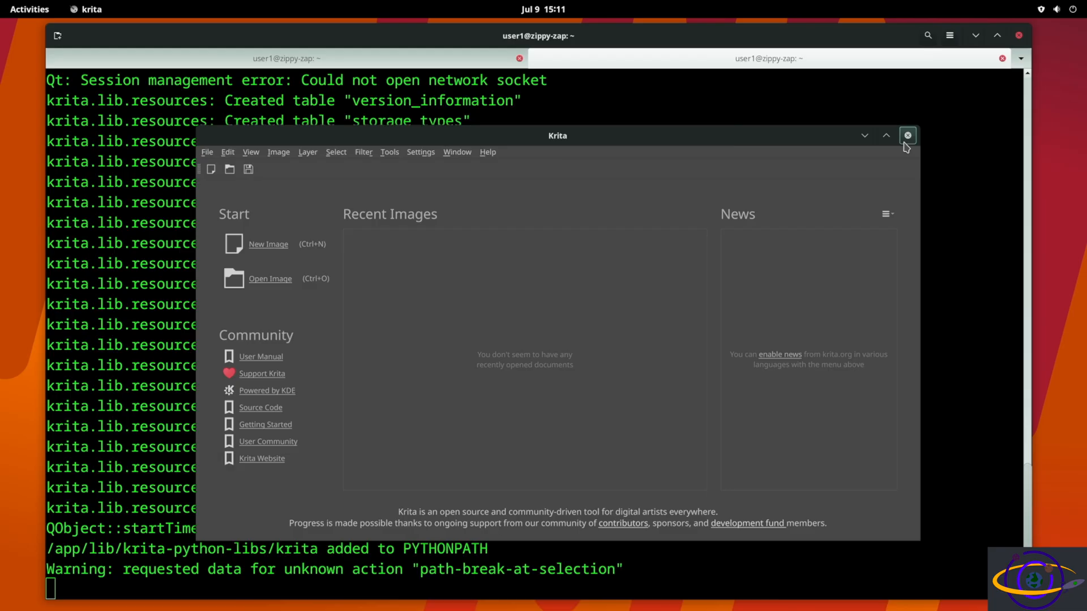
pyautogui.click(907, 135)
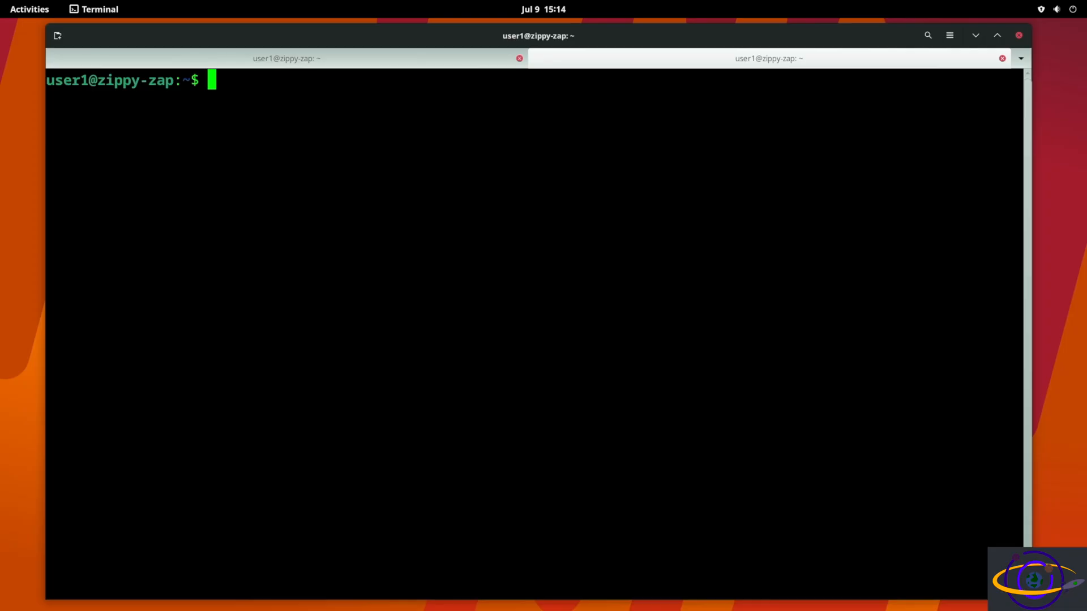
# Step: Clear the terminal and list /var/lib/flatpak/exports/share/applications/ showing GIMP and Krita launchers
pyautogui.write('clear')
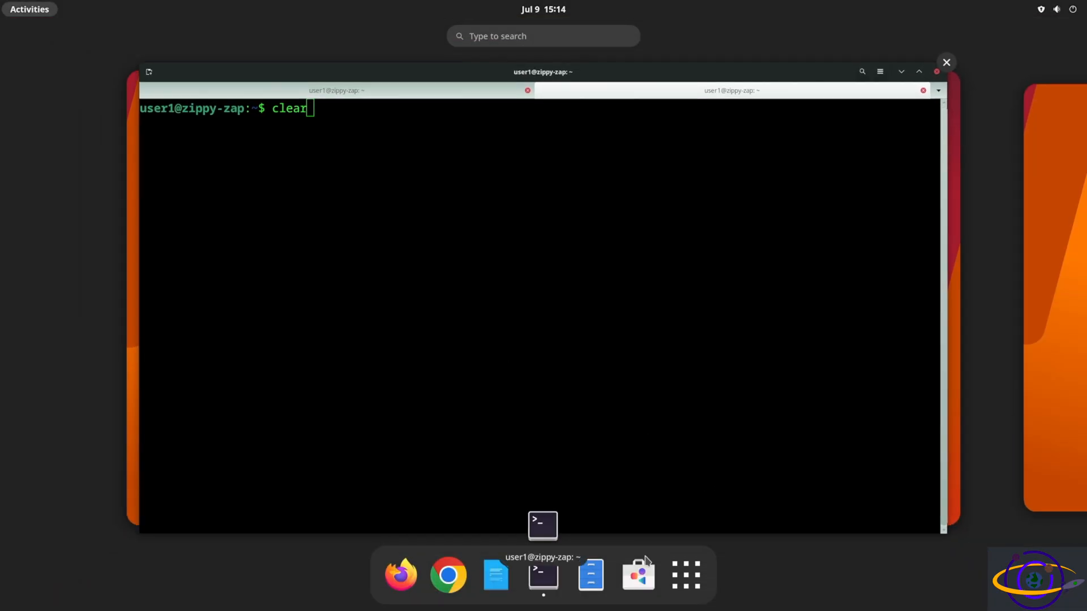
pyautogui.click(685, 575)
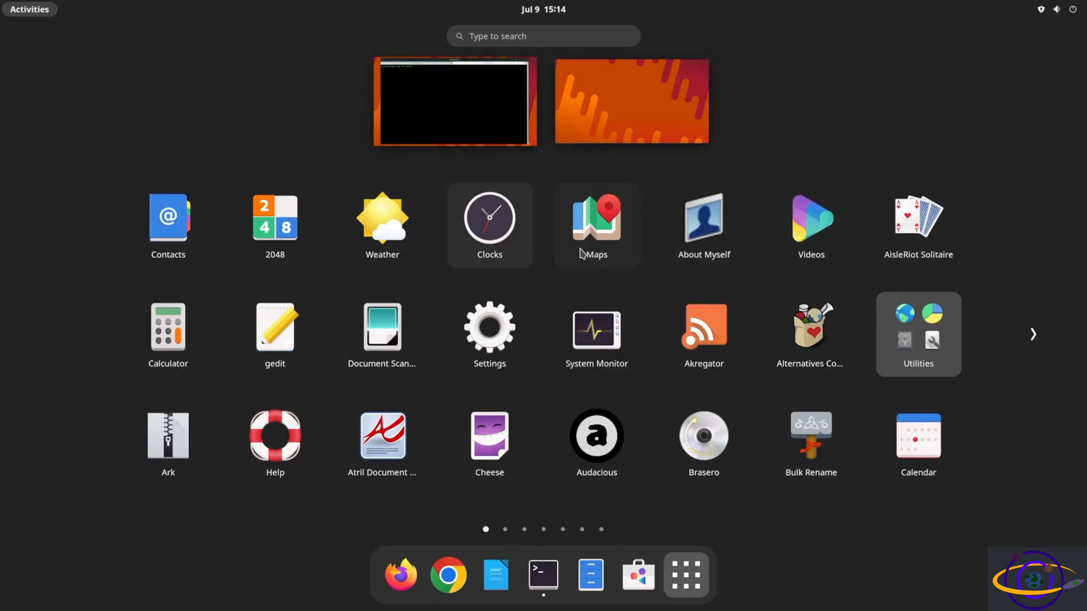
pyautogui.moveTo(703, 444)
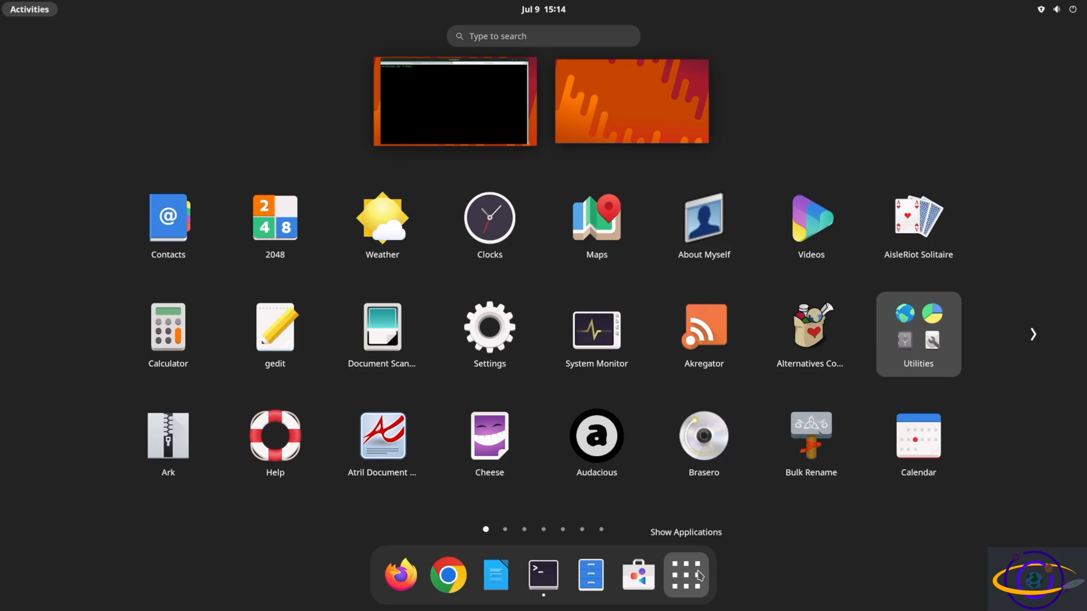
pyautogui.click(542, 576)
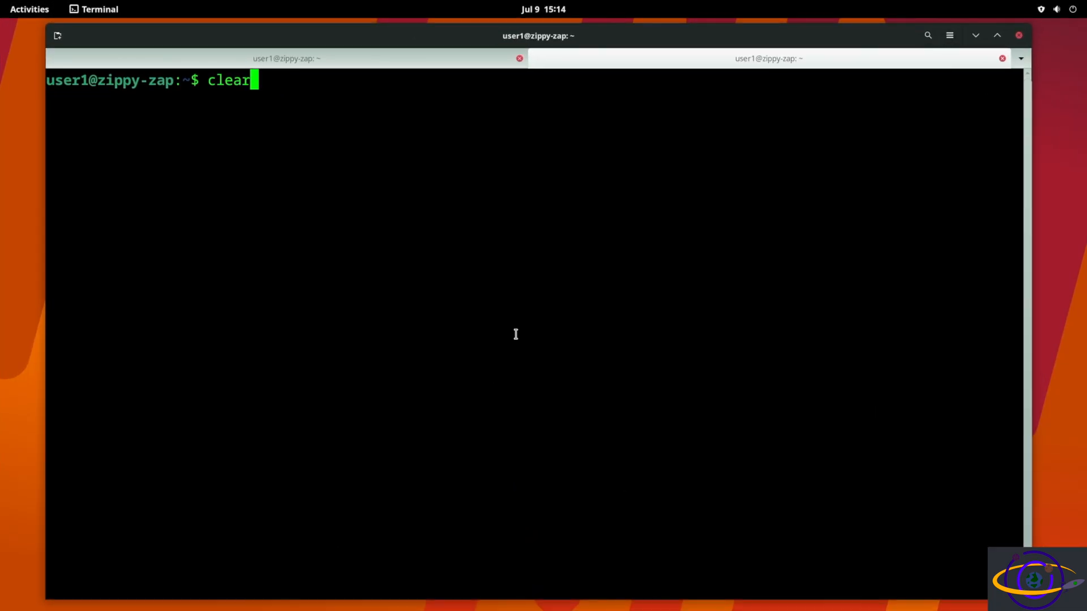
pyautogui.write('ls -l /var/lib/flatpak/exports/share/applications/')
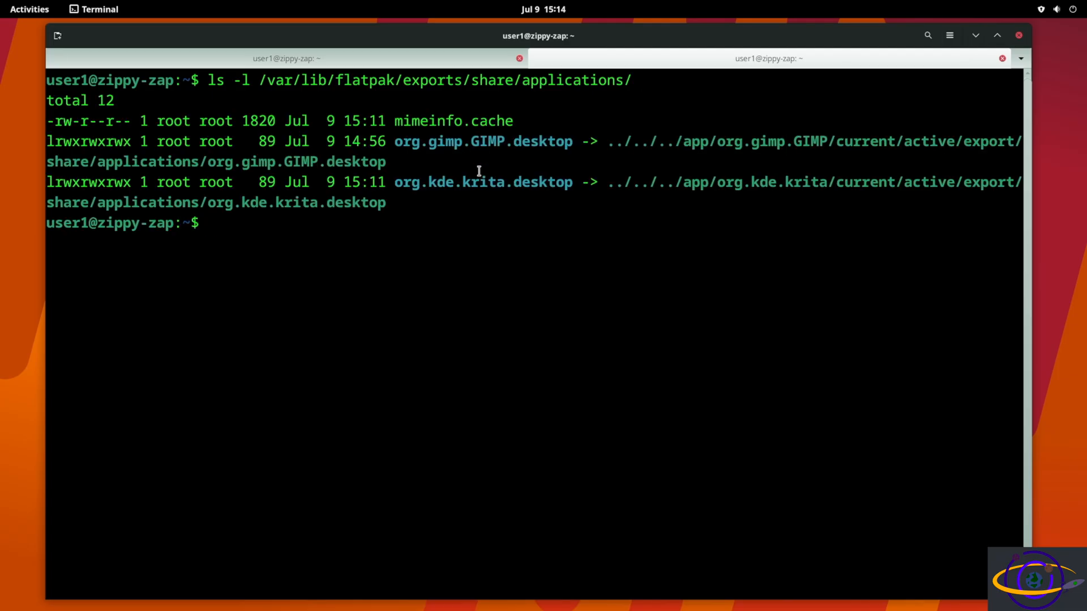
pyautogui.doubleClick(433, 141)
pyautogui.write('update-desktop-database /var/lib/flatpak/exports/share/applications/')
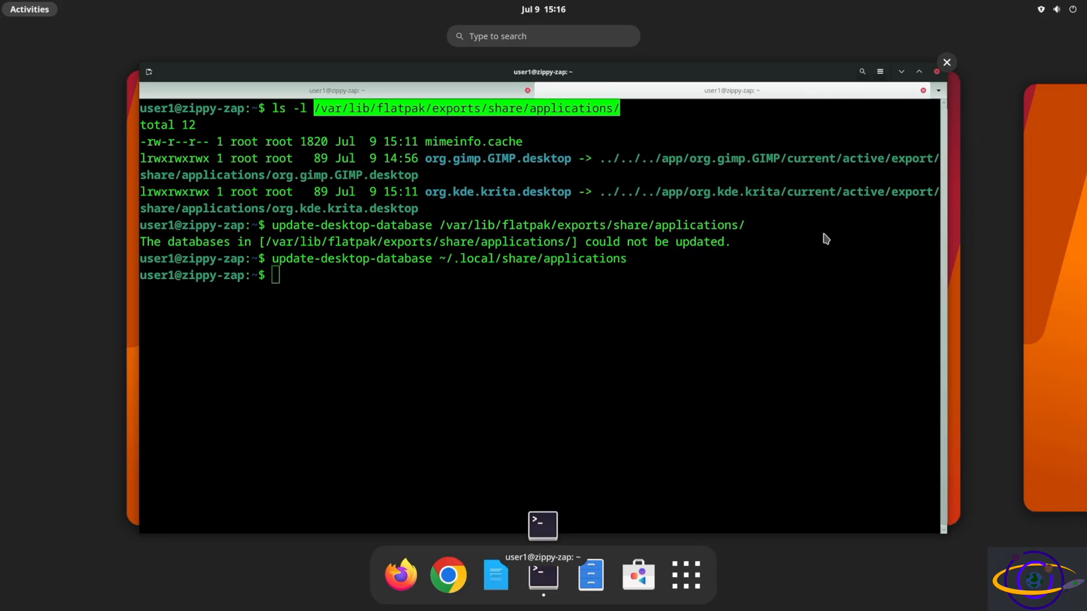
# Step: Log out from the system menu and sign back in with the password
pyautogui.click(945, 62)
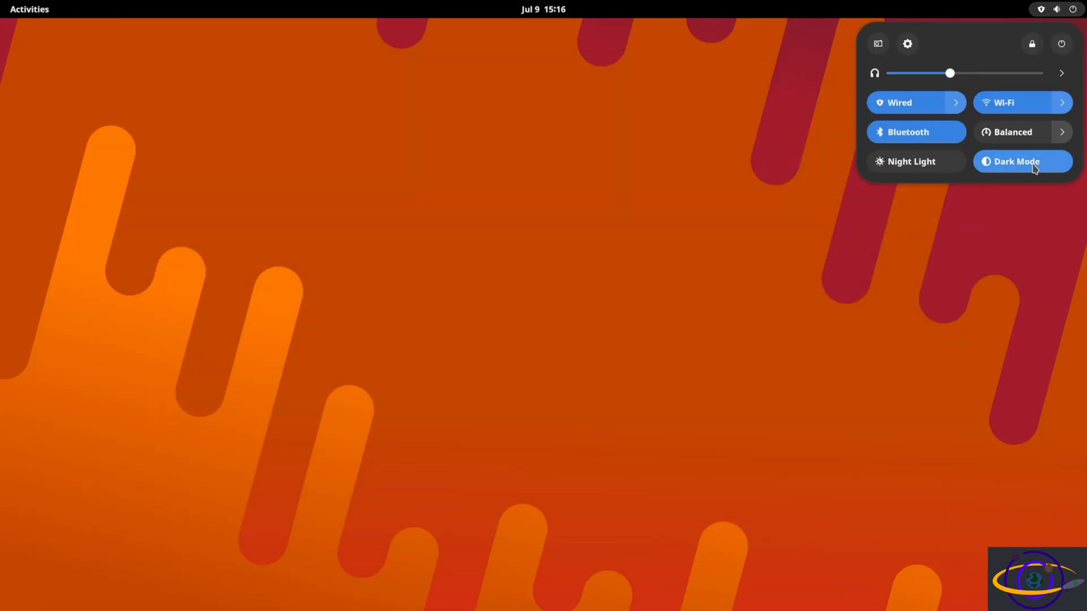
pyautogui.click(1030, 43)
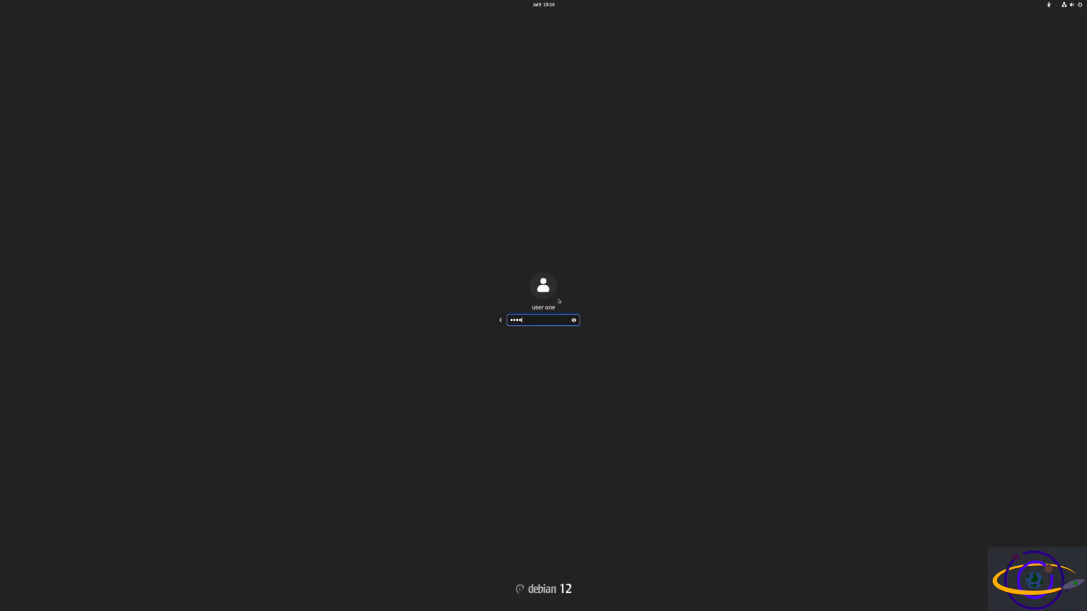
pyautogui.press('Return')
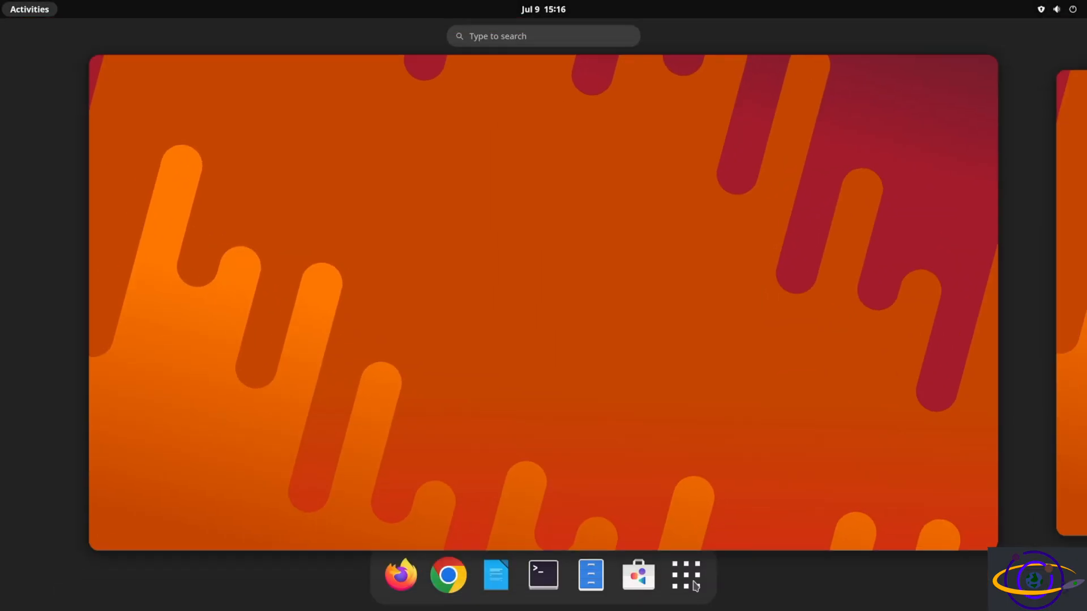
# Step: Search the app grid for 'kr' to find Krita, then 'gi' to find and start GIMP
pyautogui.click(685, 575)
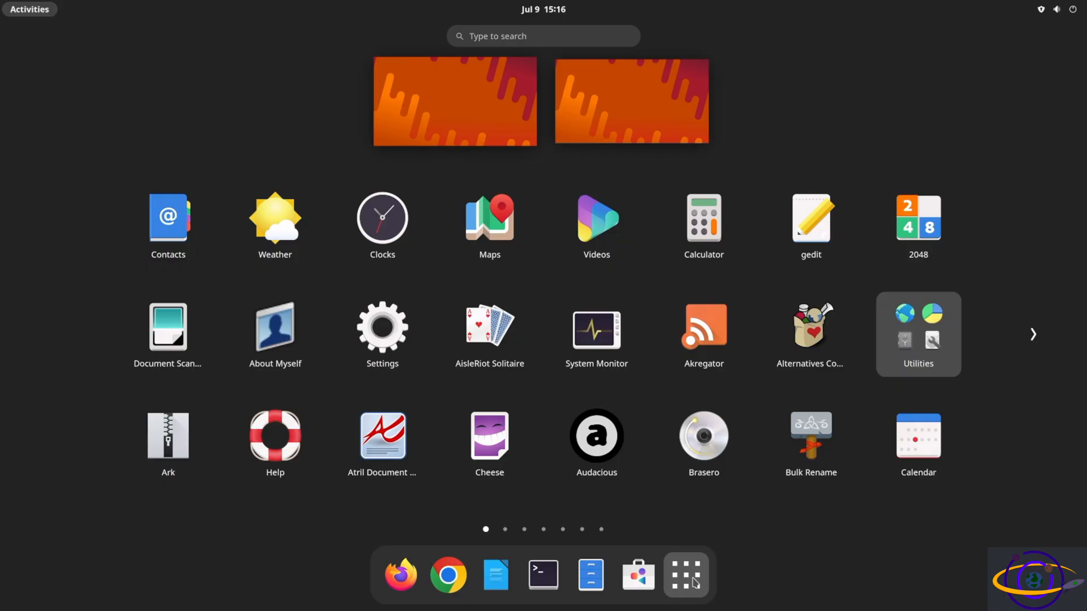
pyautogui.write('kr')
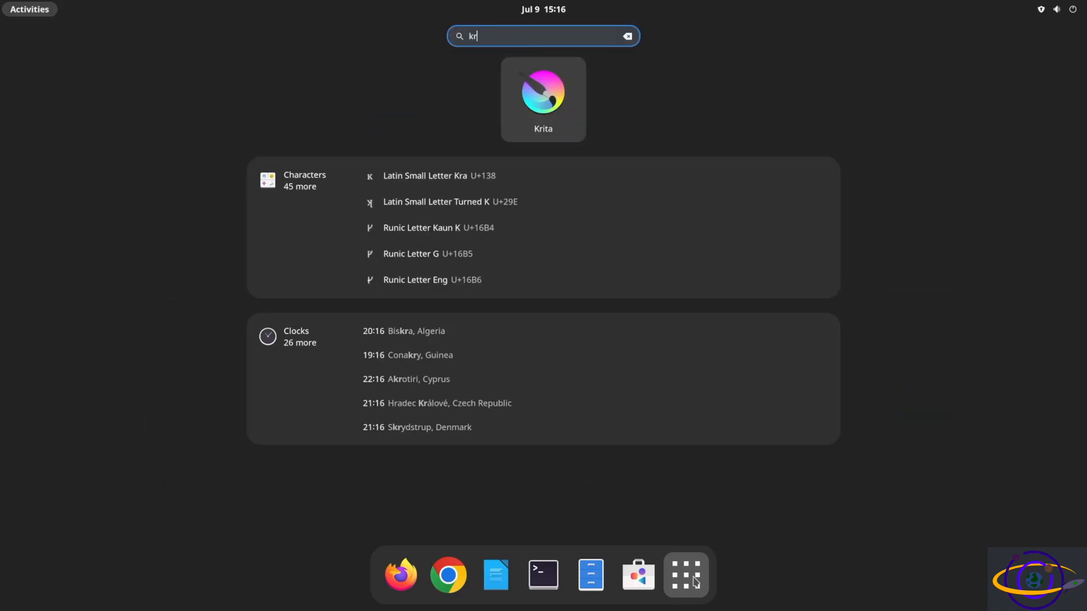
pyautogui.moveTo(561, 101)
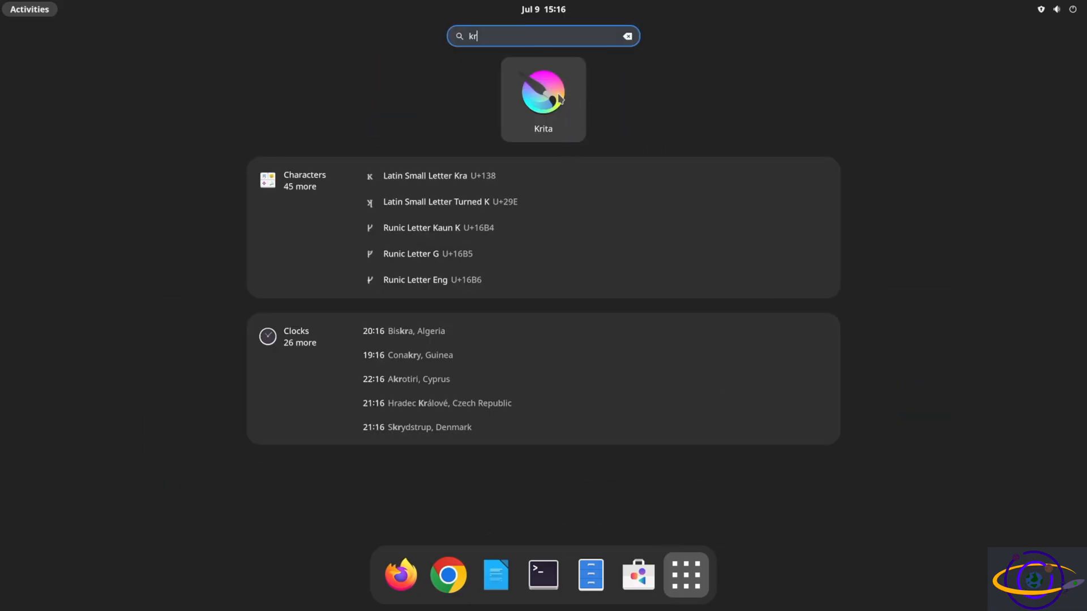
pyautogui.click(627, 35)
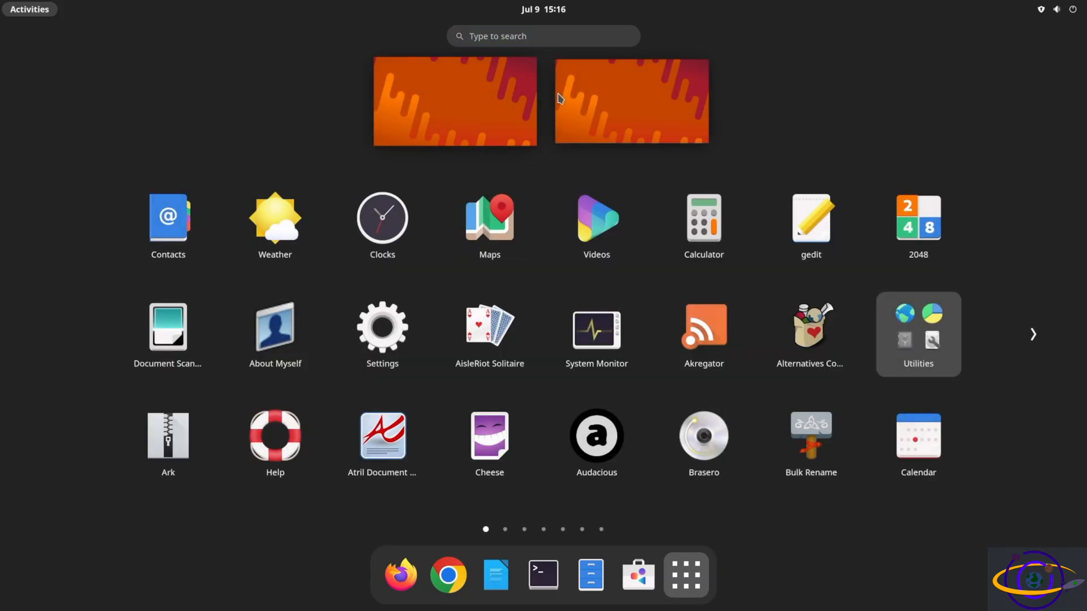
pyautogui.write('gi')
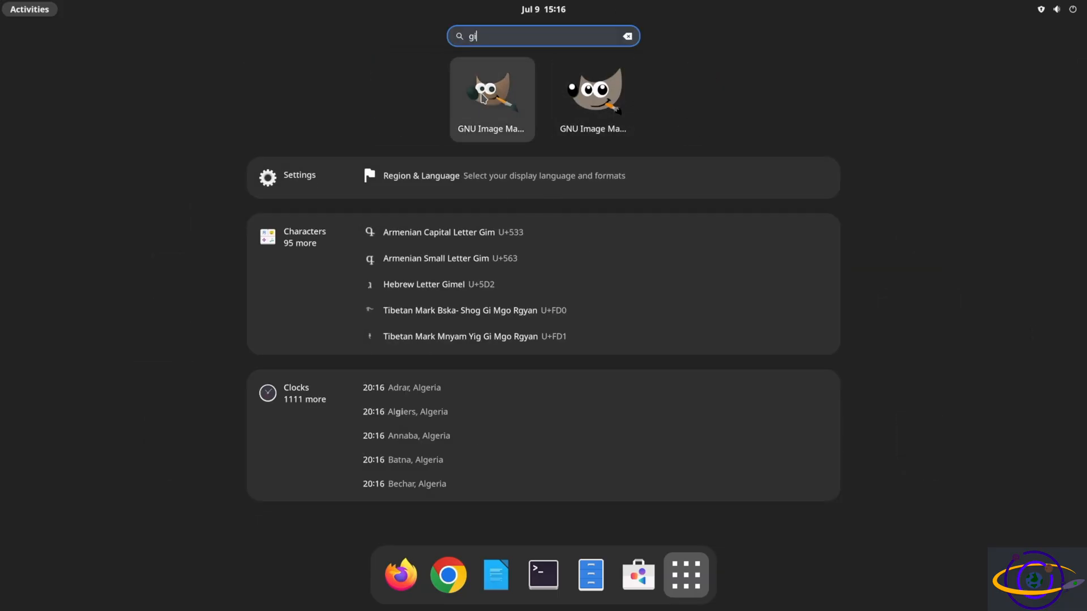
pyautogui.moveTo(613, 115)
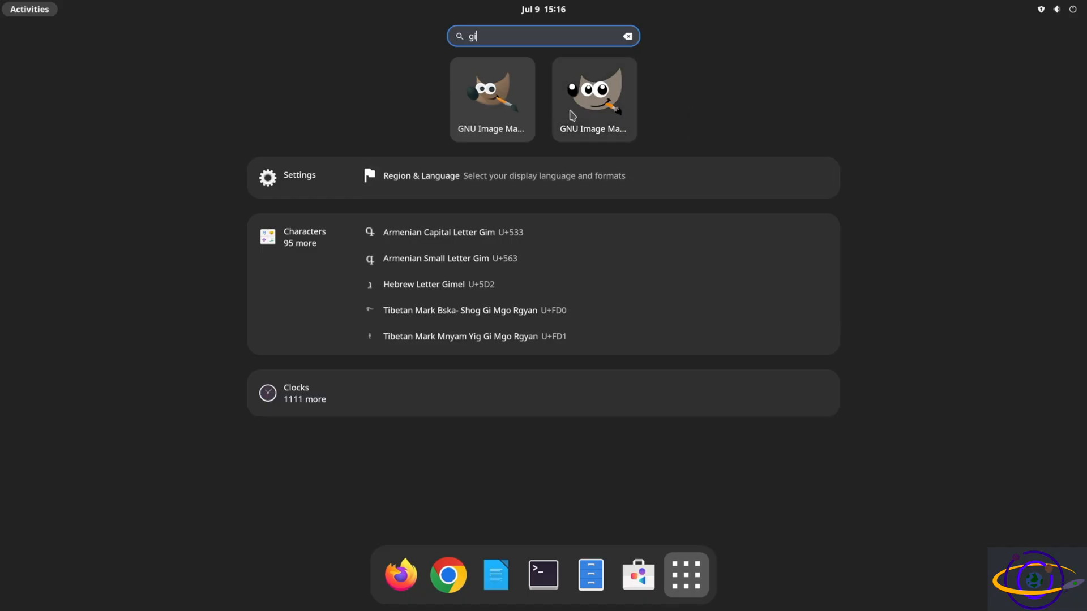
pyautogui.moveTo(597, 100)
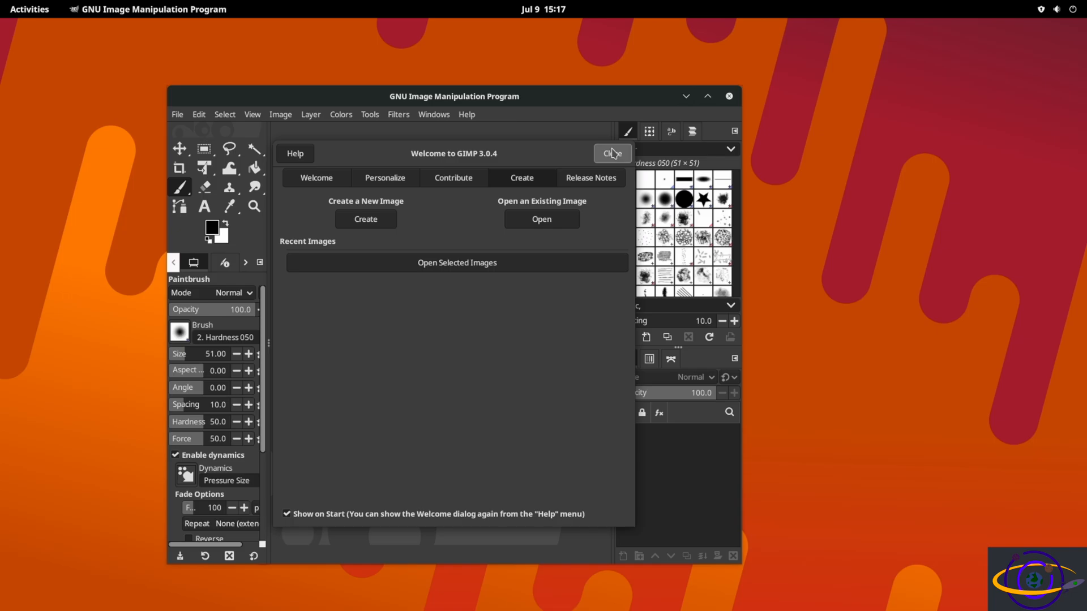
# Step: Dismiss the welcome dialog, confirm version 3.0.4 in Help > About, then close GIMP
pyautogui.click(467, 114)
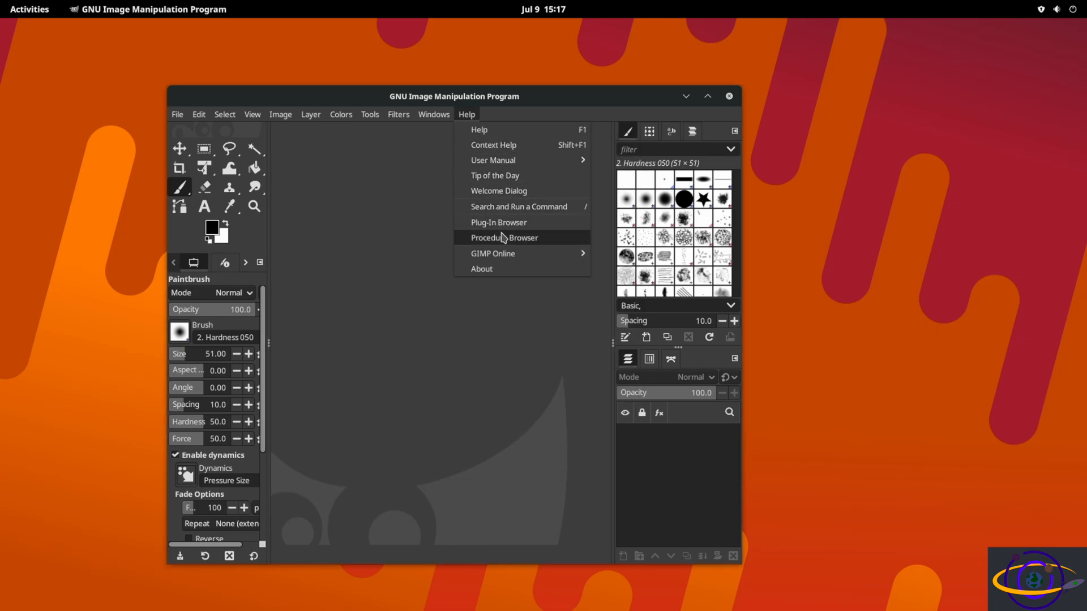
pyautogui.click(481, 270)
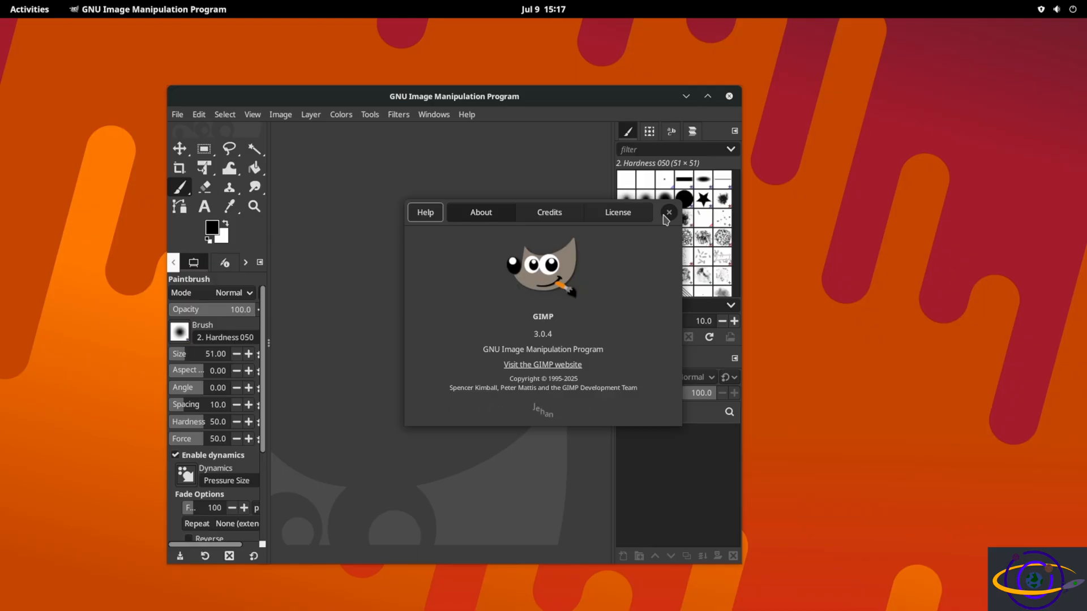
pyautogui.click(668, 212)
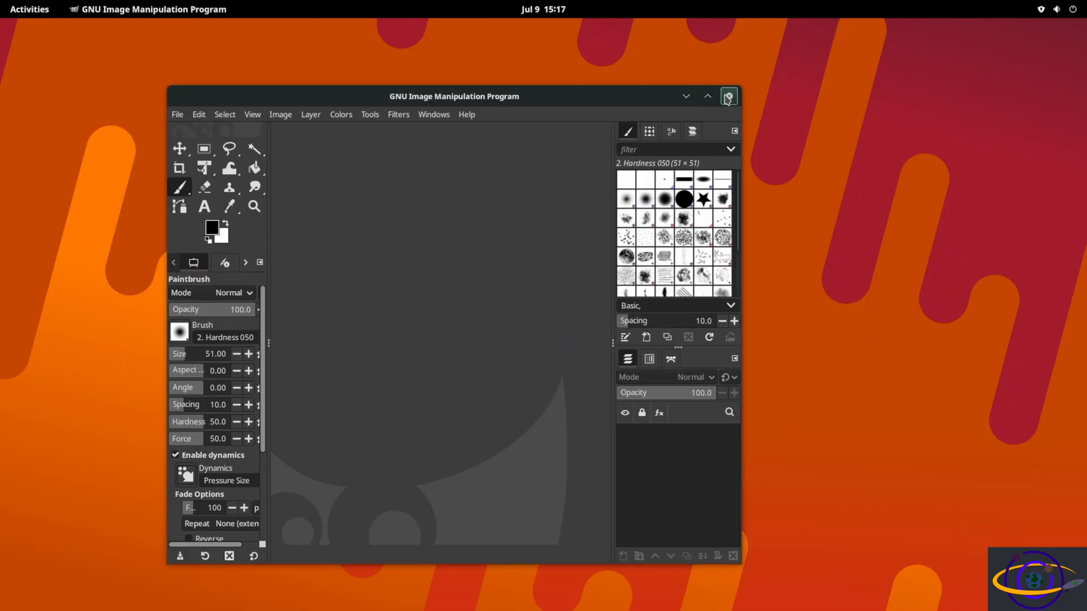
pyautogui.click(728, 96)
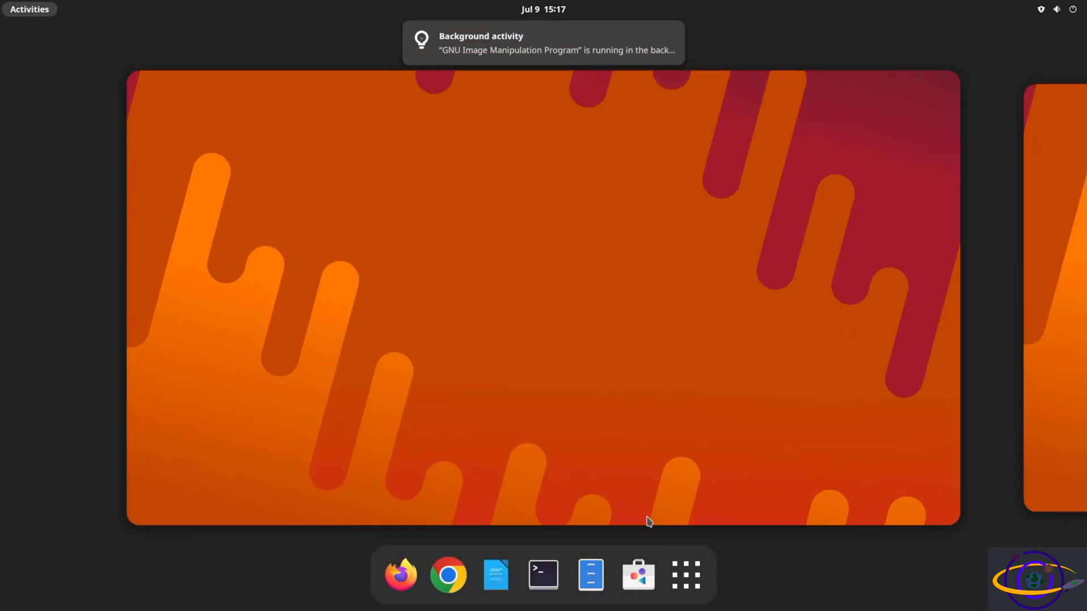
pyautogui.click(684, 575)
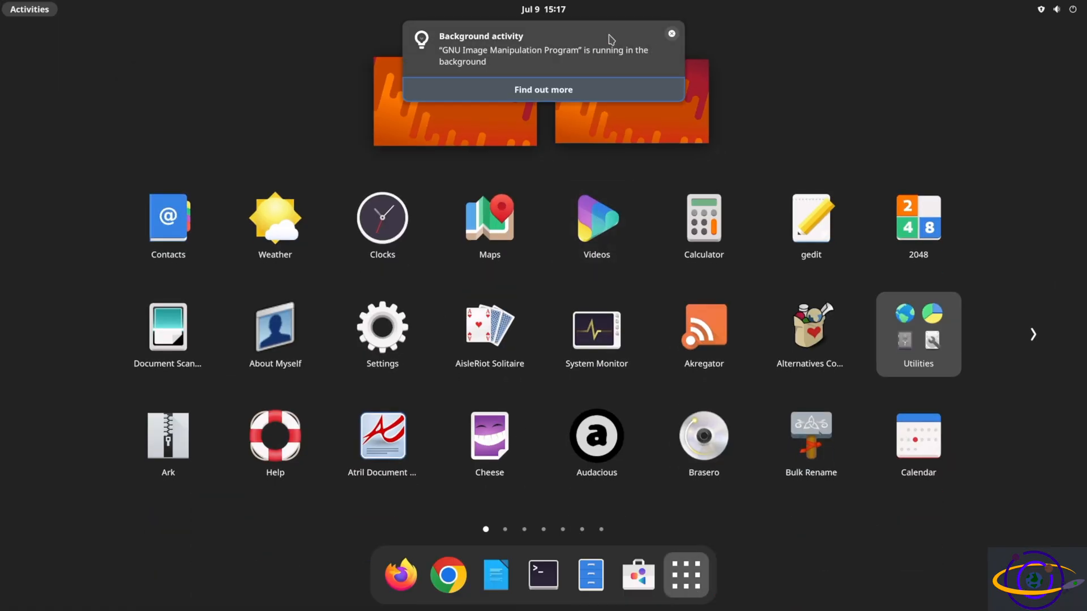
pyautogui.write('gim')
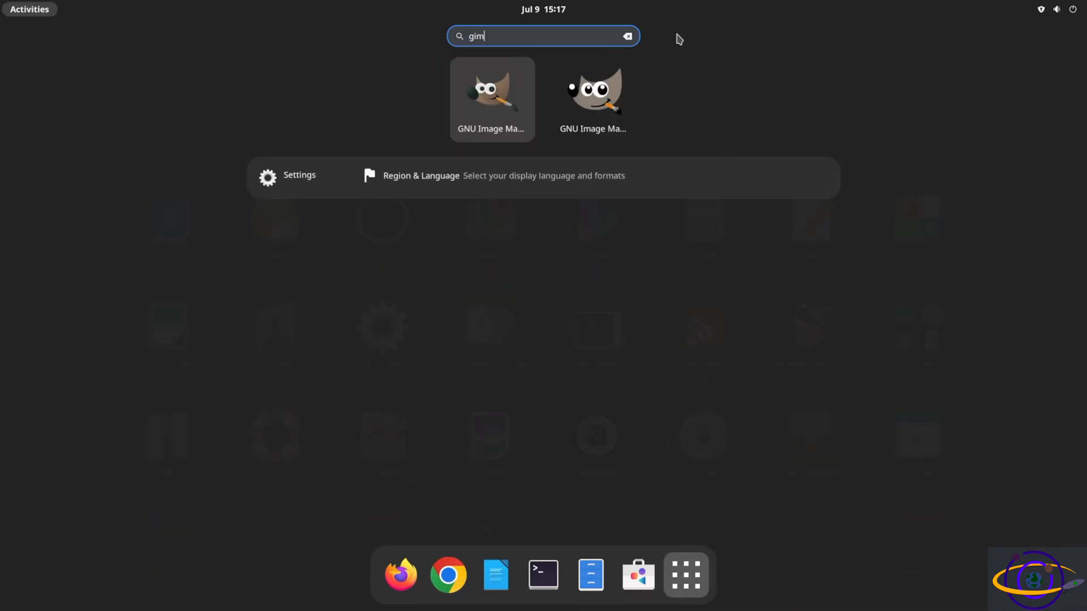
pyautogui.write('p')
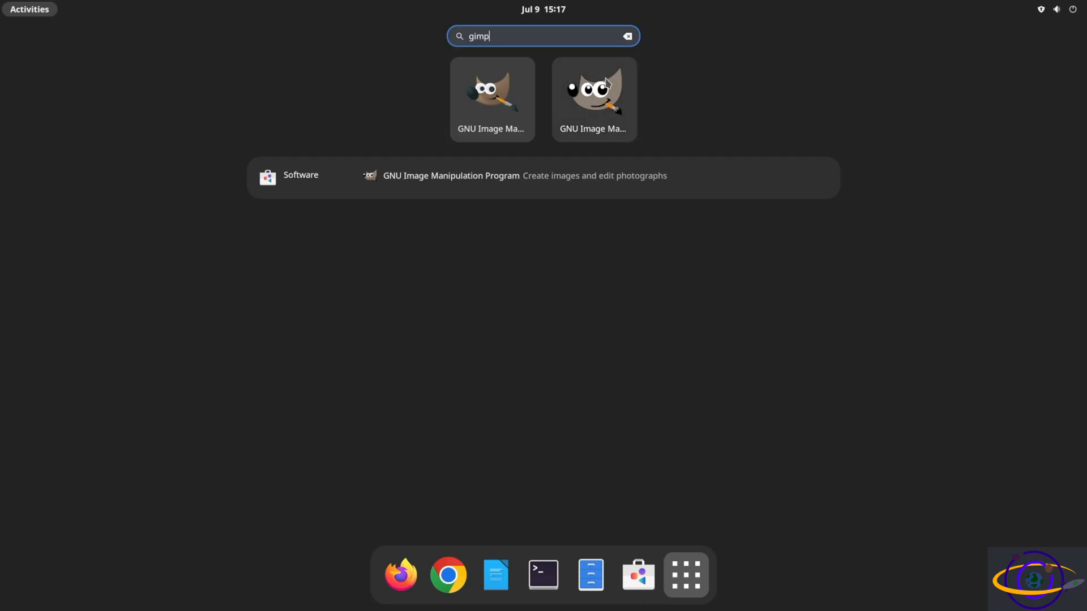
pyautogui.click(626, 36)
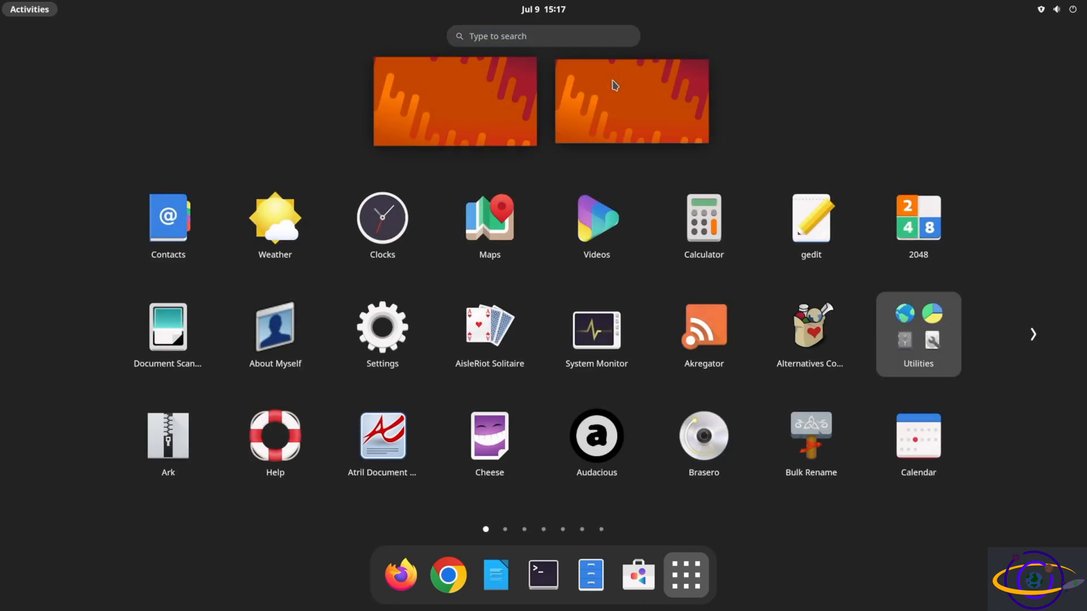
pyautogui.write('krit')
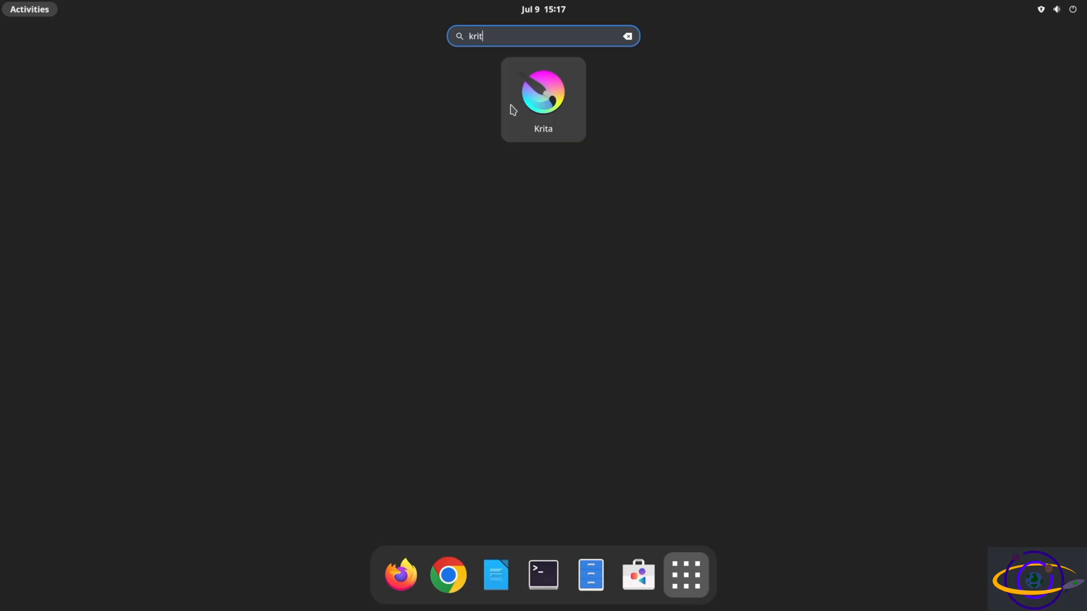
pyautogui.click(543, 92)
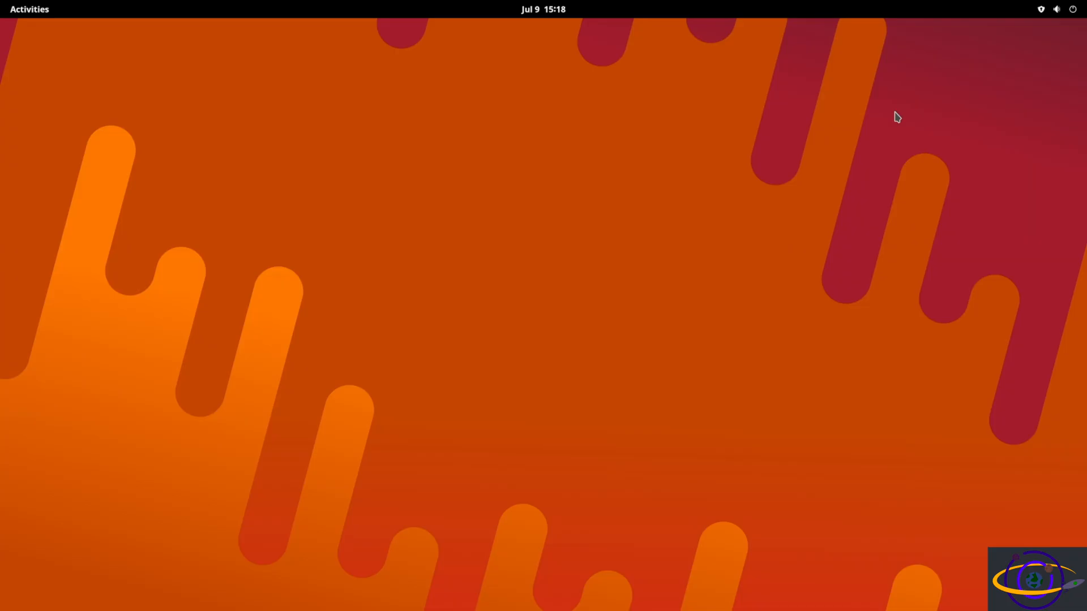
pyautogui.click(29, 9)
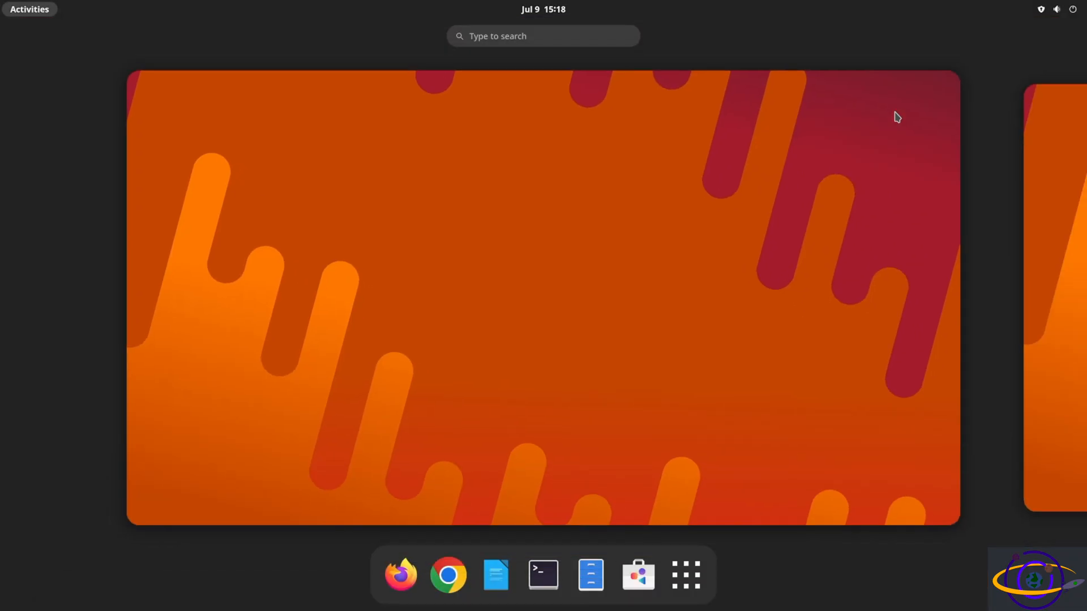